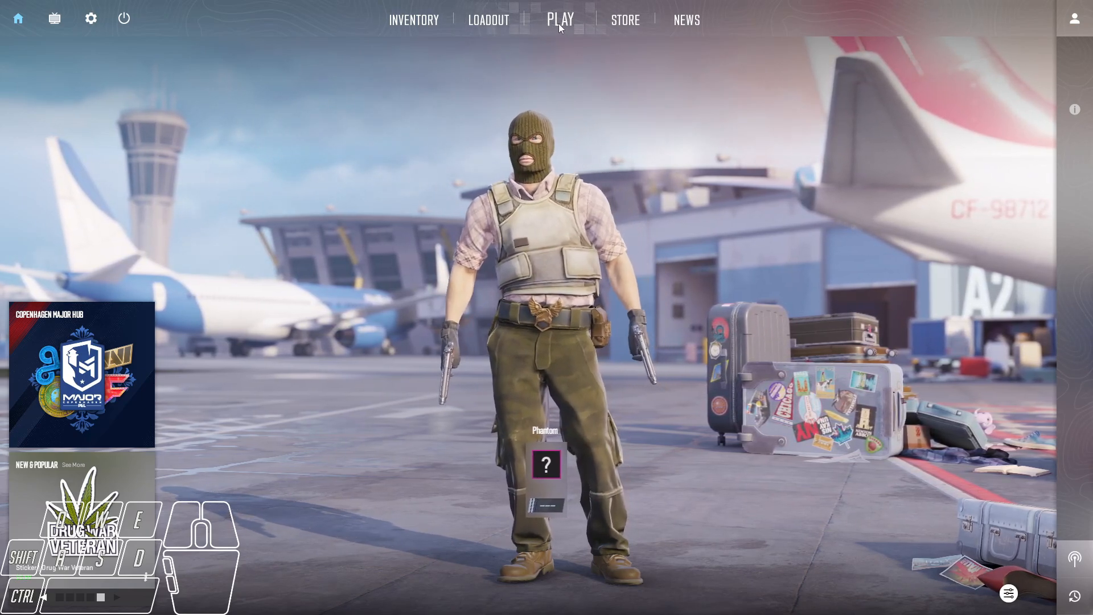
# Step: Open Counter-Strike 2's Play screen with matchmaking maps like Defusal Group Sigma and Dust II
pyautogui.click(559, 19)
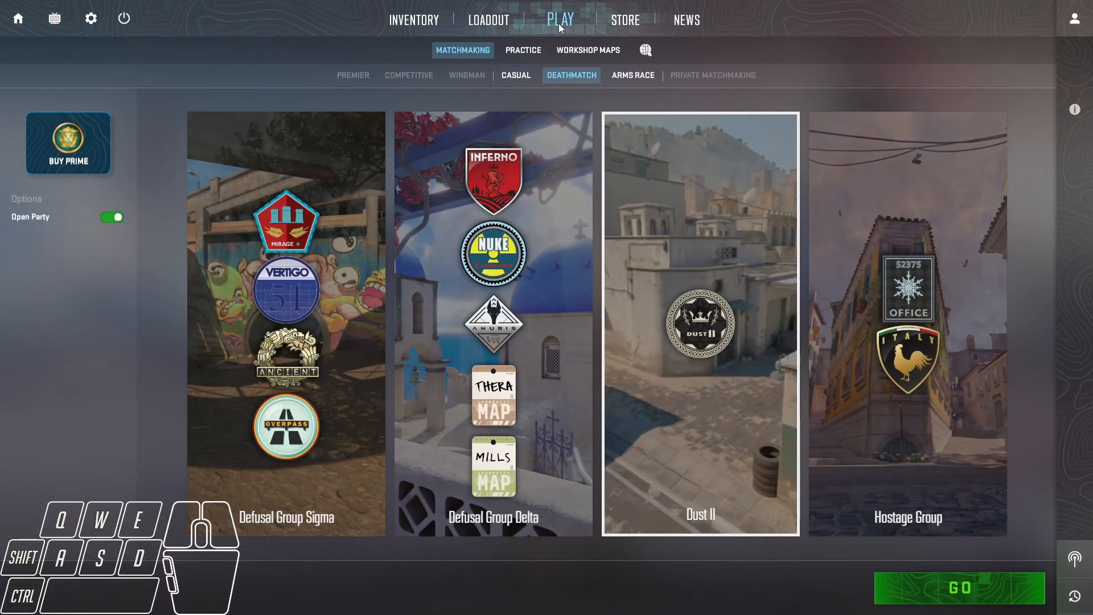
pyautogui.moveTo(590, 84)
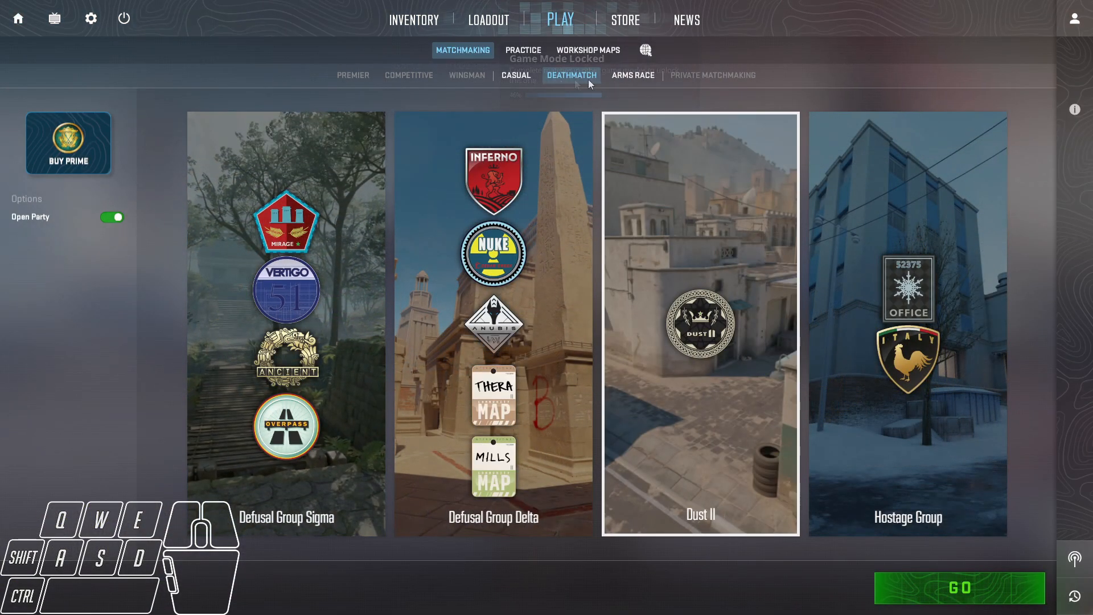
pyautogui.moveTo(646, 49)
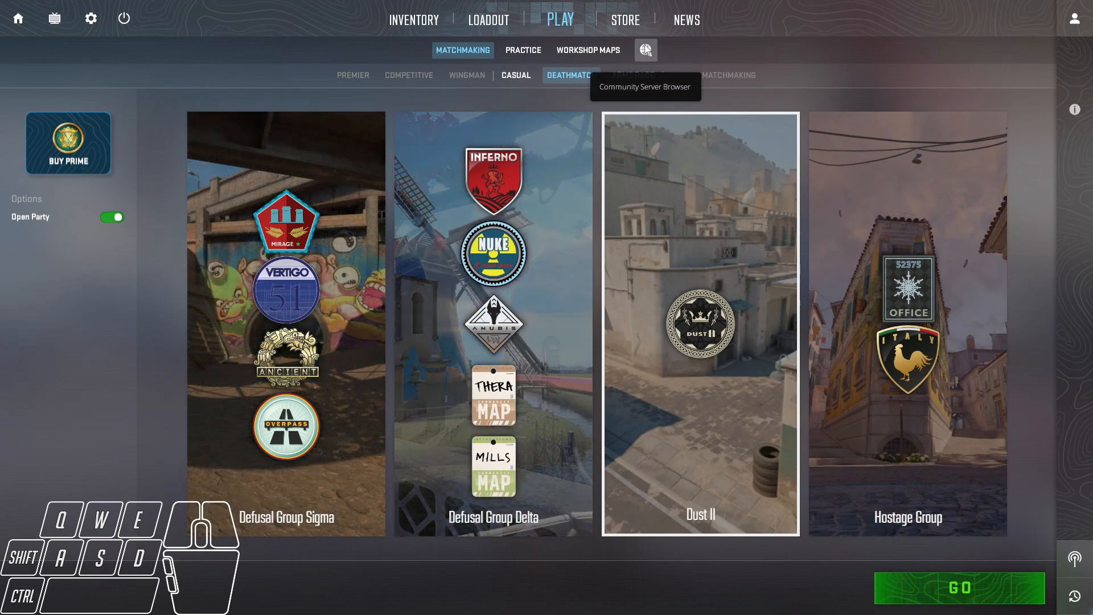
# Step: Open the Community Server Browser filtered to Counter-Strike 2 internet servers
pyautogui.click(645, 49)
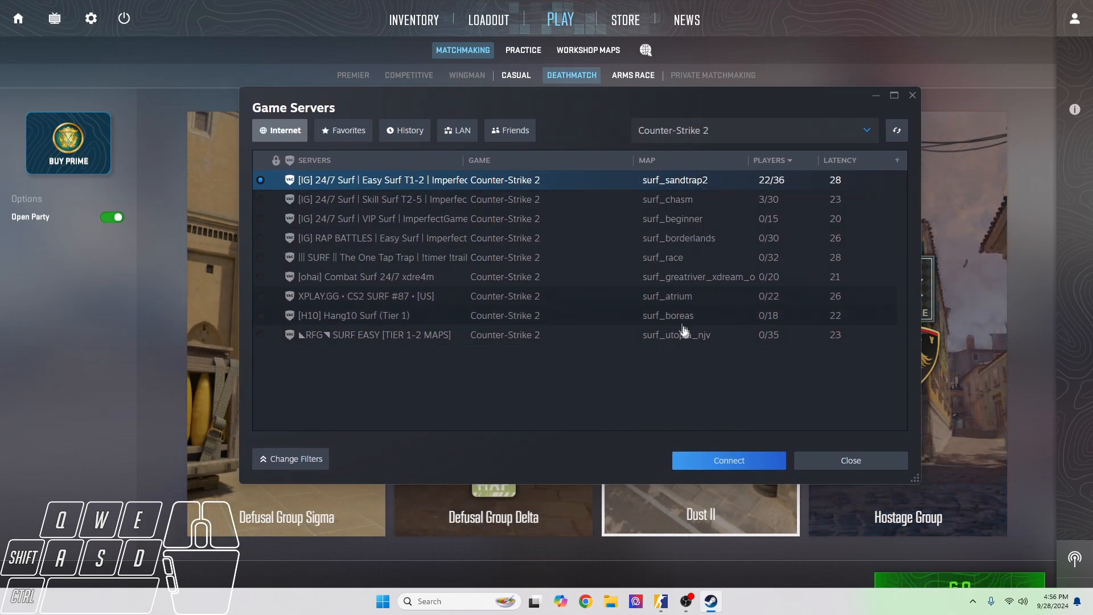
pyautogui.moveTo(712, 183)
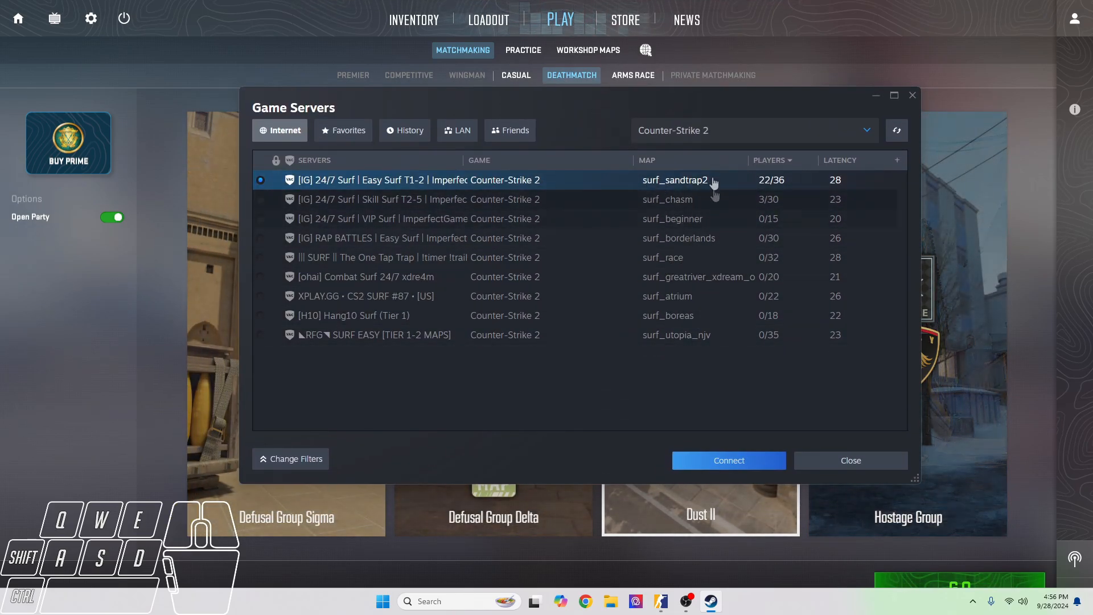
pyautogui.moveTo(434, 366)
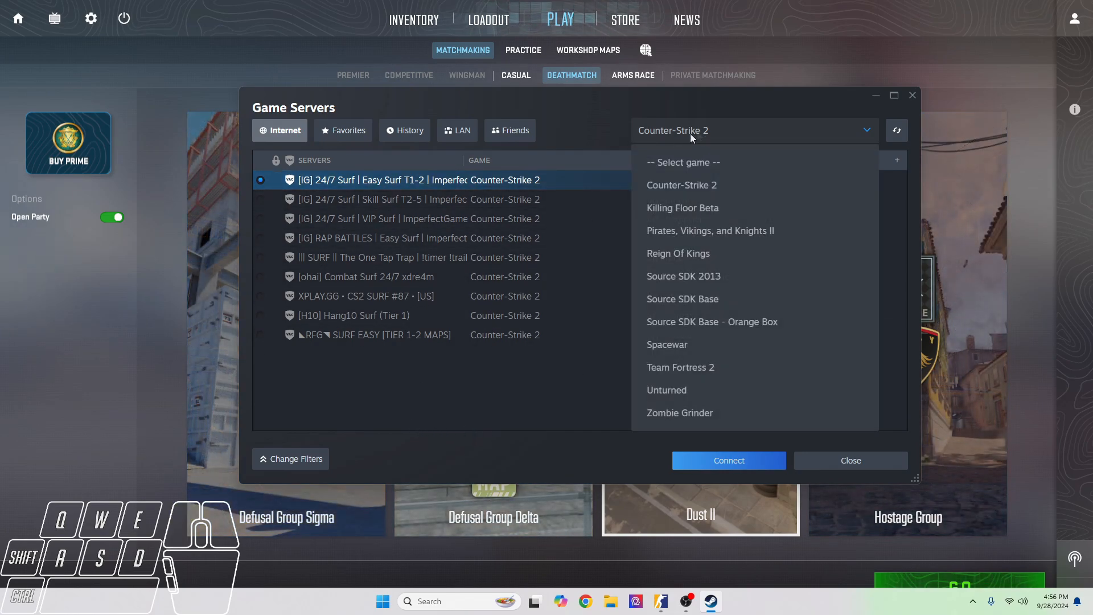
pyautogui.moveTo(681, 184)
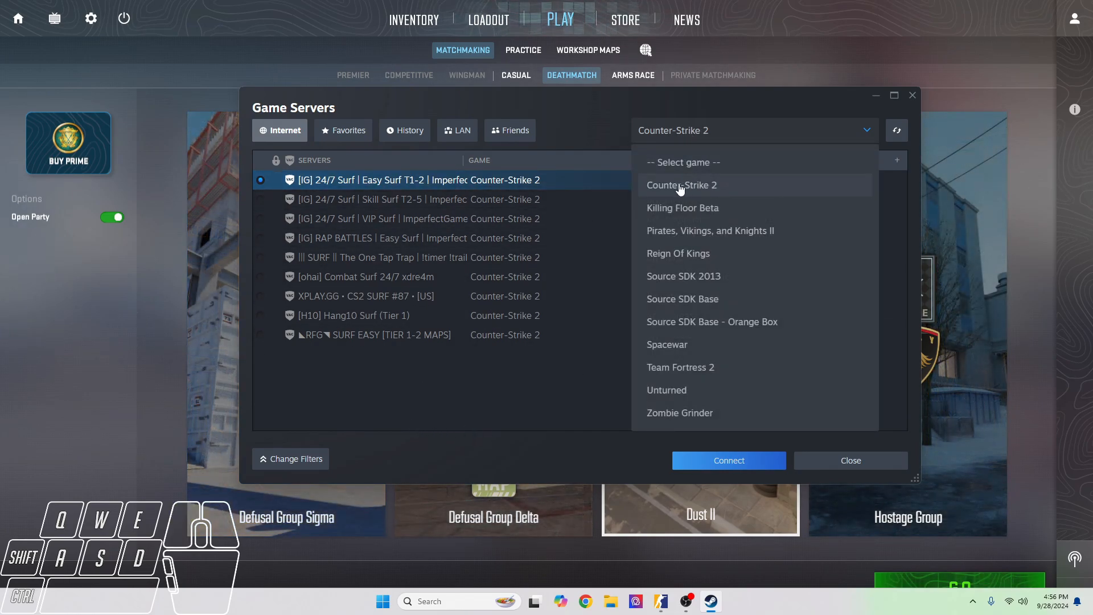
pyautogui.click(681, 185)
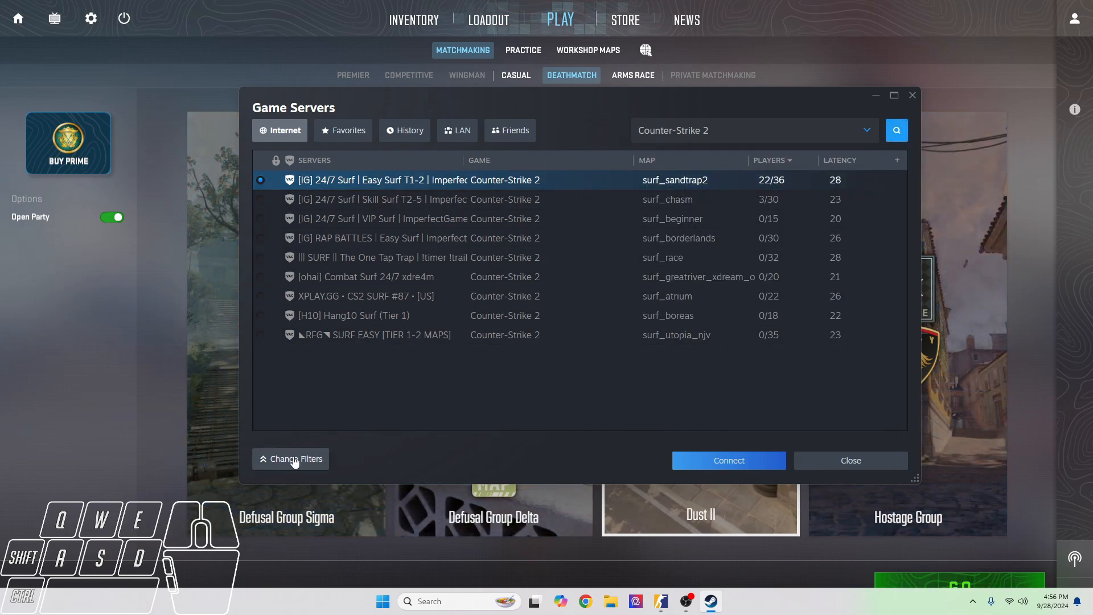
# Step: Show the server filter options and search with the 'surf_' map filter
pyautogui.click(295, 459)
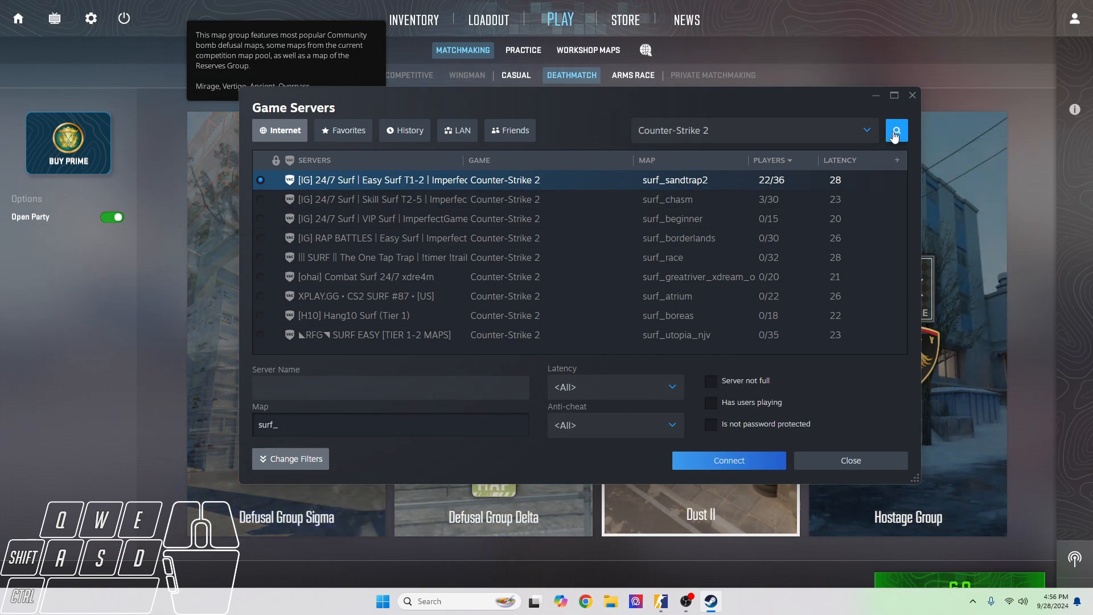
pyautogui.click(896, 131)
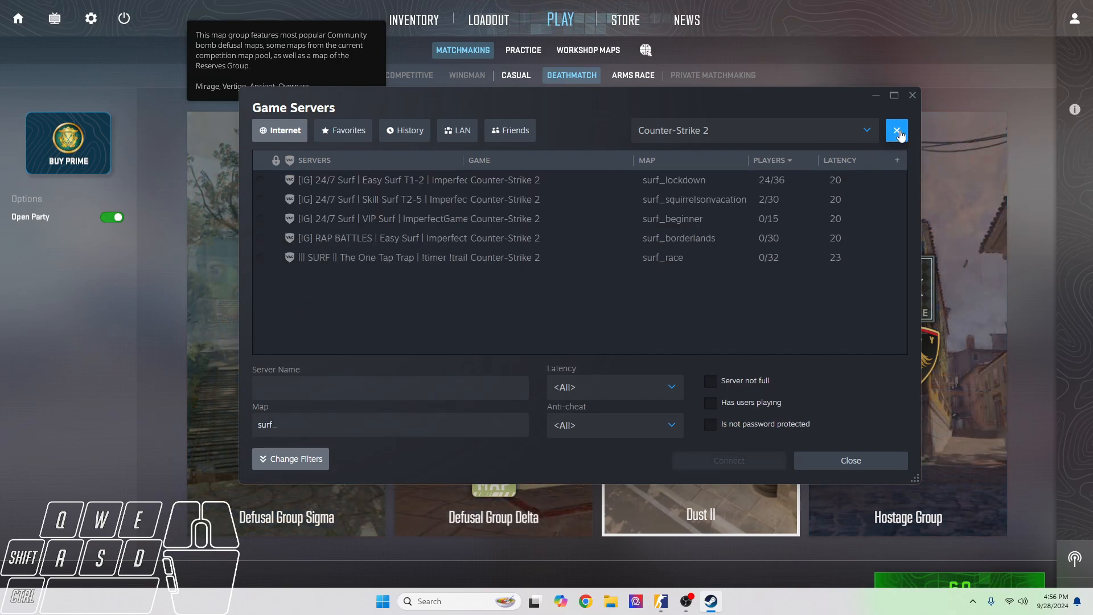
pyautogui.click(896, 131)
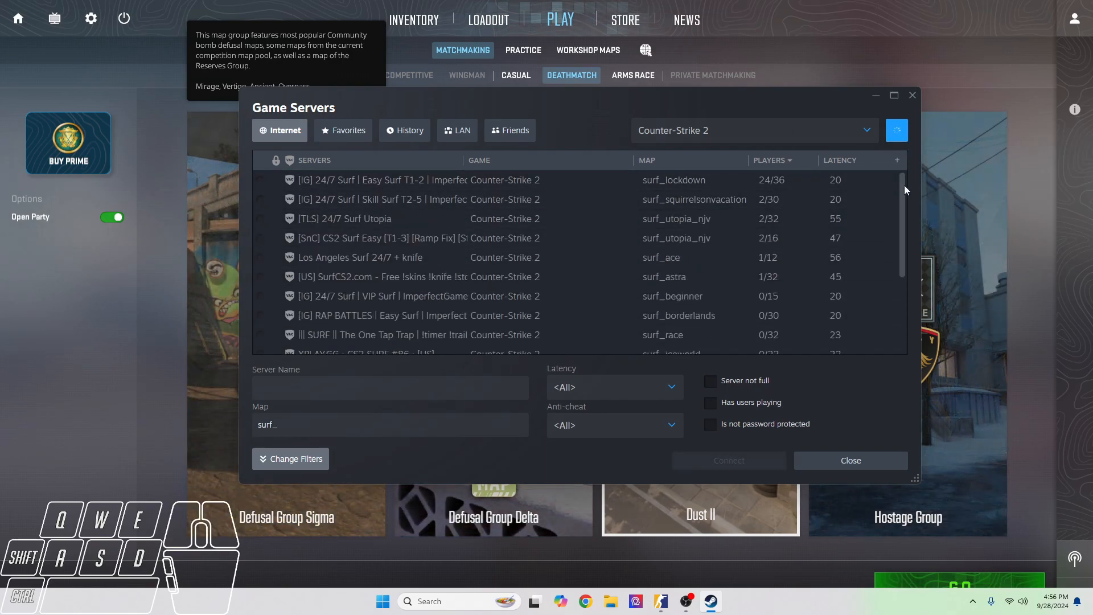
# Step: Reload the surf_ server results twice and scroll through the longer list
pyautogui.click(897, 130)
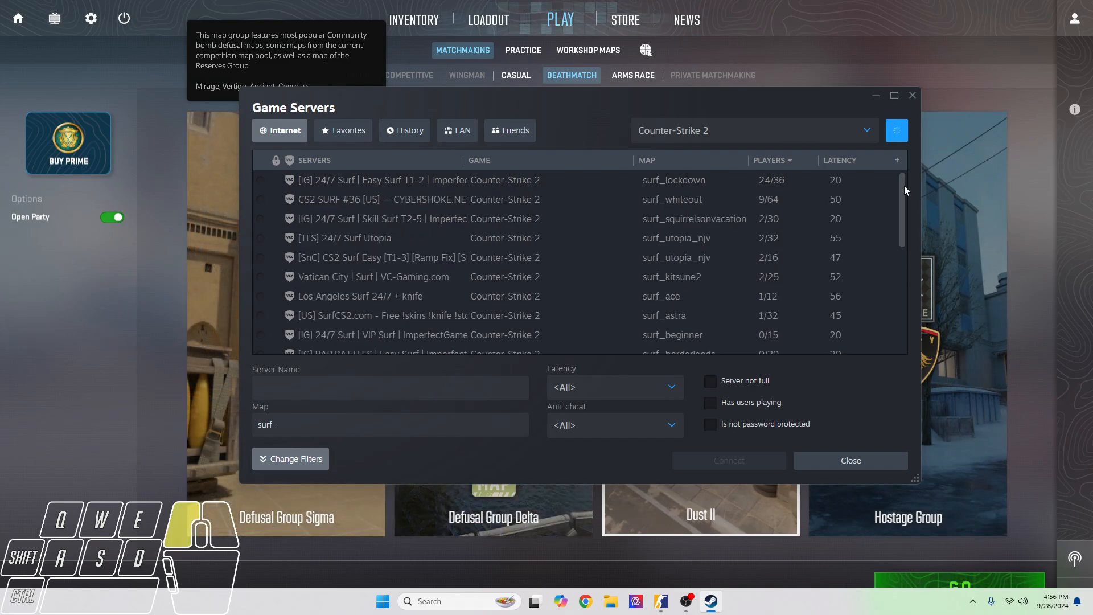
pyautogui.scroll(-3)
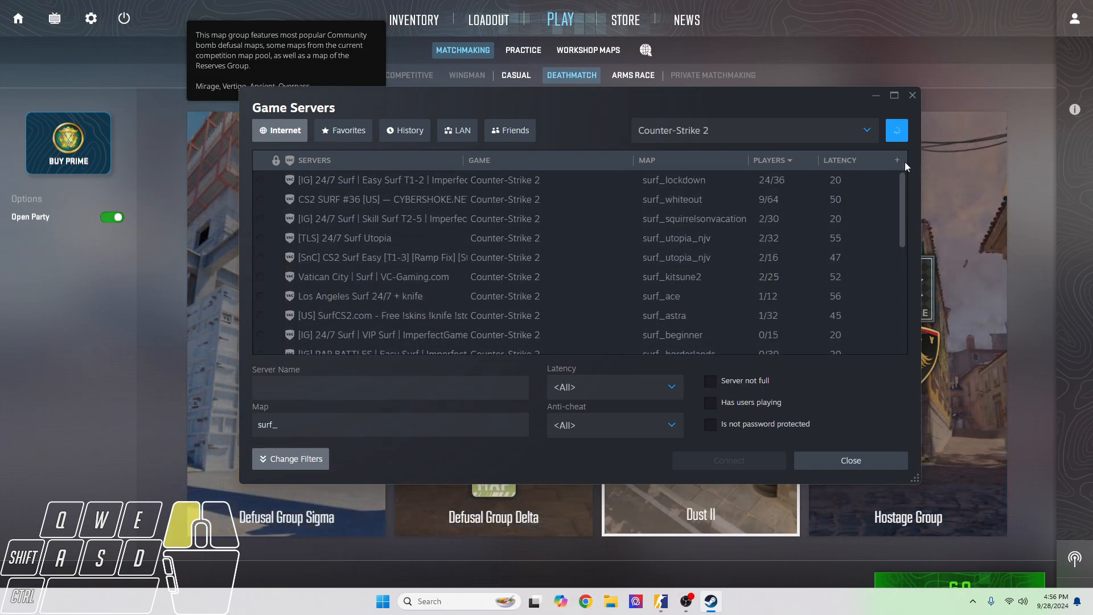
pyautogui.click(897, 130)
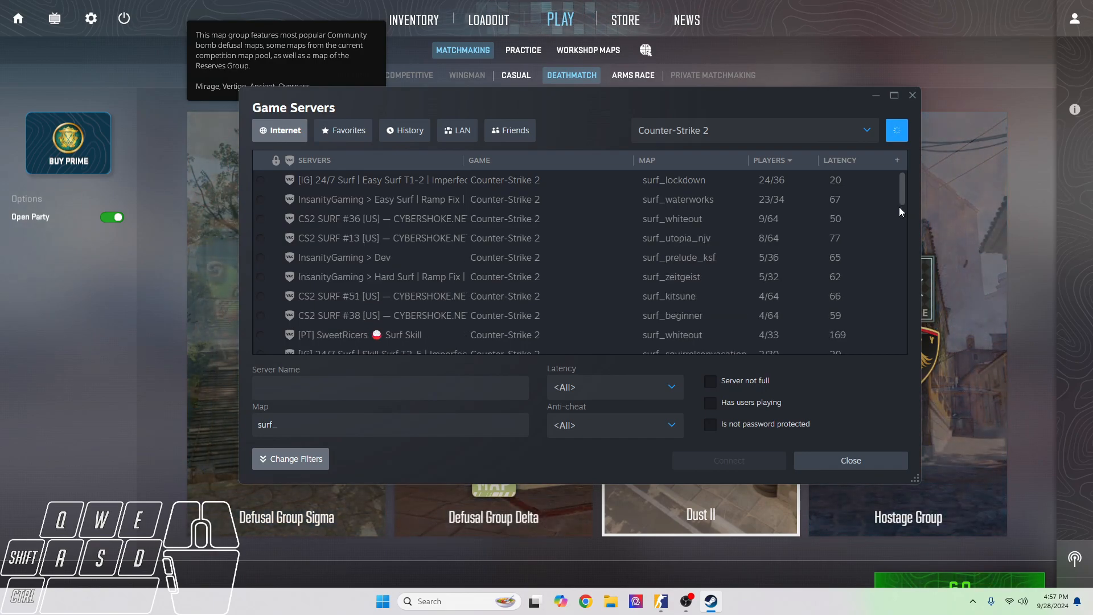
pyautogui.moveTo(581, 267)
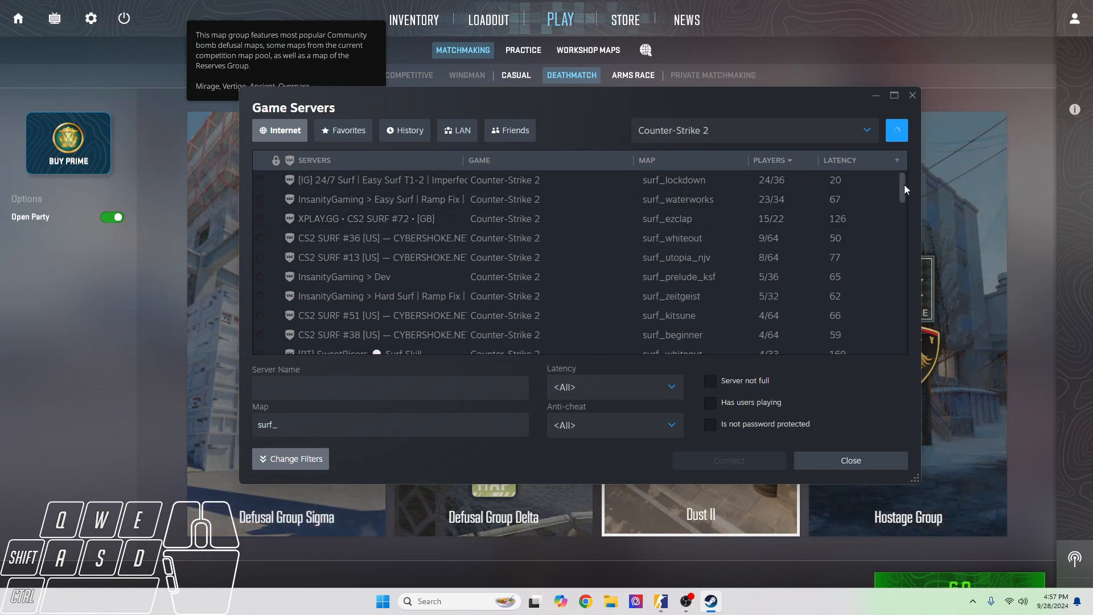
pyautogui.scroll(-3)
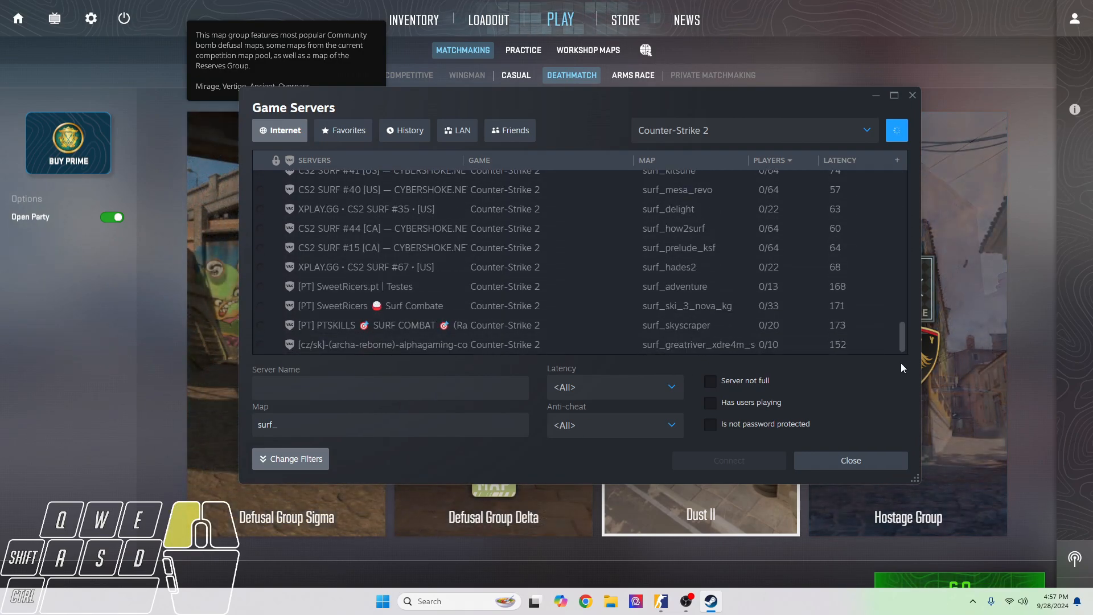
pyautogui.scroll(3)
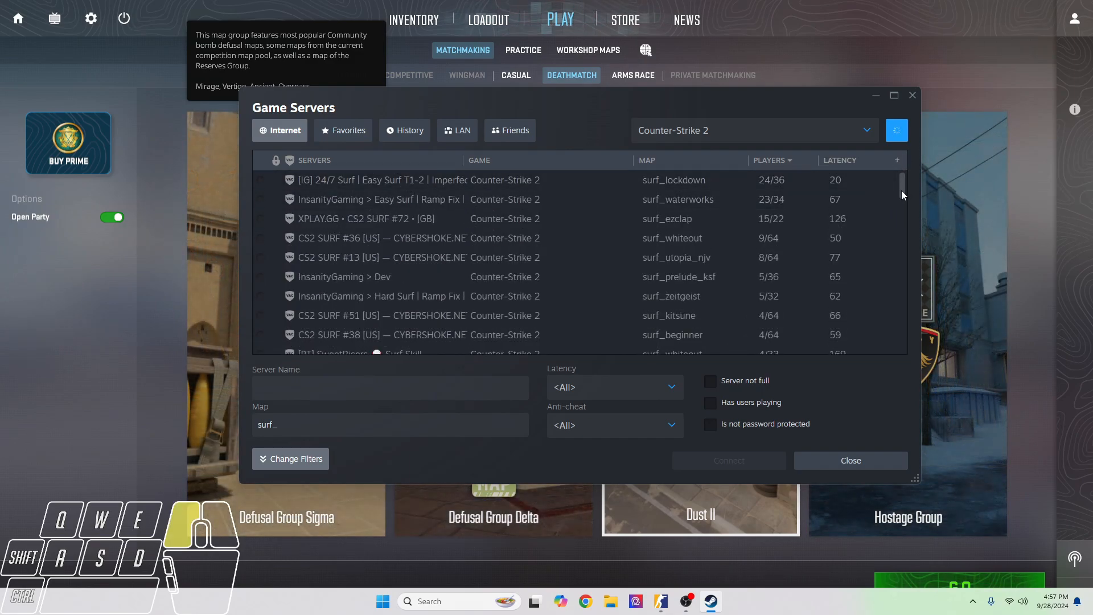
pyautogui.moveTo(678, 199)
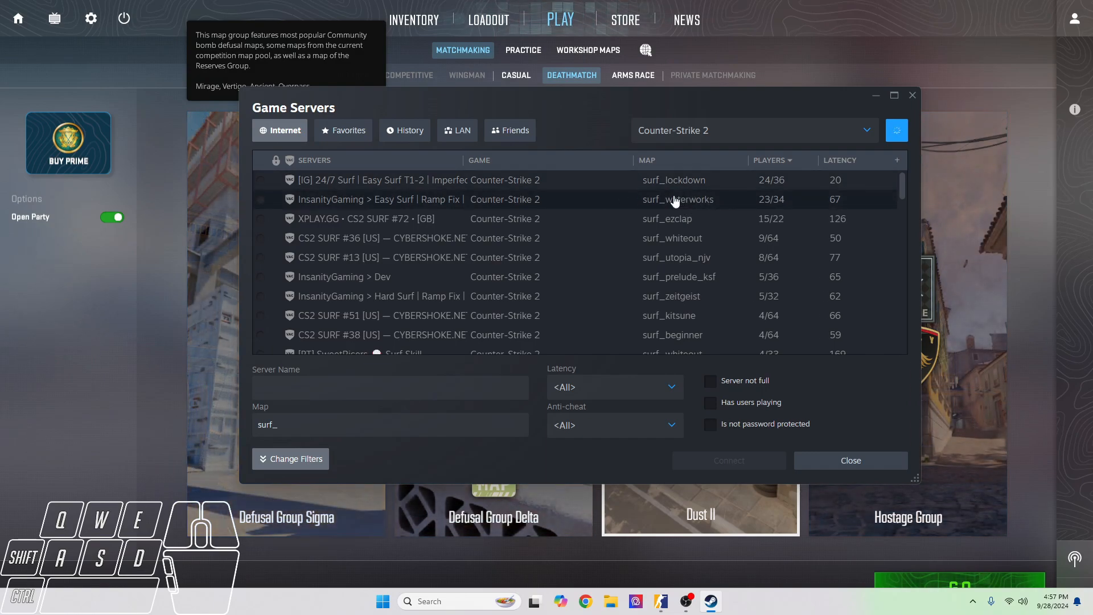
pyautogui.moveTo(690, 238)
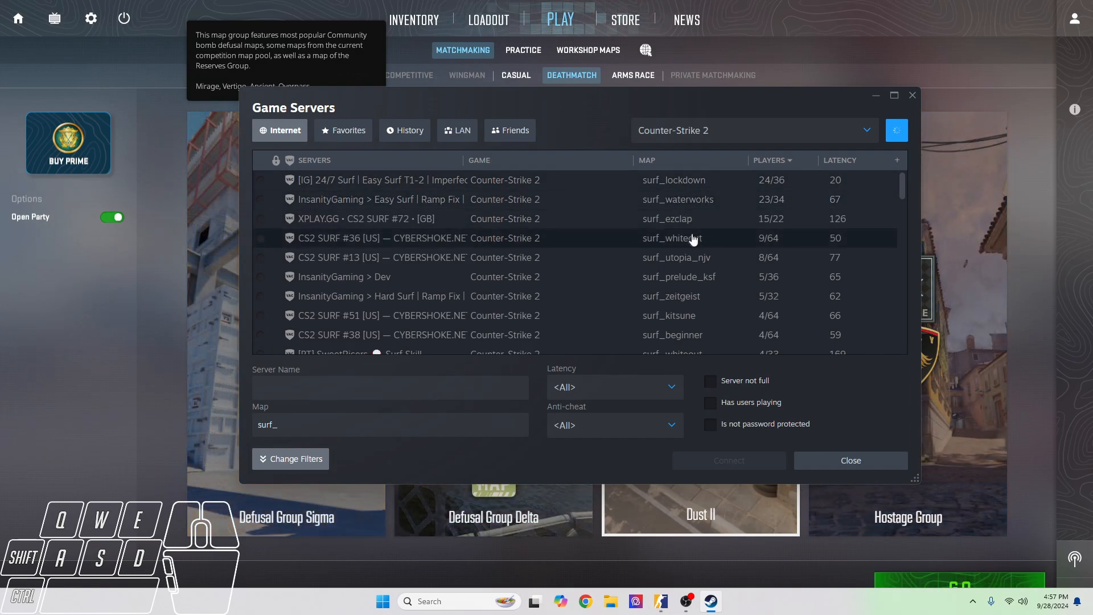
pyautogui.moveTo(704, 235)
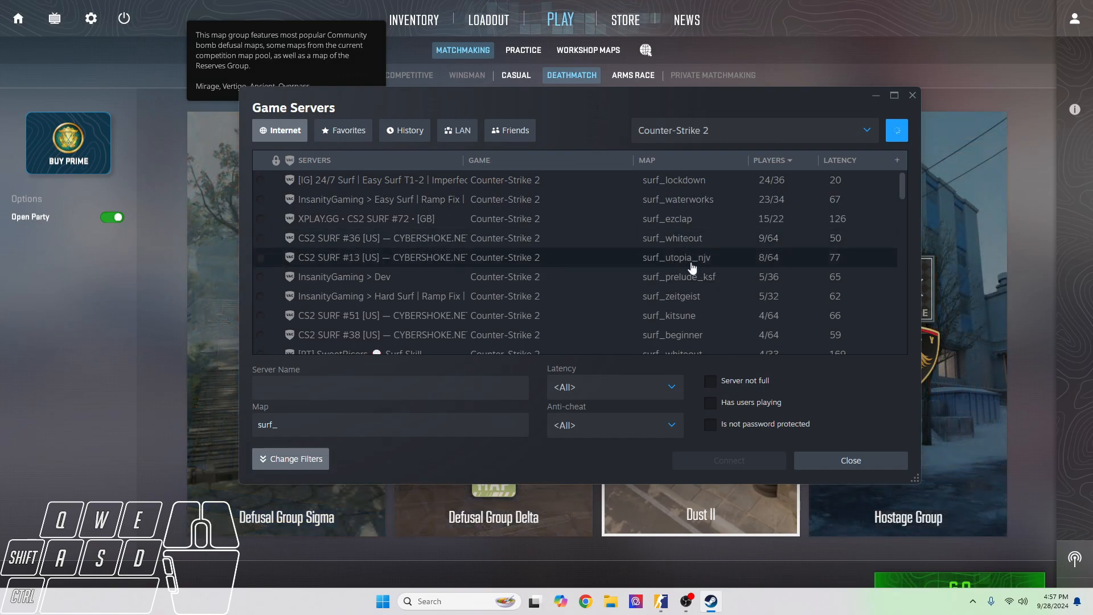
pyautogui.moveTo(685, 311)
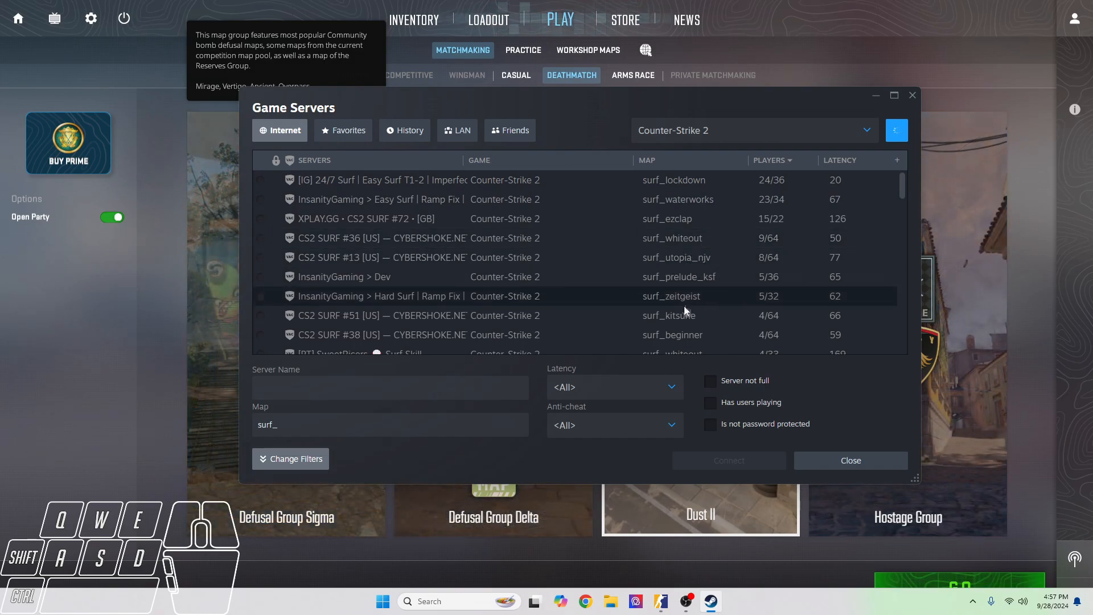
pyautogui.moveTo(683, 315)
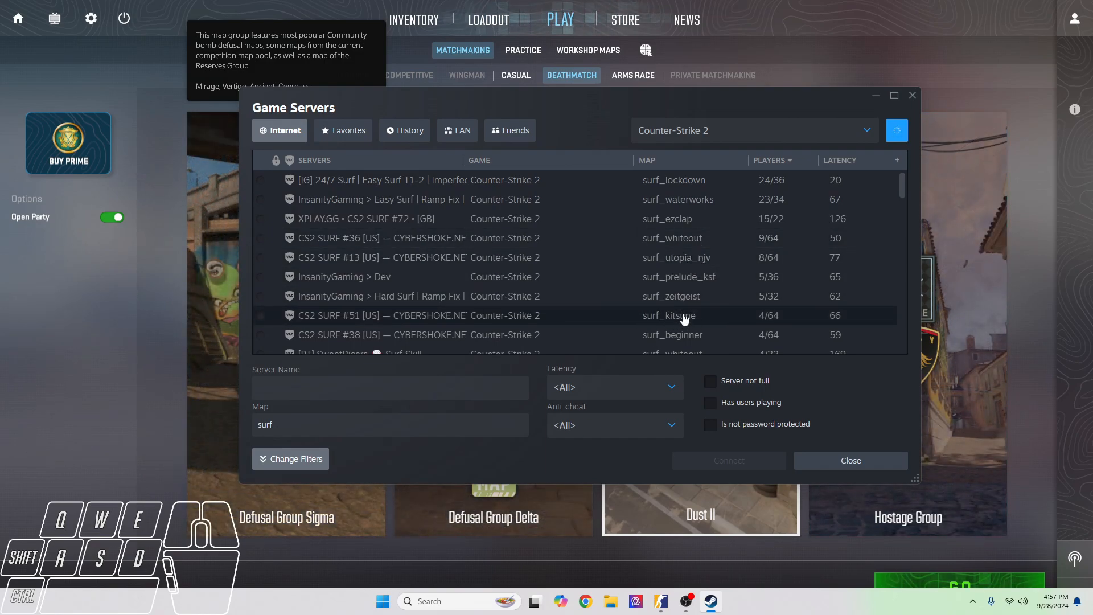
pyautogui.moveTo(680, 345)
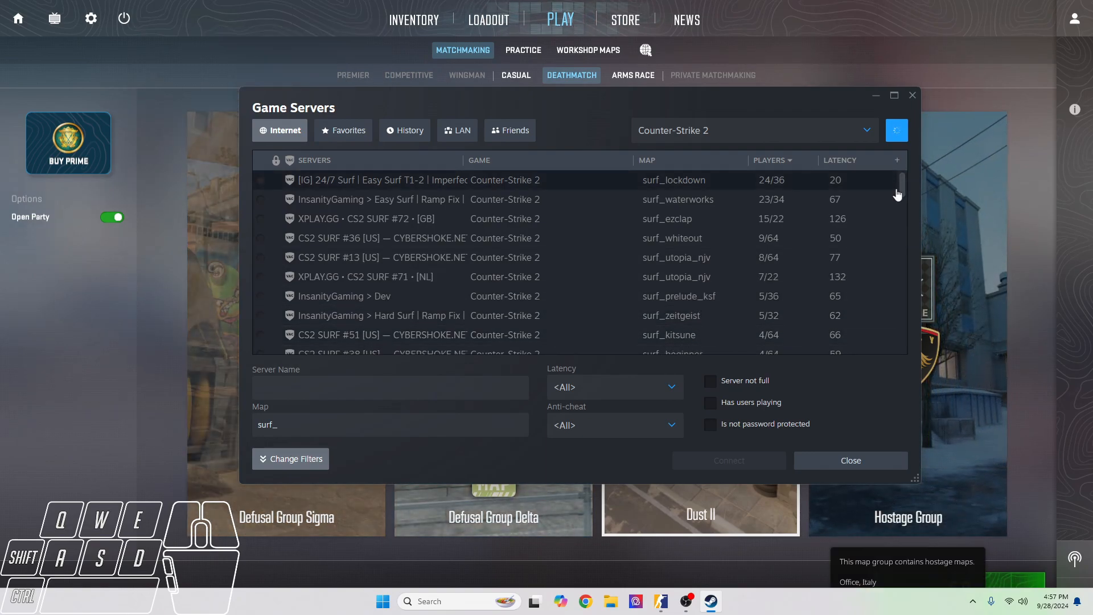
pyautogui.scroll(-3)
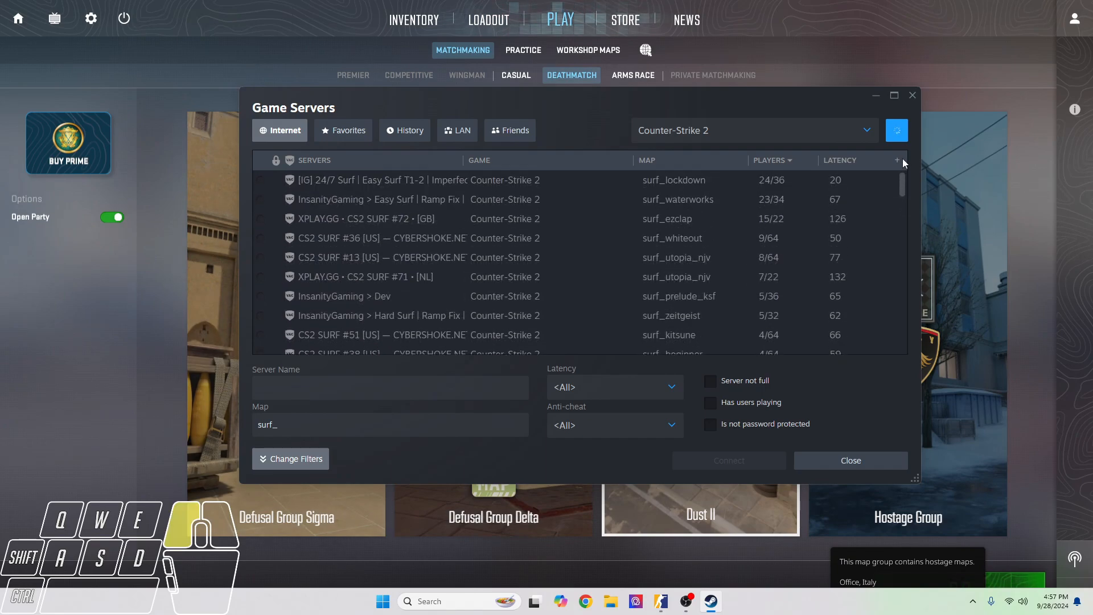
pyautogui.scroll(-3)
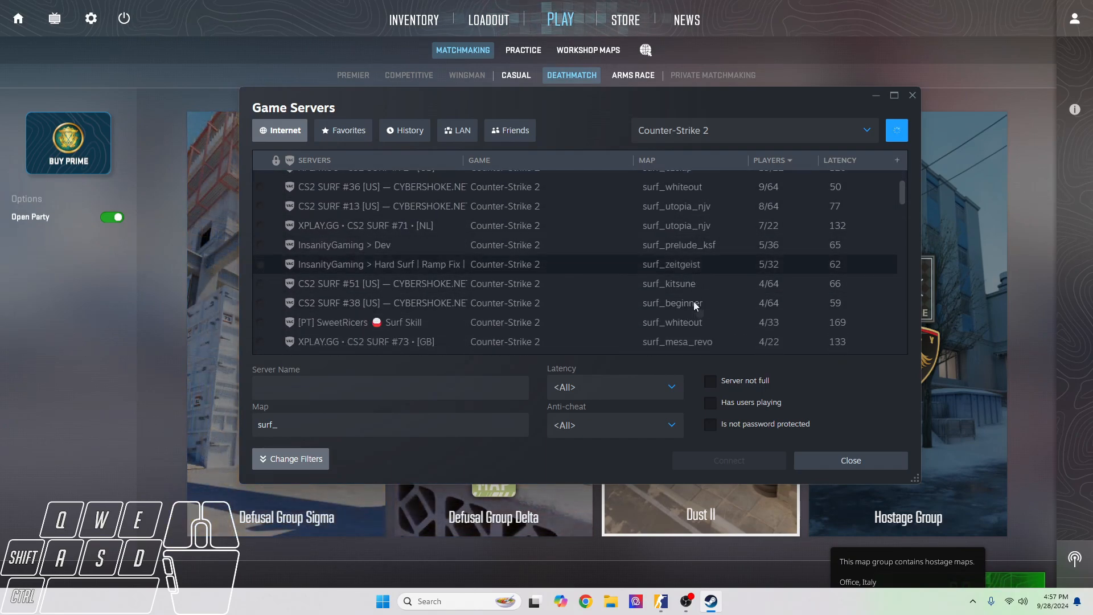
pyautogui.moveTo(691, 302)
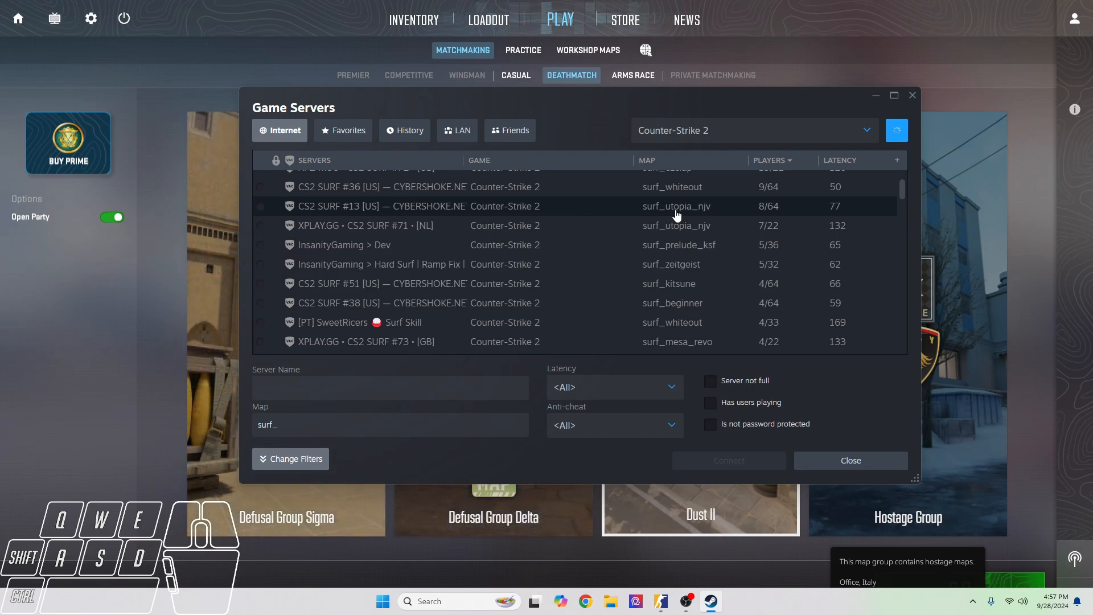
pyautogui.moveTo(677, 241)
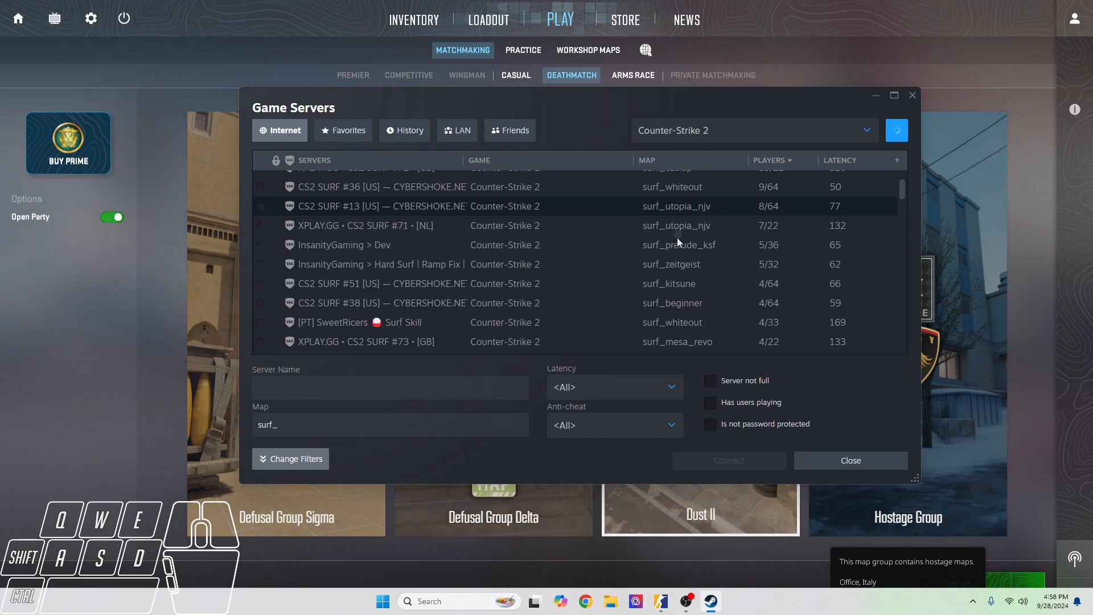
pyautogui.moveTo(701, 303)
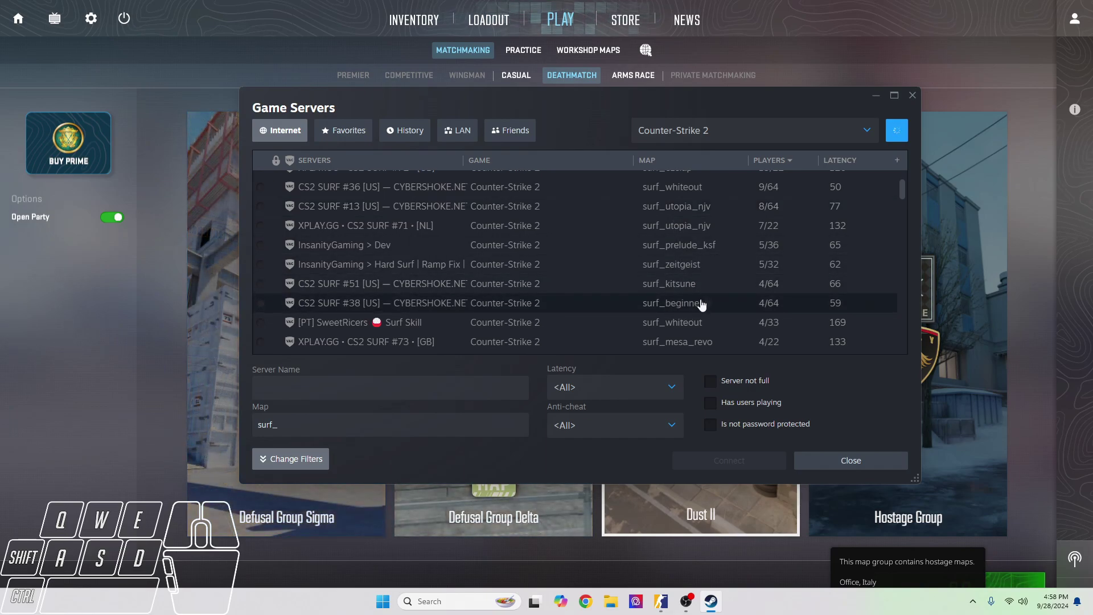
pyautogui.moveTo(681, 296)
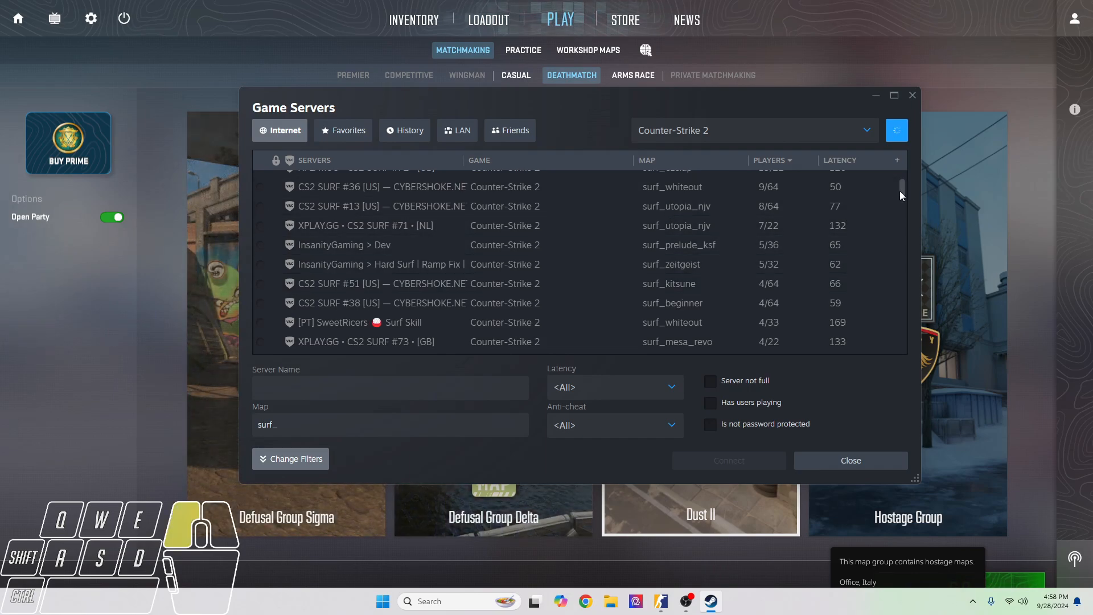
pyautogui.scroll(-3)
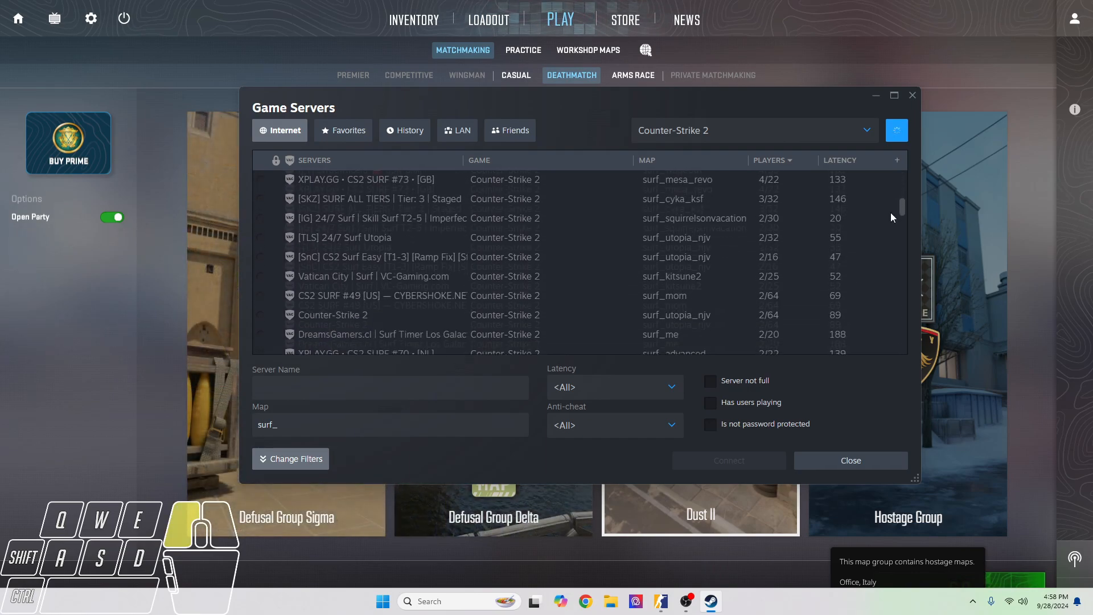
pyautogui.scroll(-3)
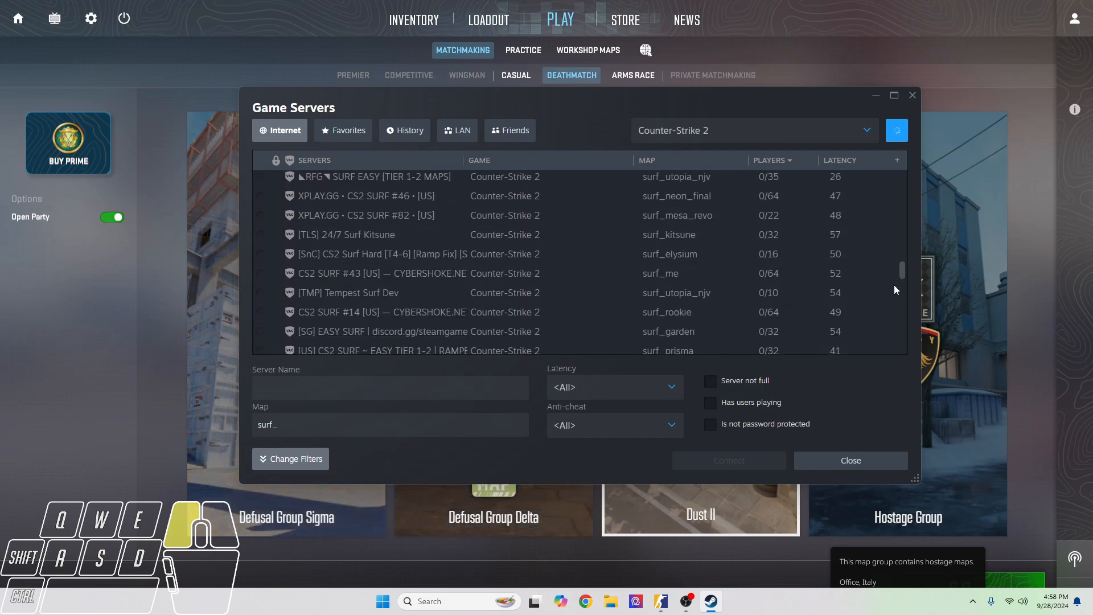
pyautogui.scroll(-3)
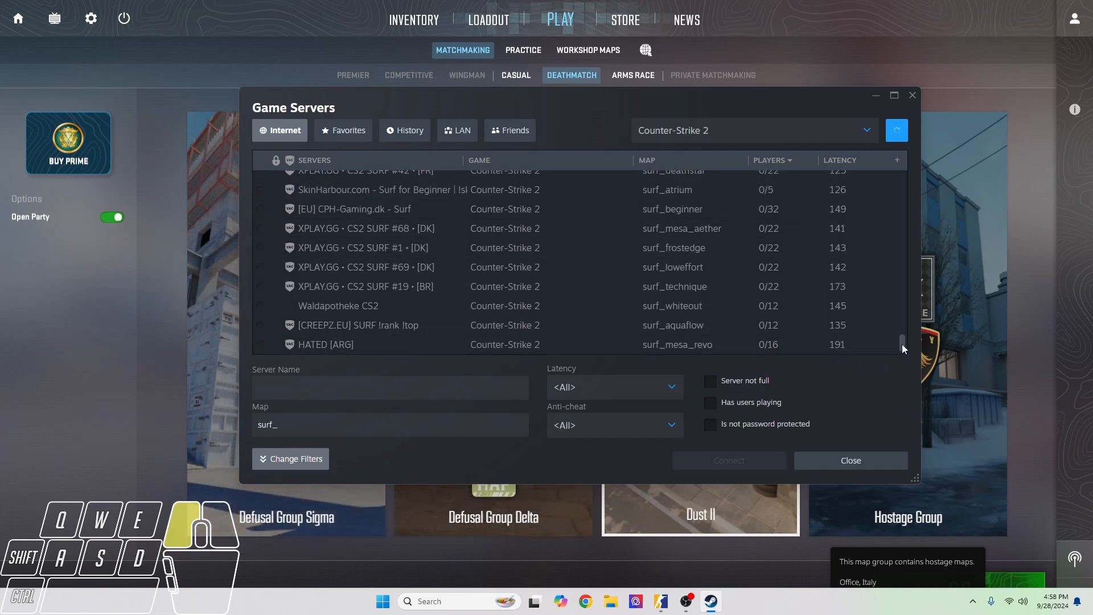
pyautogui.scroll(3)
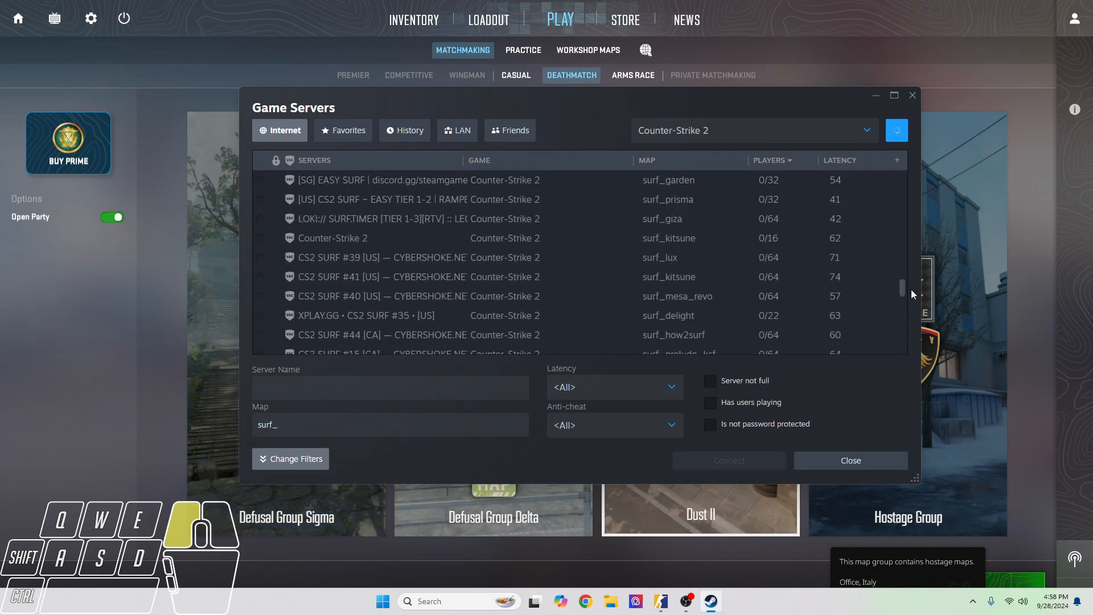
pyautogui.scroll(-3)
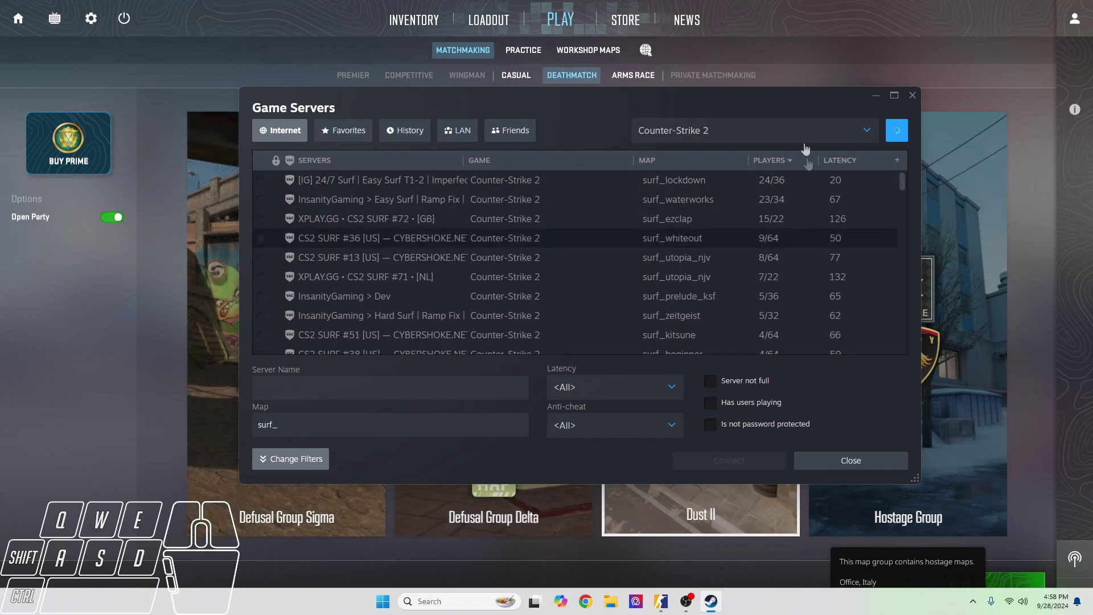
pyautogui.moveTo(789, 260)
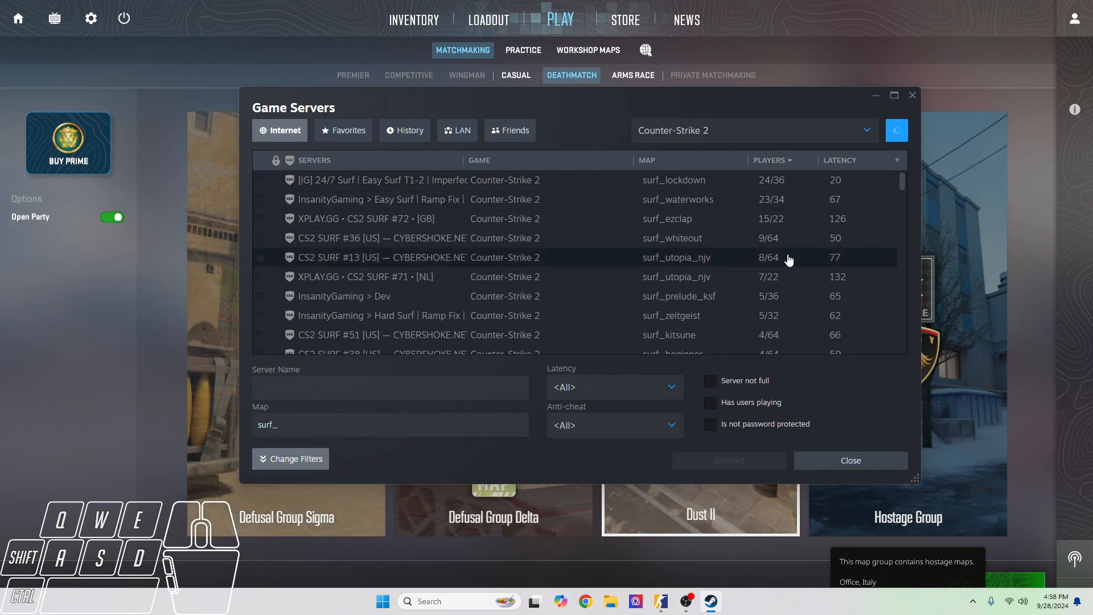
pyautogui.moveTo(736, 97)
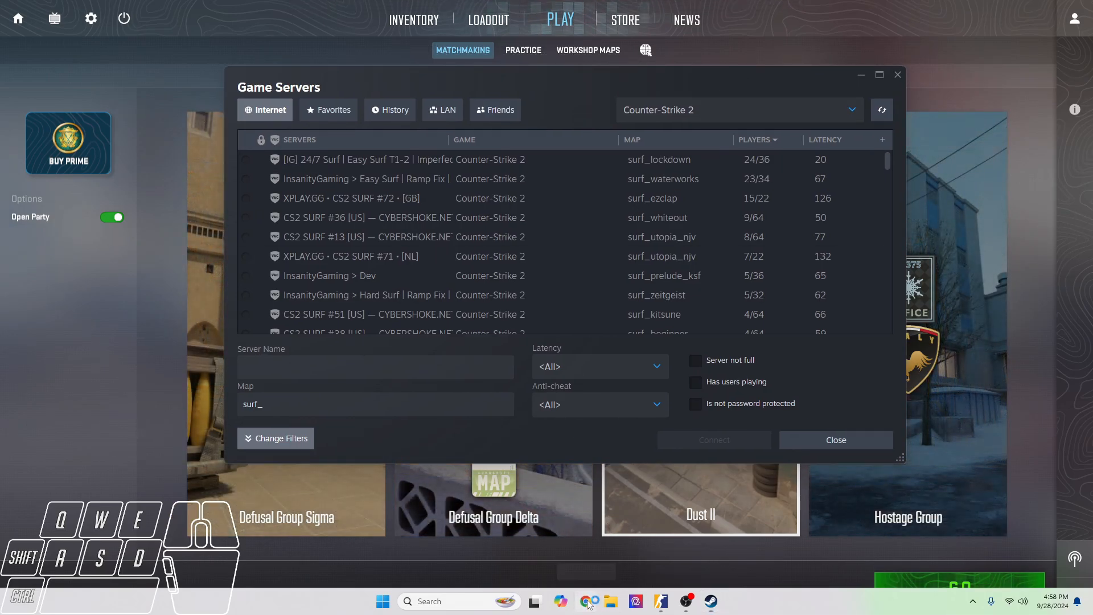
# Step: Switch to Chrome on cs2browser.com and scroll its community server list
pyautogui.click(585, 601)
pyautogui.write('cs2browser.com')
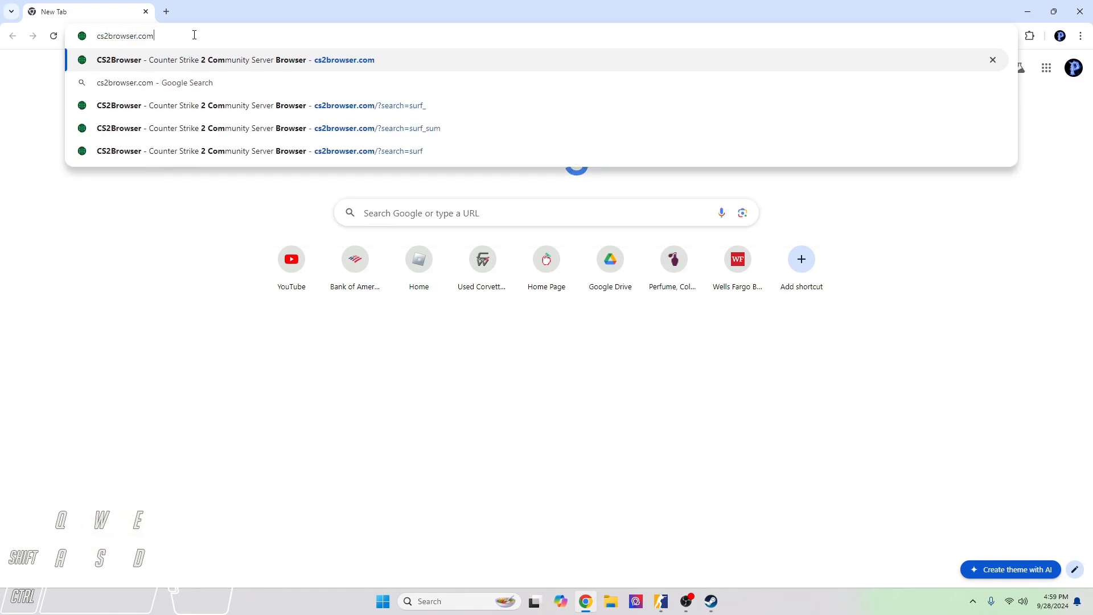
pyautogui.moveTo(181, 13)
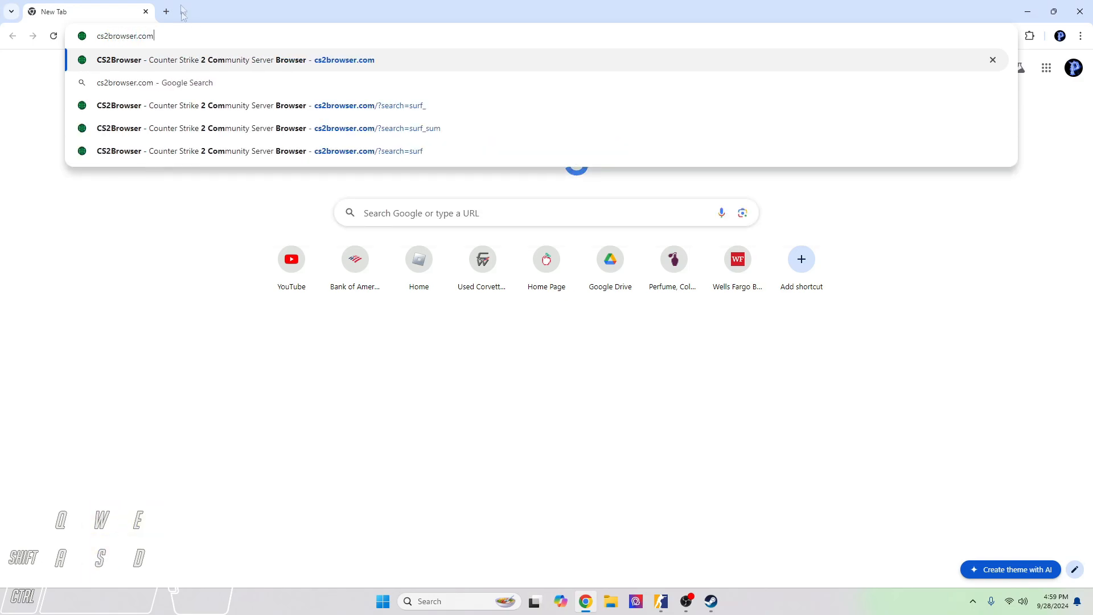
pyautogui.moveTo(104, 7)
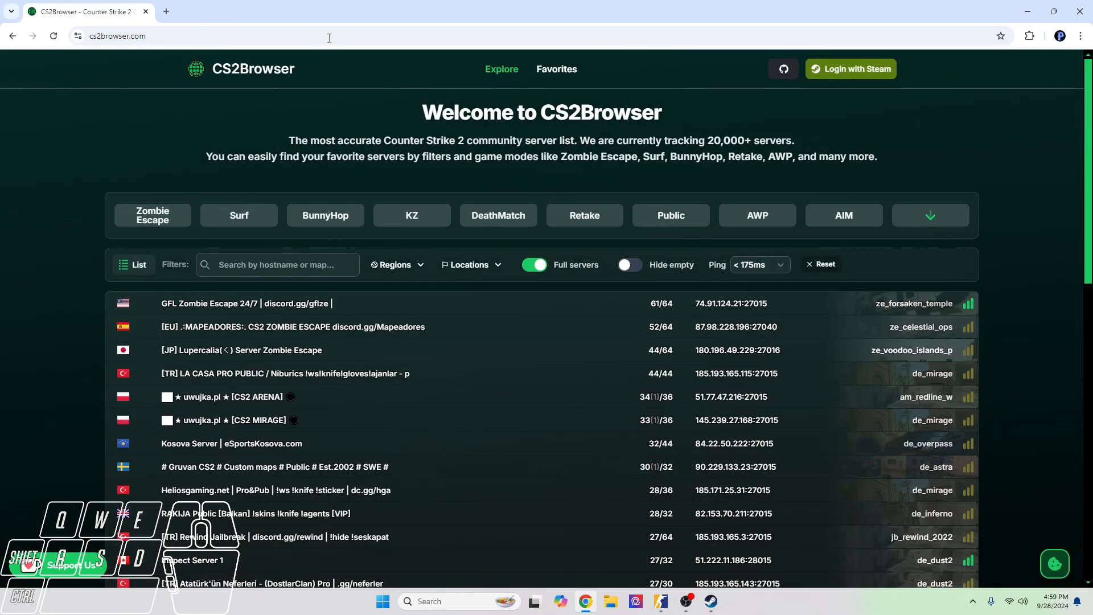
pyautogui.moveTo(767, 398)
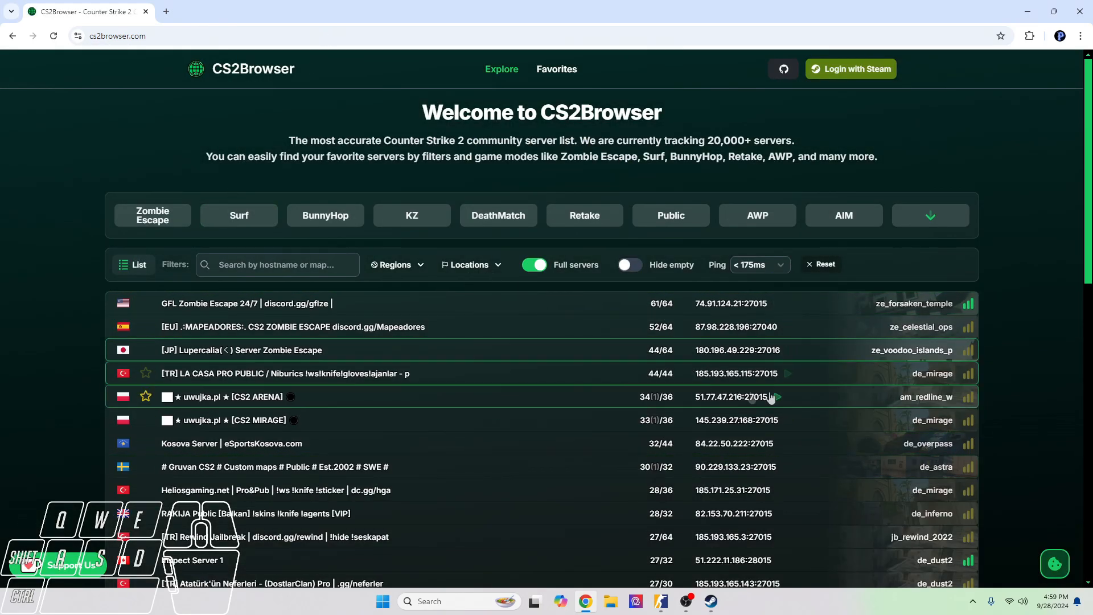
pyautogui.scroll(-3)
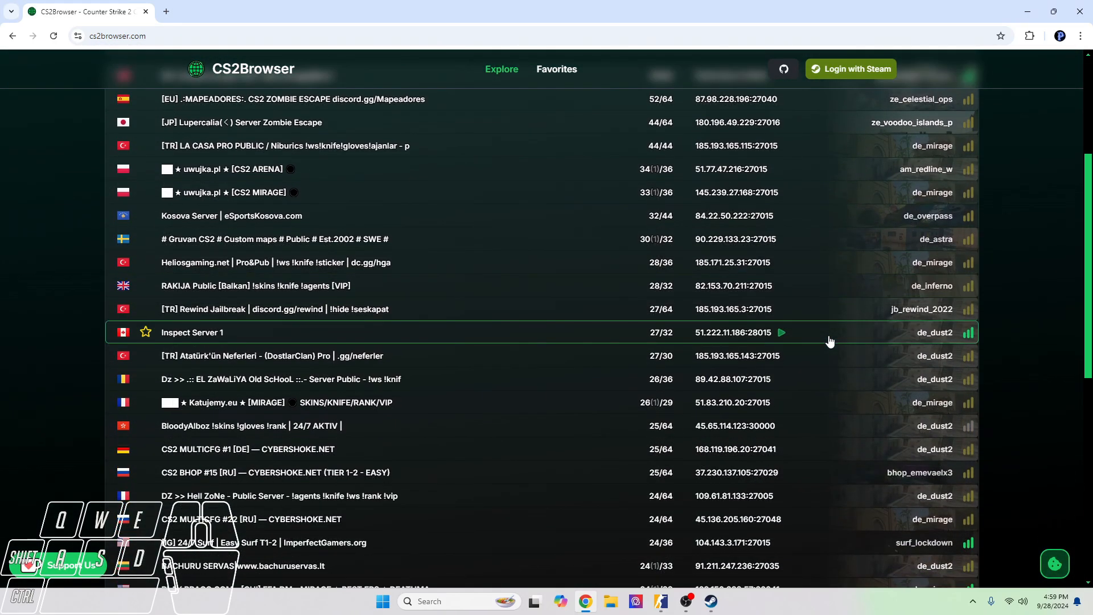
pyautogui.scroll(3)
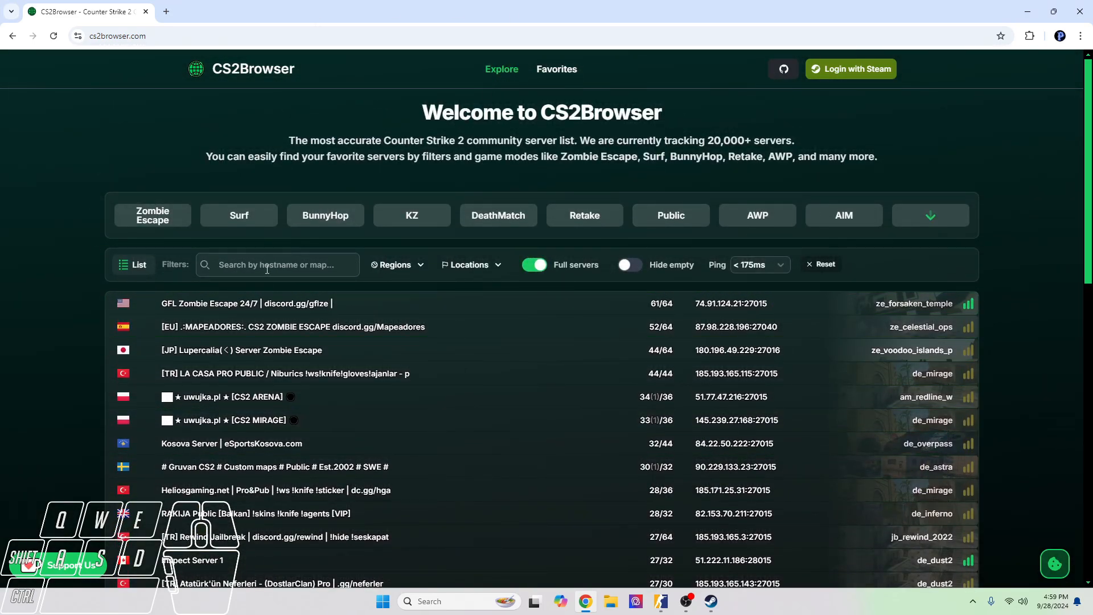
# Step: Search CS2Browser's servers by hostname or map for 'surf_'
pyautogui.click(277, 265)
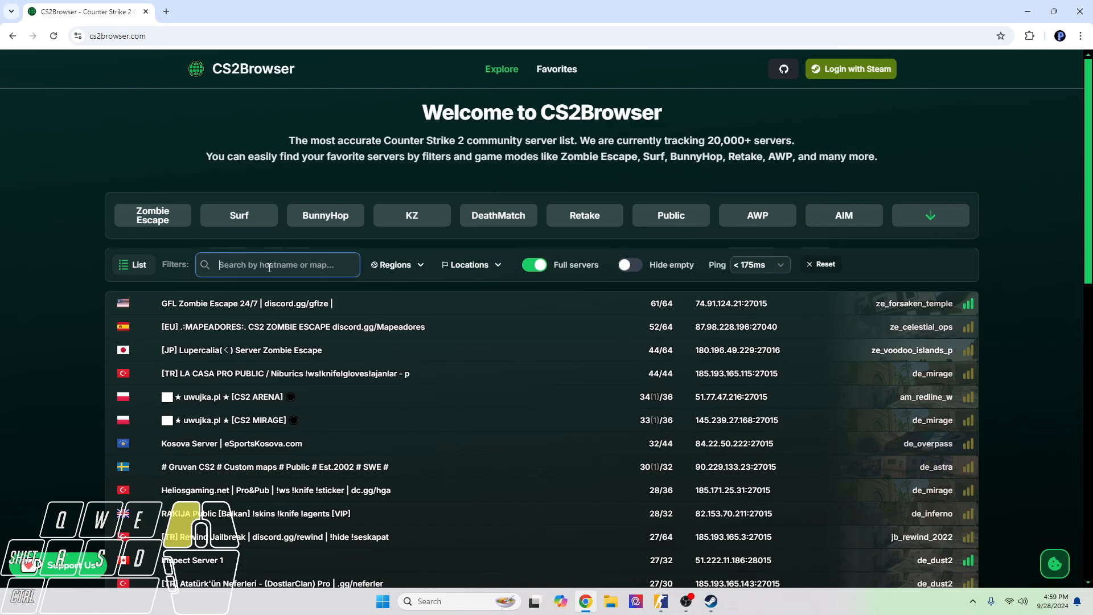
pyautogui.write('su')
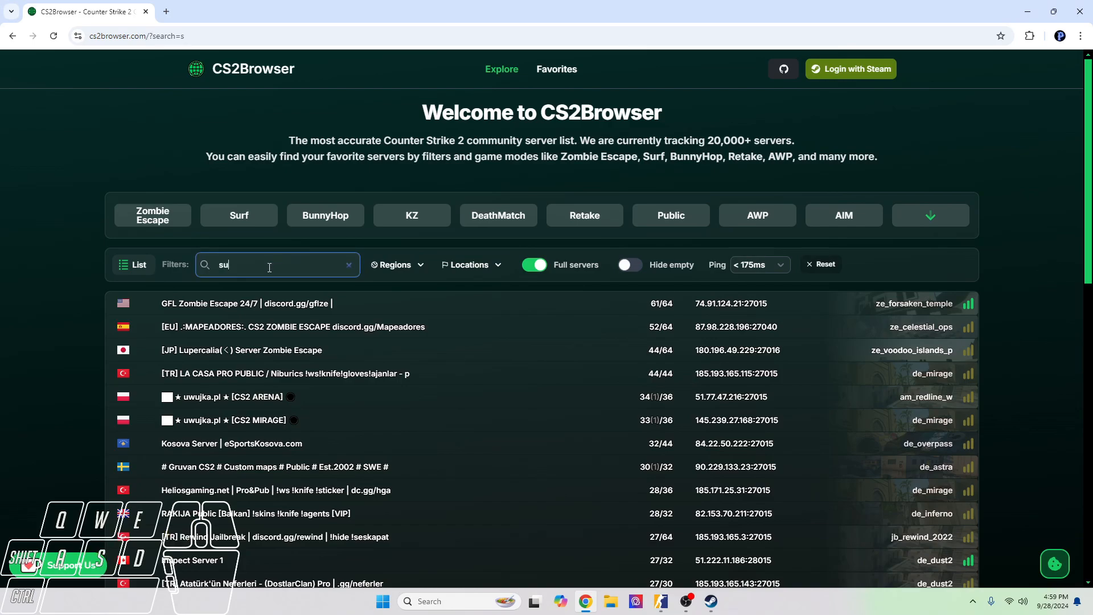
pyautogui.write('rf')
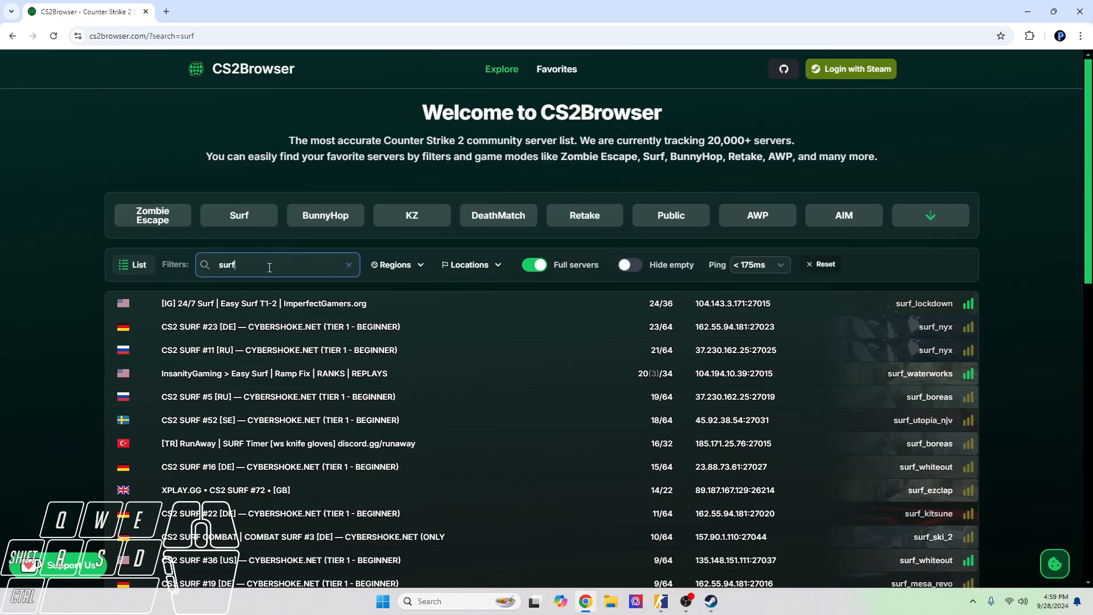
pyautogui.write('_')
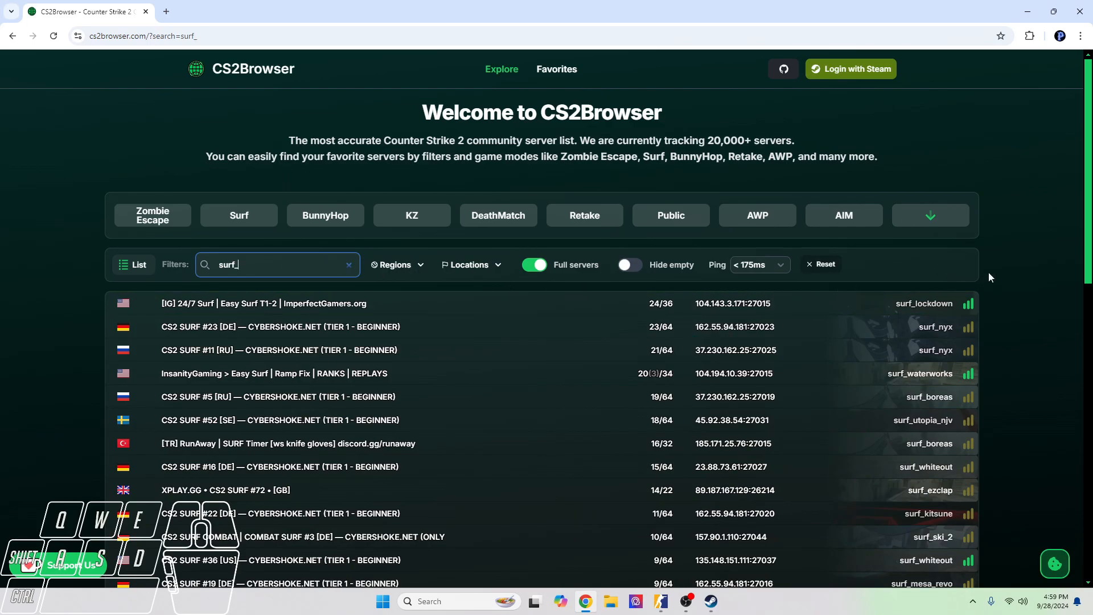
pyautogui.moveTo(826, 345)
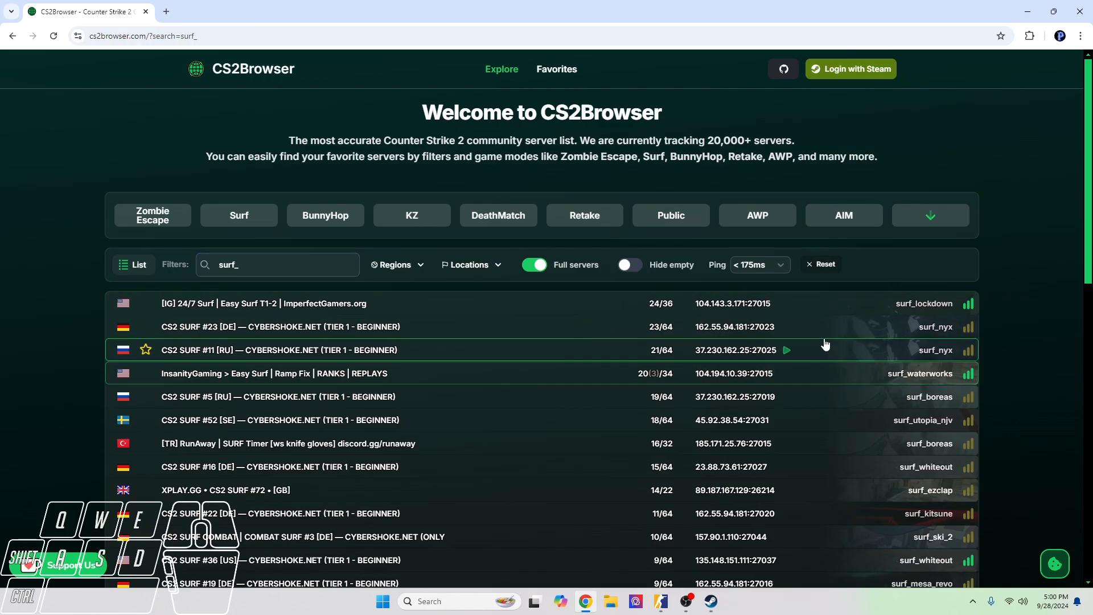
pyautogui.moveTo(985, 305)
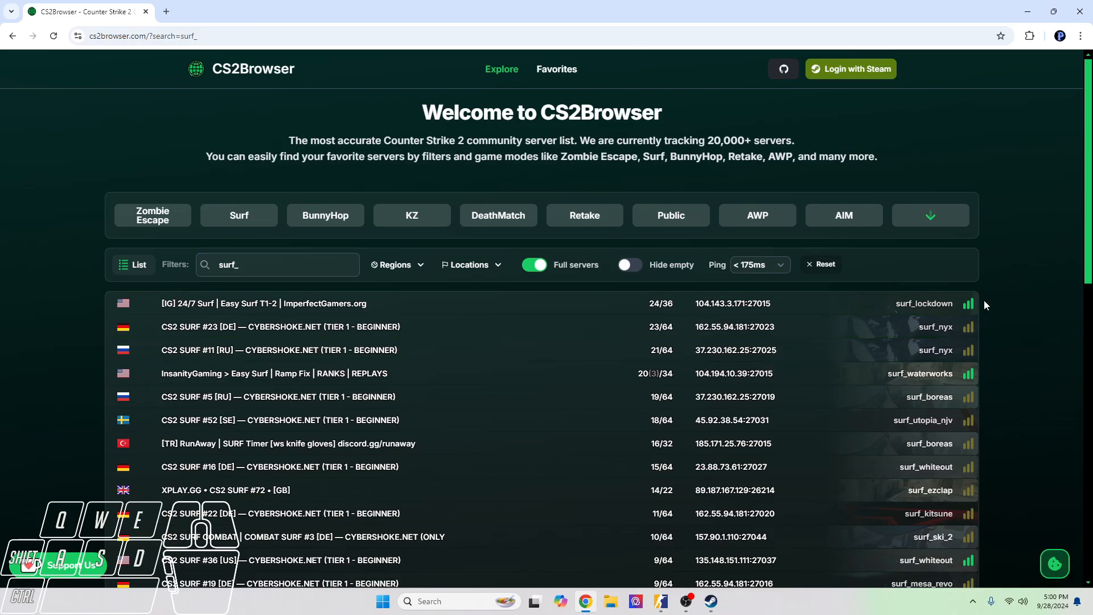
pyautogui.moveTo(946, 326)
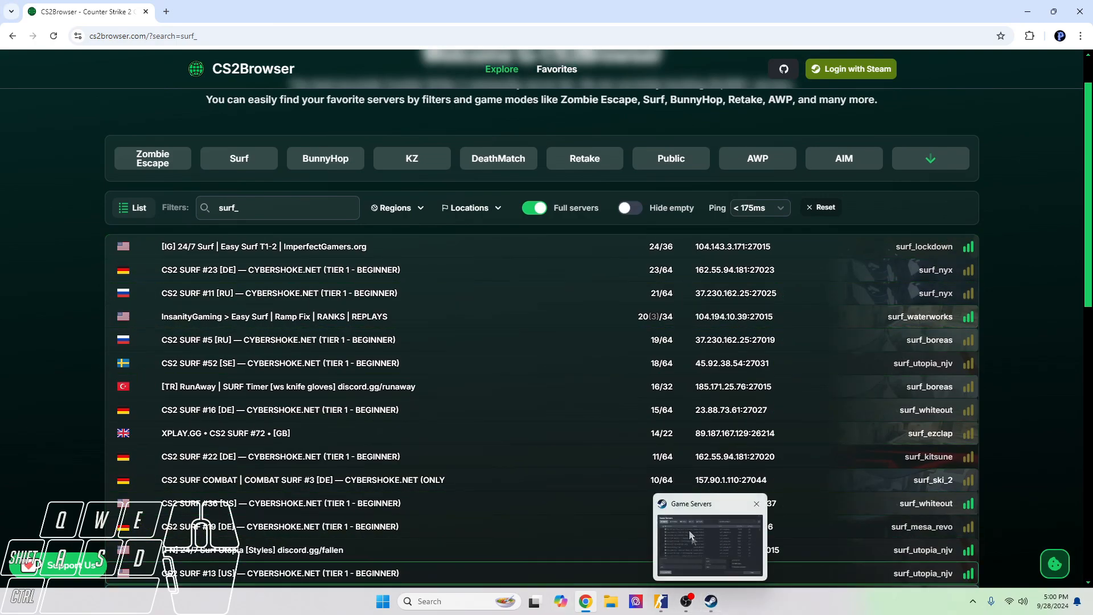
# Step: Check the game's server list, then return to the CS2Browser surf_ results
pyautogui.click(708, 537)
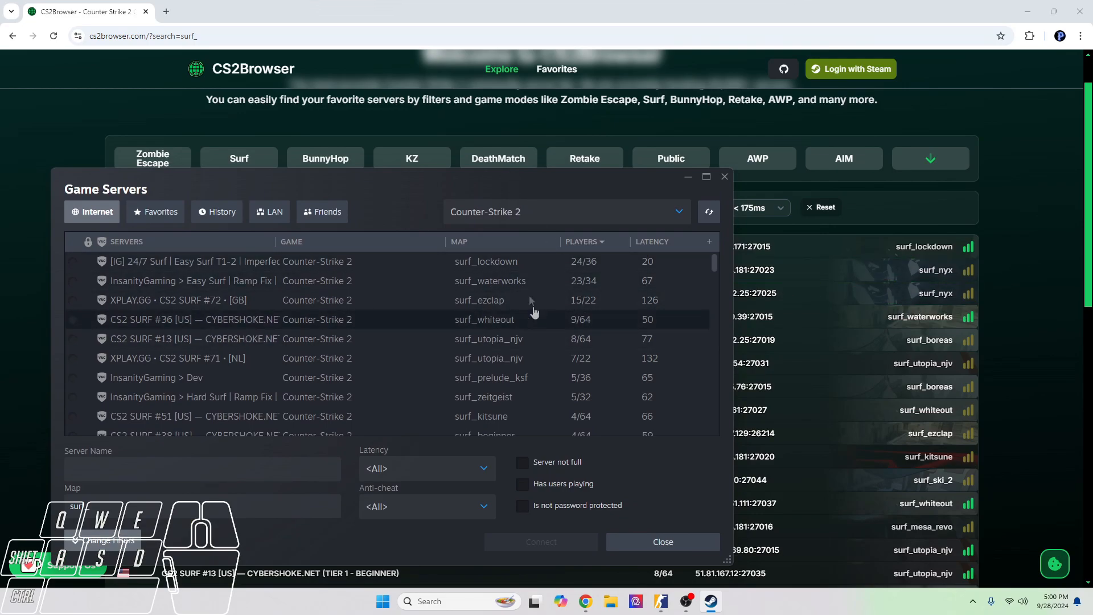
pyautogui.moveTo(933, 317)
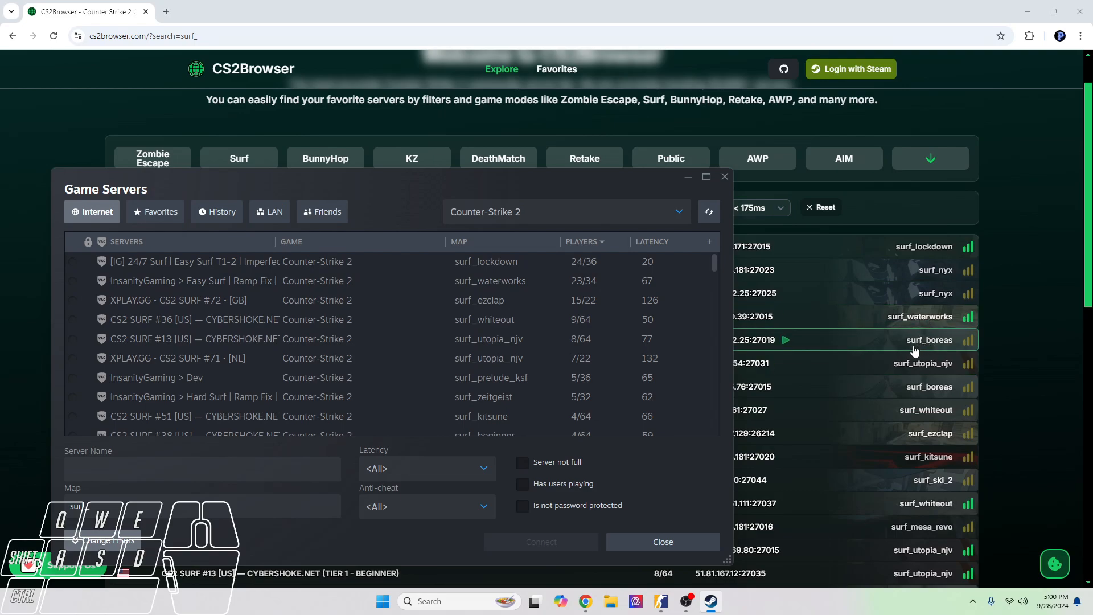
pyautogui.moveTo(573, 339)
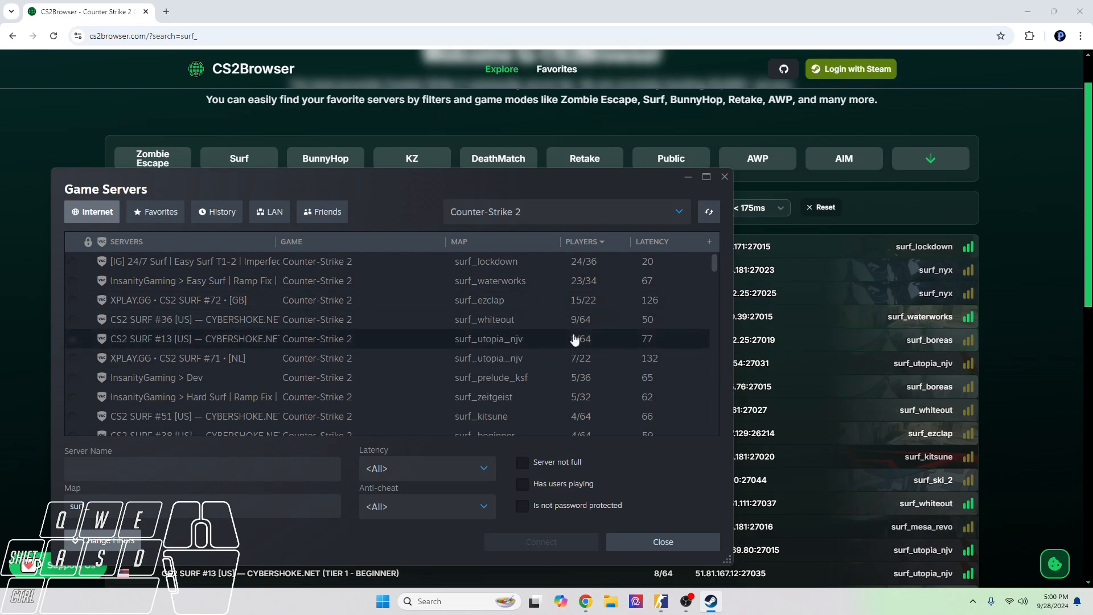
pyautogui.moveTo(920, 386)
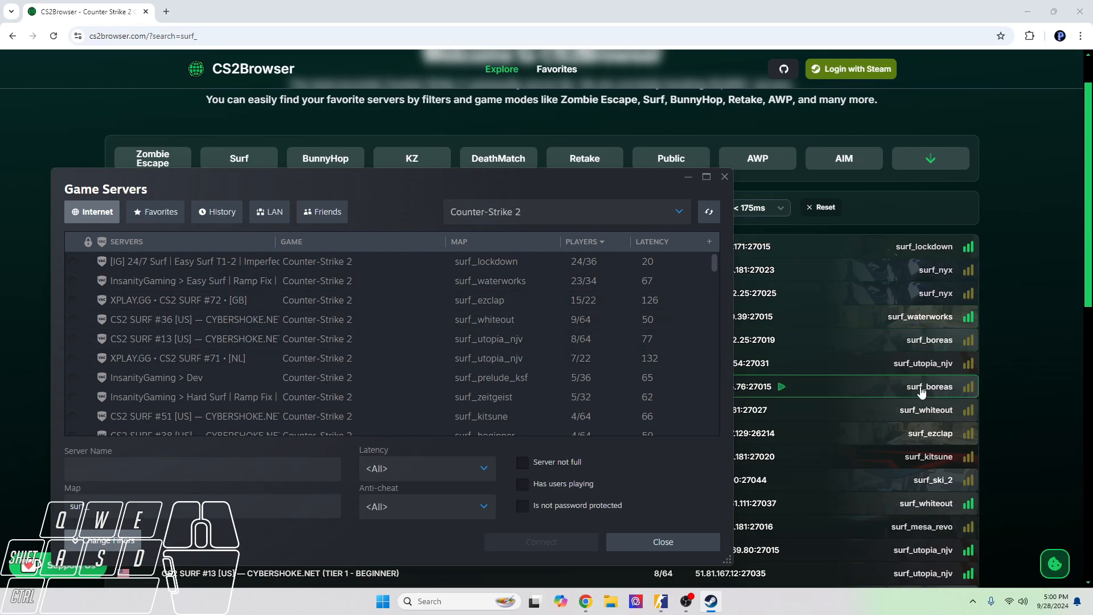
pyautogui.moveTo(924, 410)
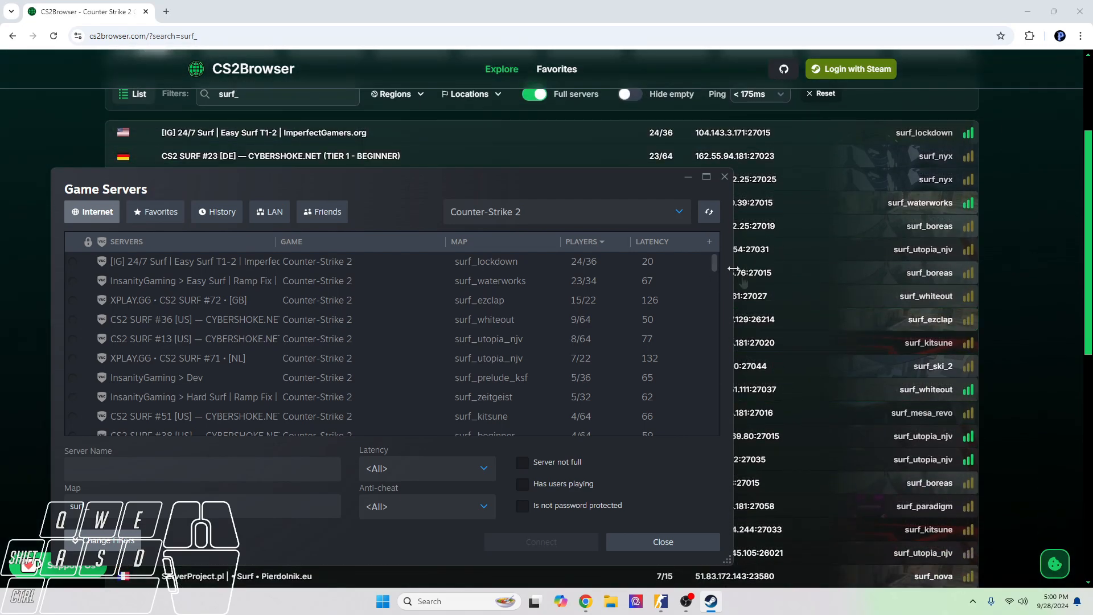
pyautogui.click(661, 541)
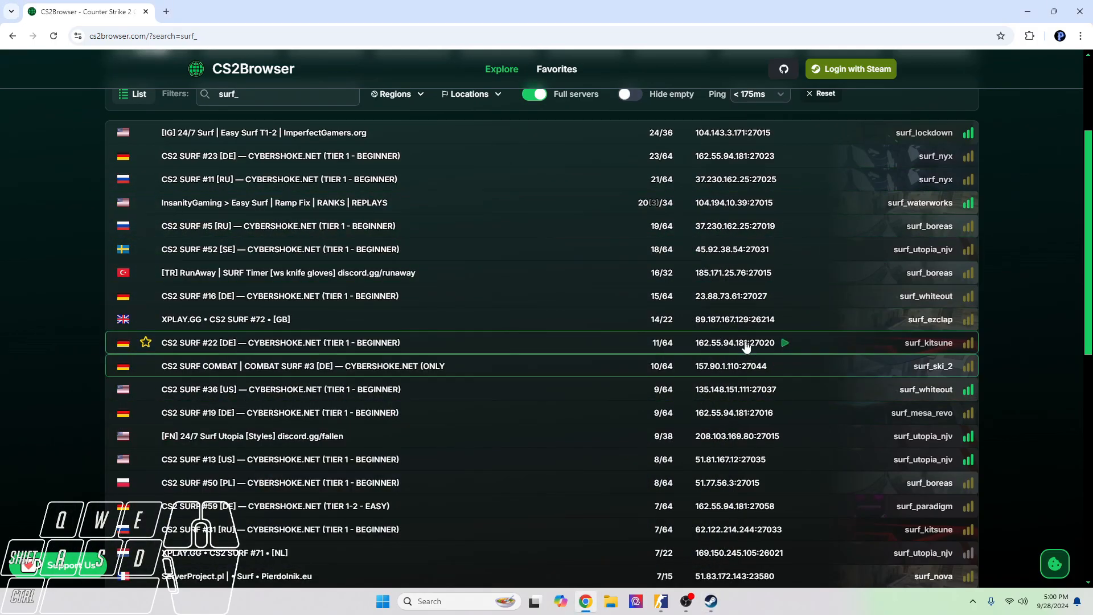
pyautogui.scroll(-3)
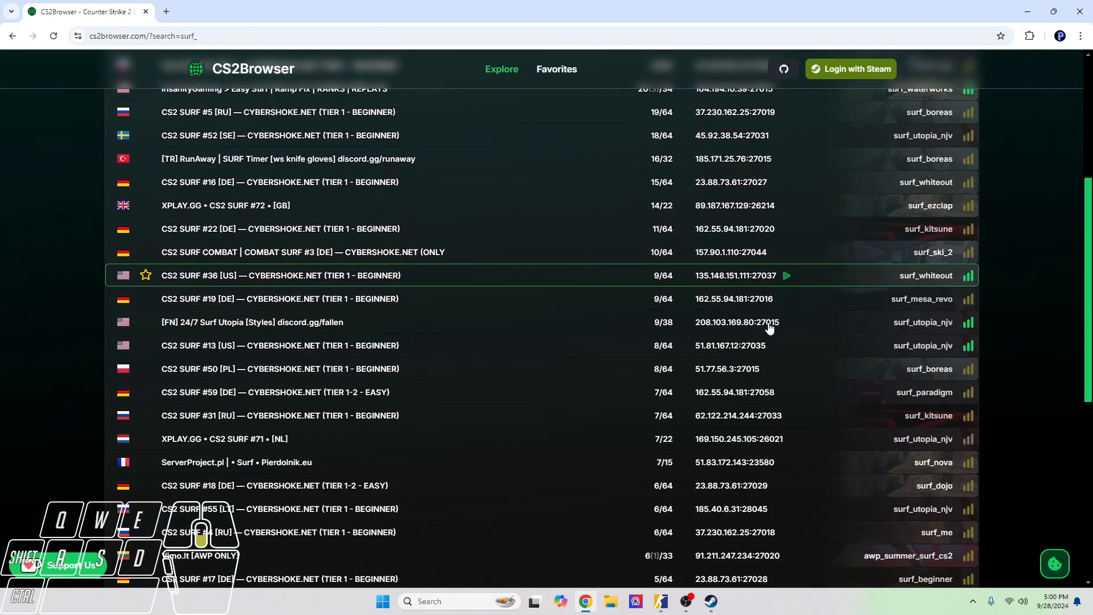
pyautogui.scroll(-3)
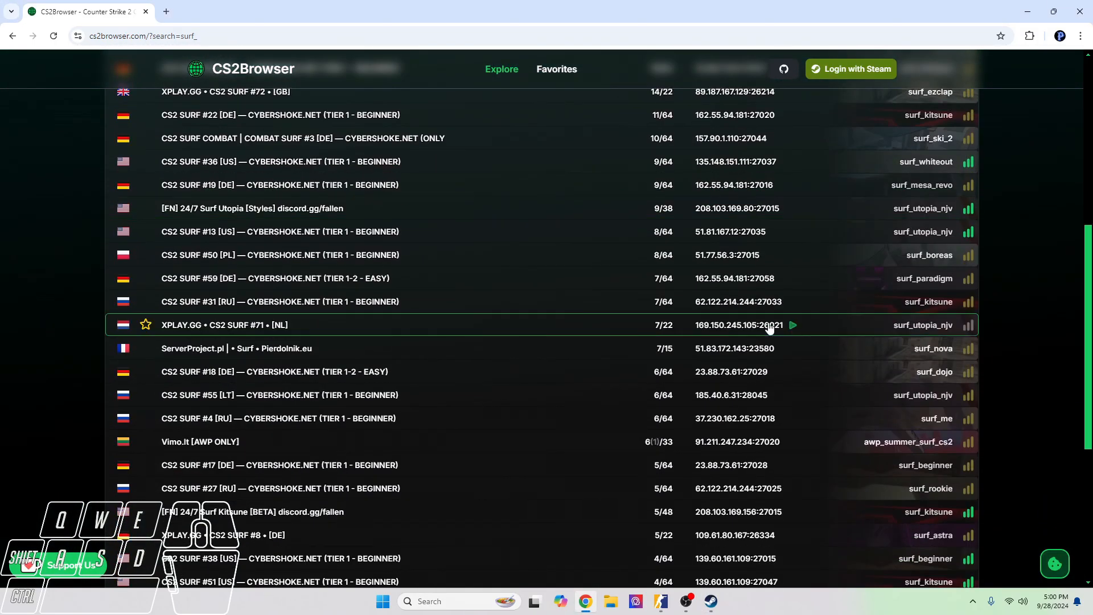
# Step: Scroll to CS2 SURF #27 [RU] on surf_rookie and launch its join through Steam
pyautogui.scroll(-3)
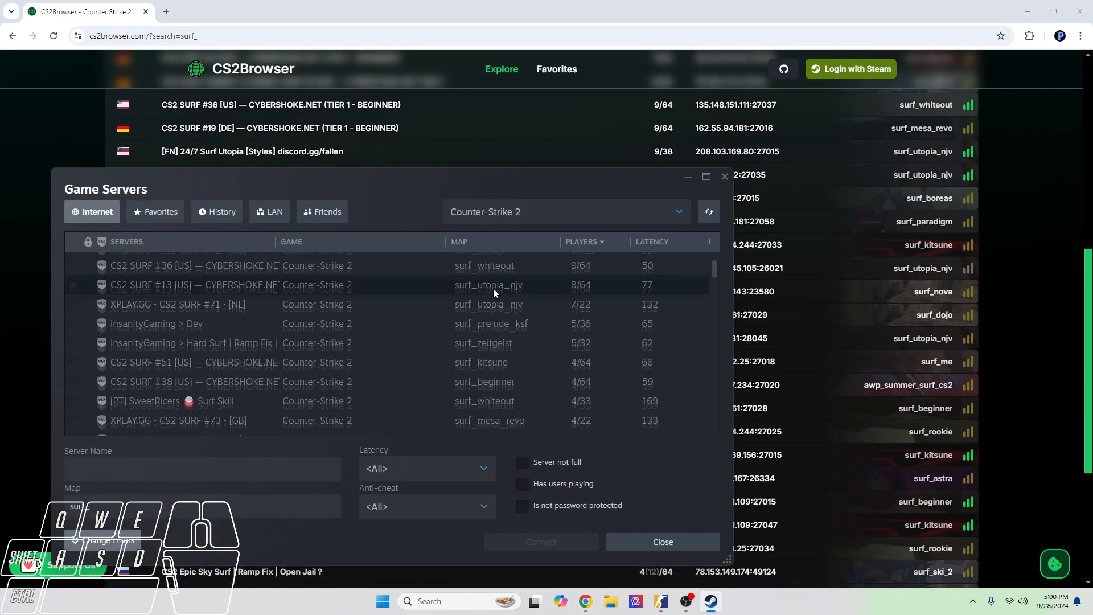
pyautogui.scroll(-3)
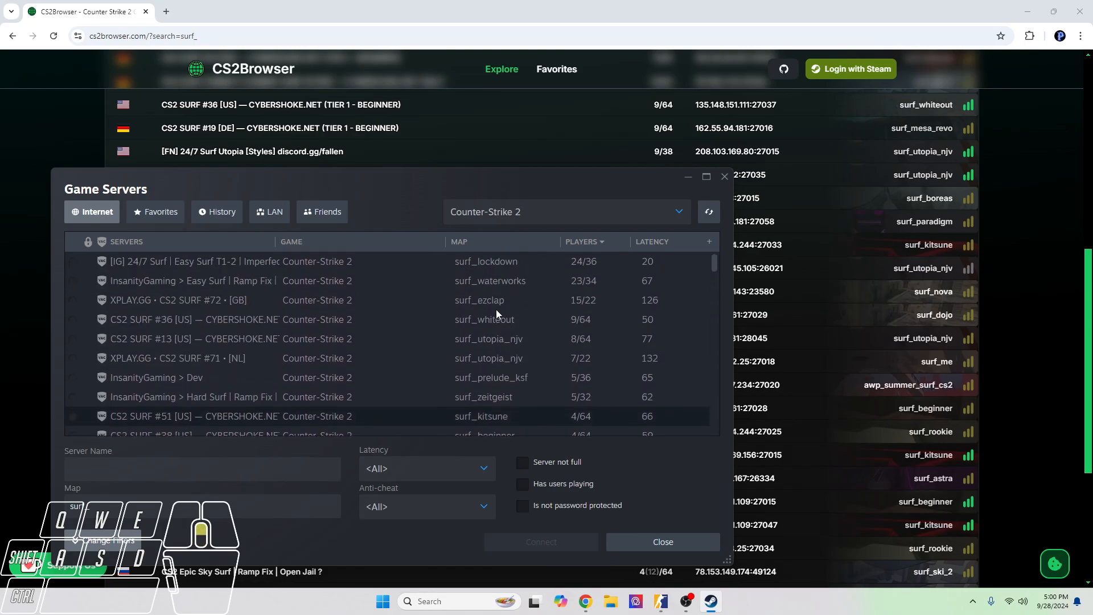
pyautogui.scroll(-3)
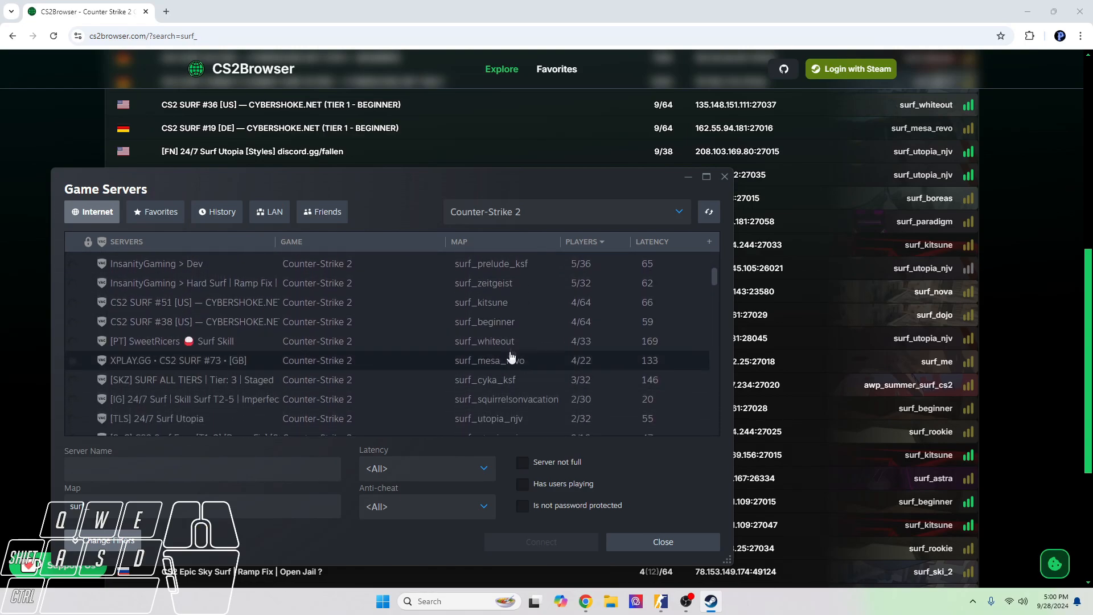
pyautogui.scroll(-3)
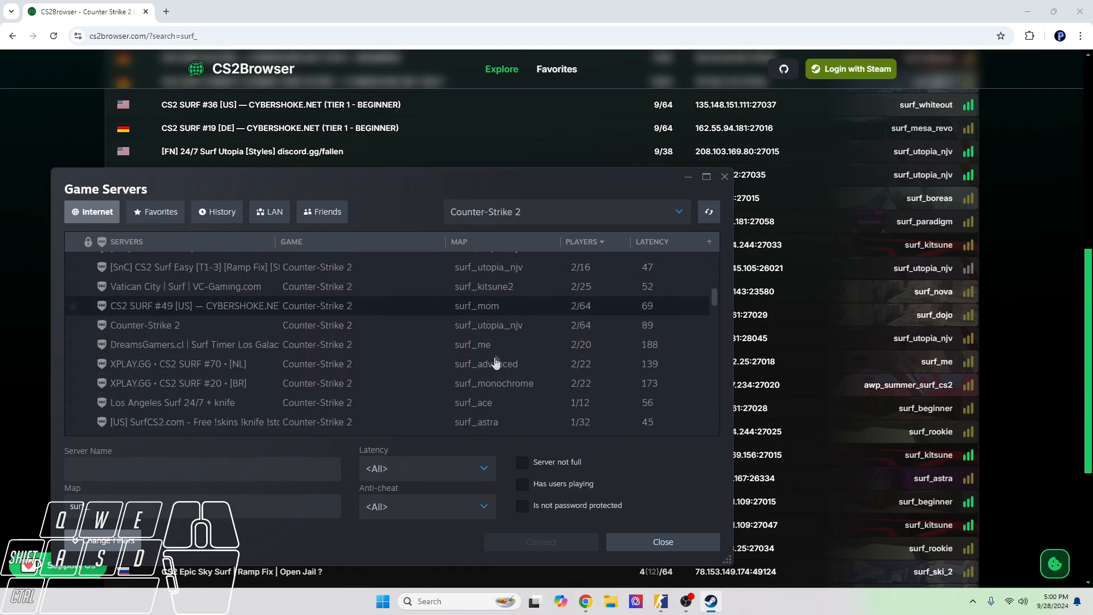
pyautogui.scroll(-3)
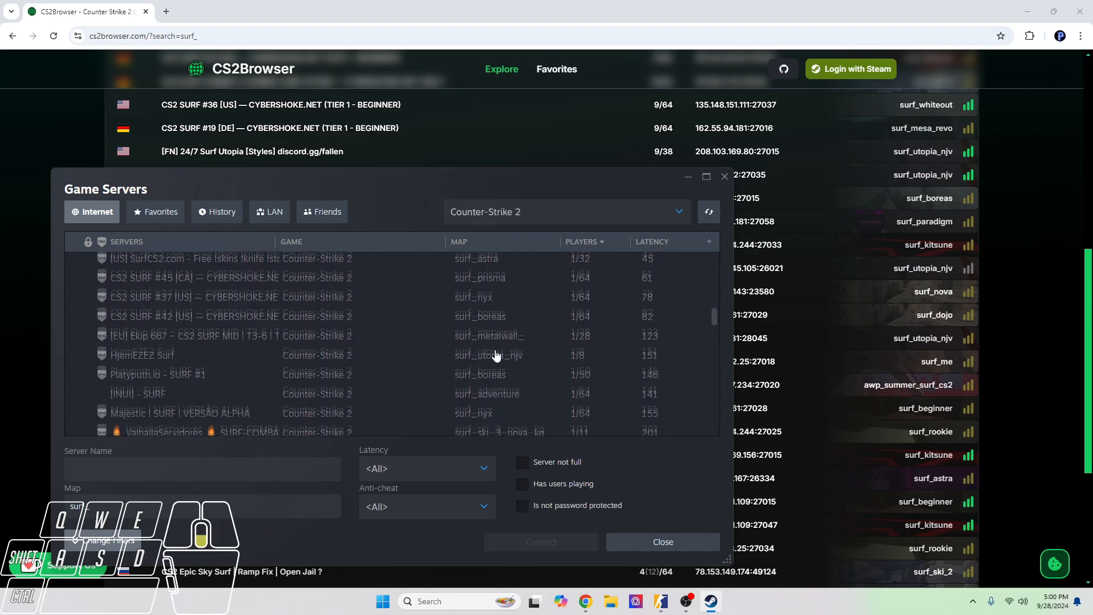
pyautogui.scroll(-3)
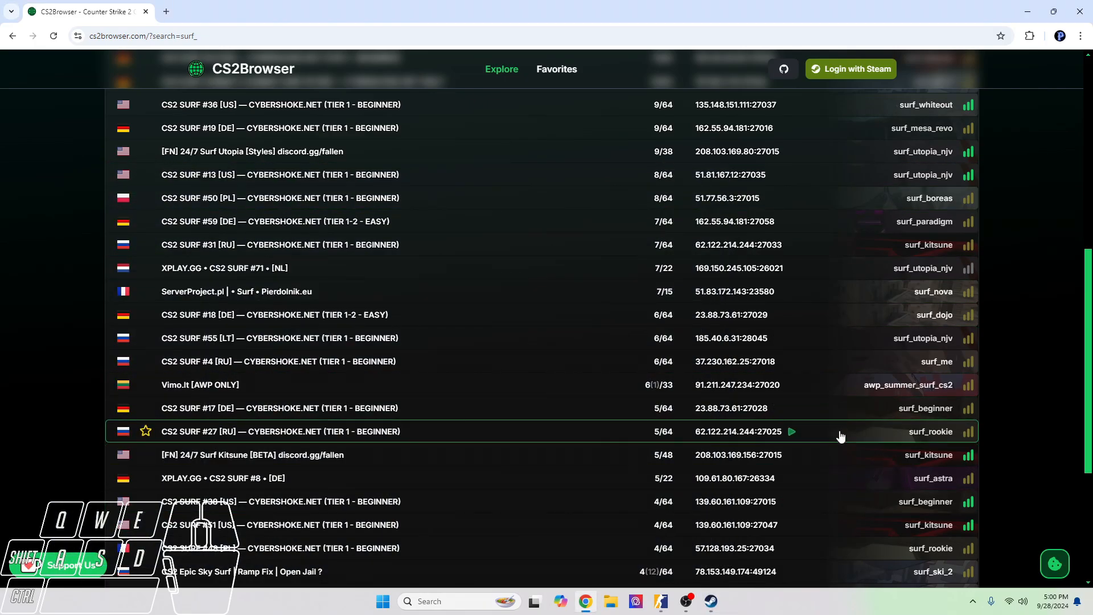
pyautogui.moveTo(791, 431)
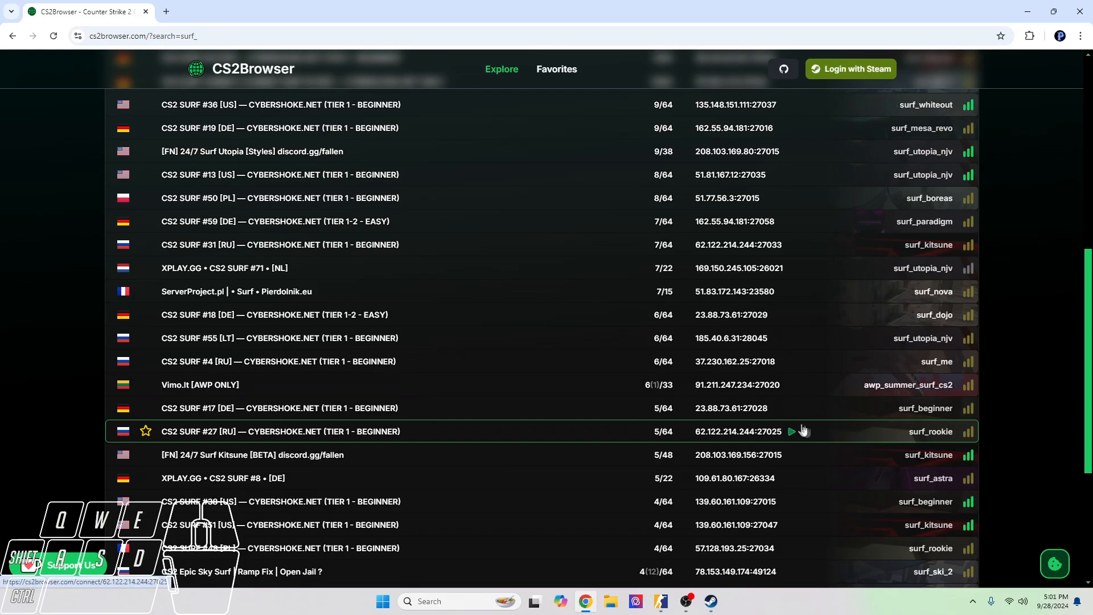
pyautogui.moveTo(792, 432)
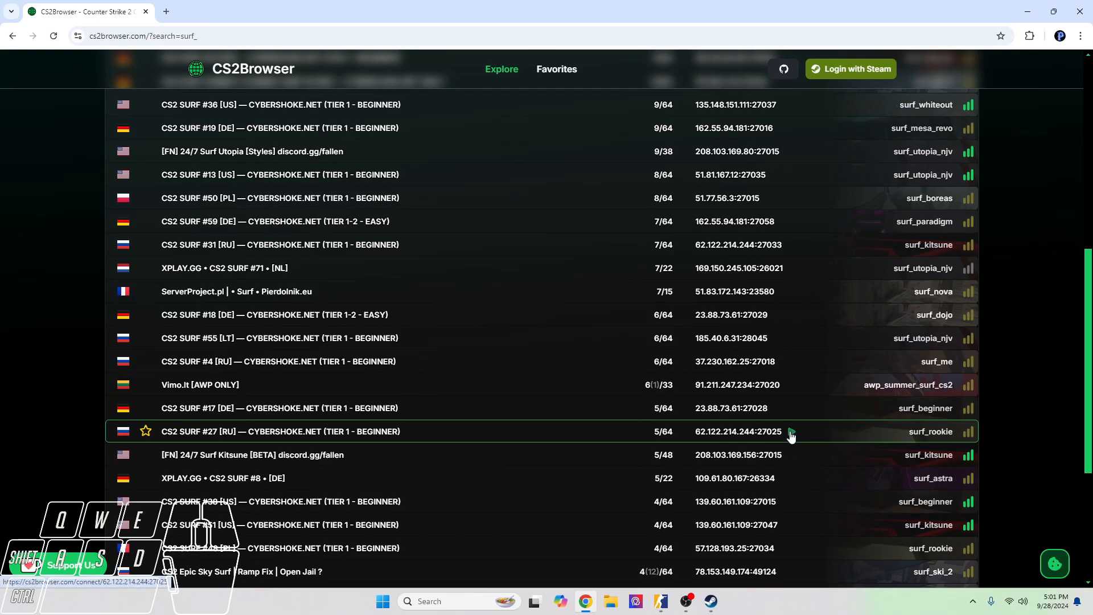
pyautogui.moveTo(791, 435)
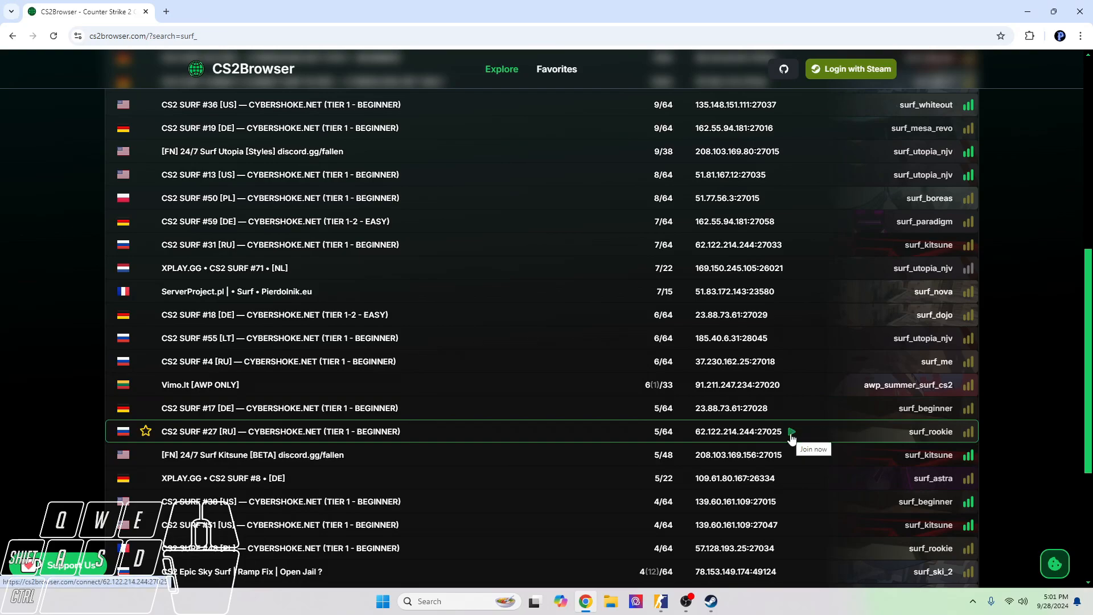
pyautogui.click(791, 431)
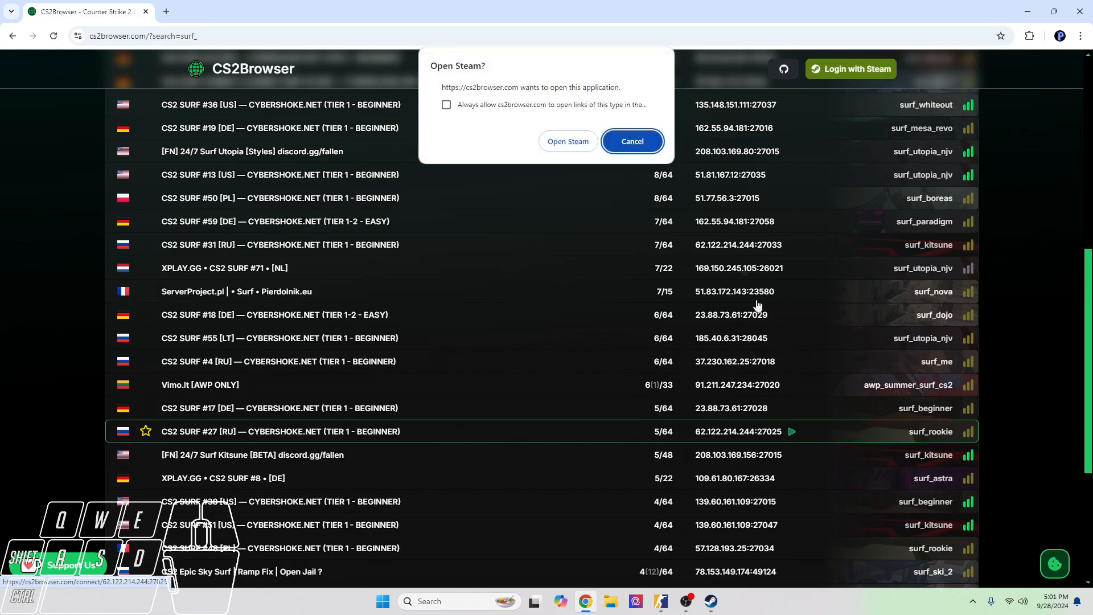
pyautogui.moveTo(568, 141)
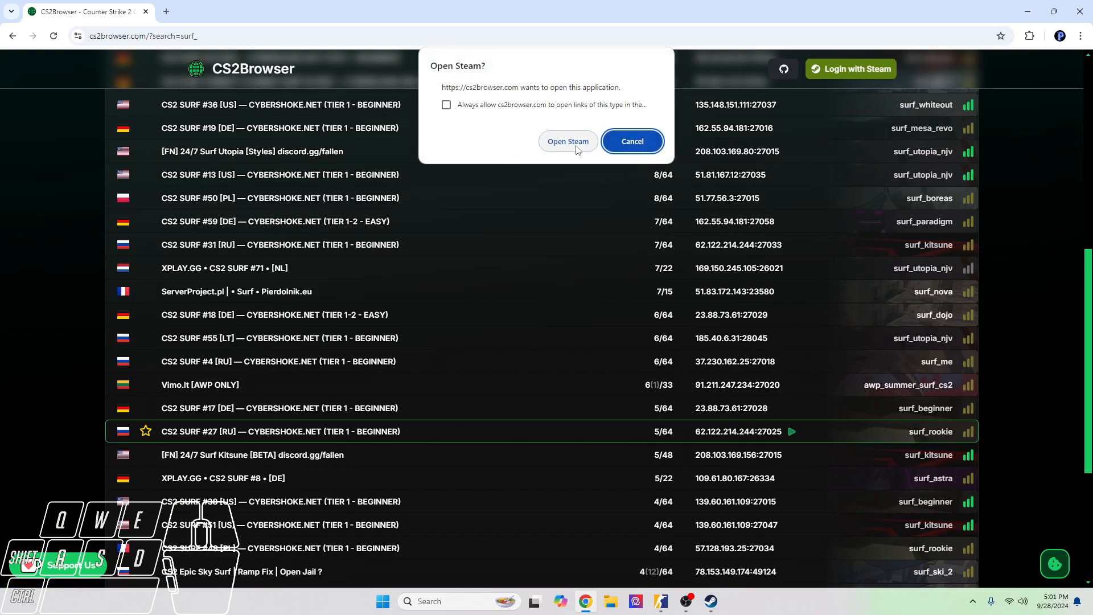
pyautogui.click(630, 141)
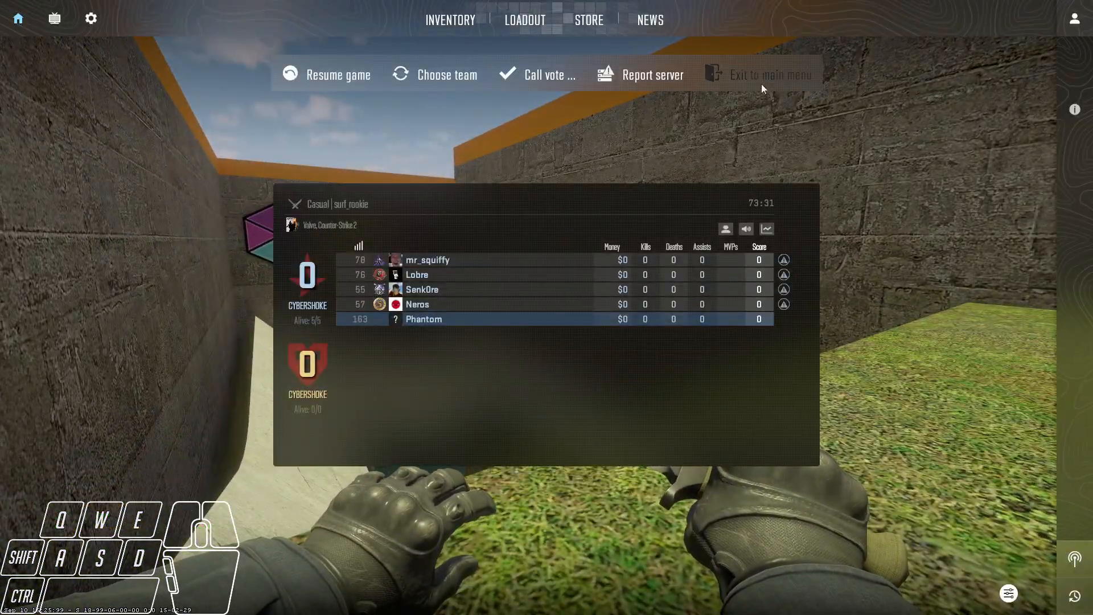
# Step: Leave the surf server for the main menu and scroll through CS2Browser's surf_ results
pyautogui.click(338, 75)
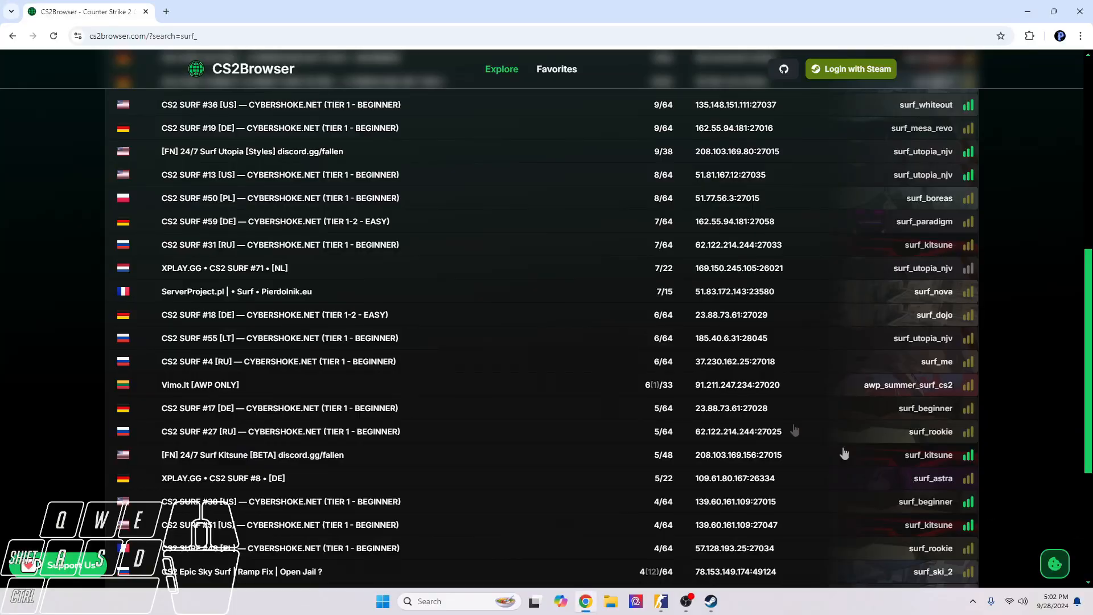
pyautogui.scroll(3)
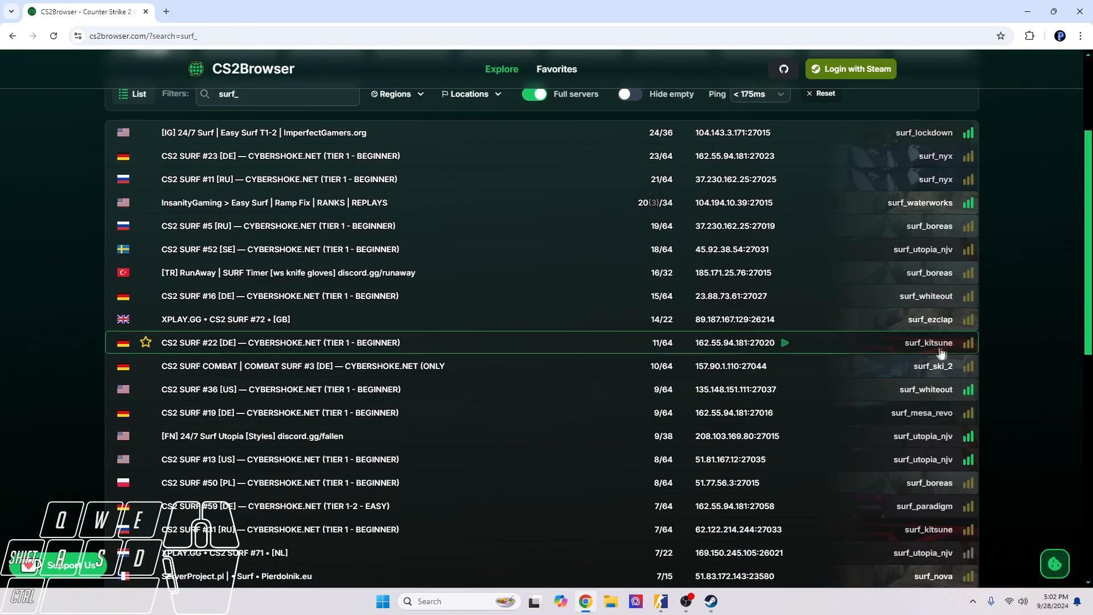
pyautogui.scroll(-3)
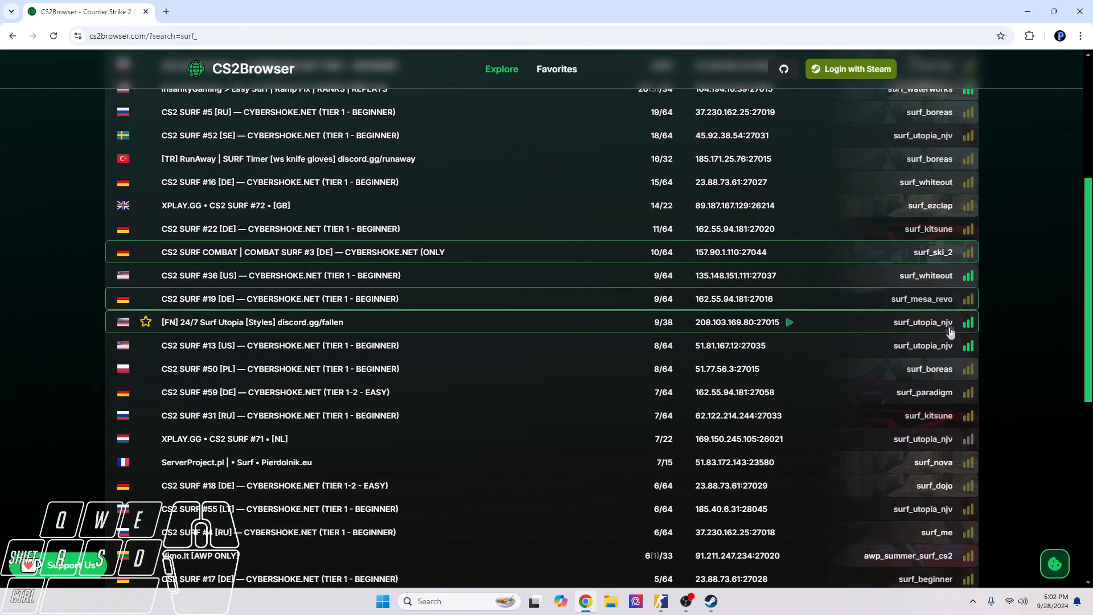
pyautogui.scroll(-3)
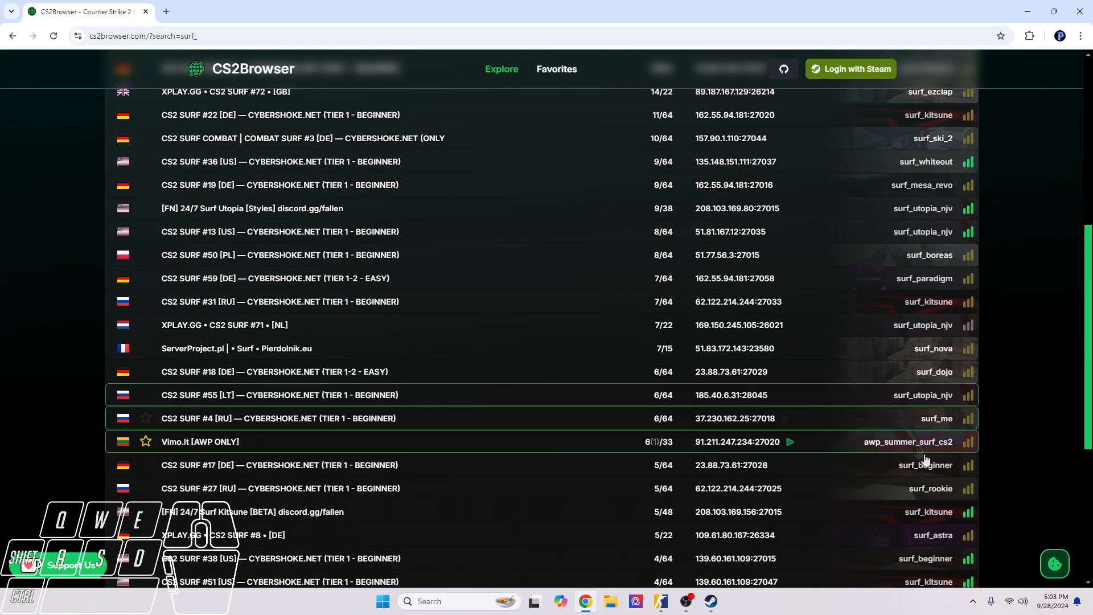
pyautogui.moveTo(849, 477)
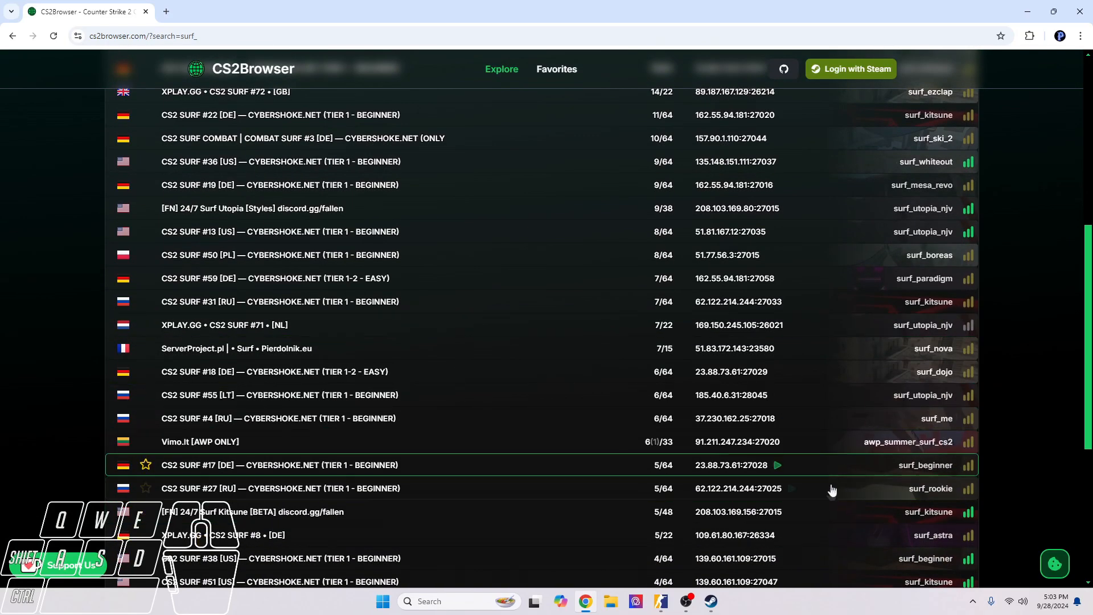
pyautogui.moveTo(808, 488)
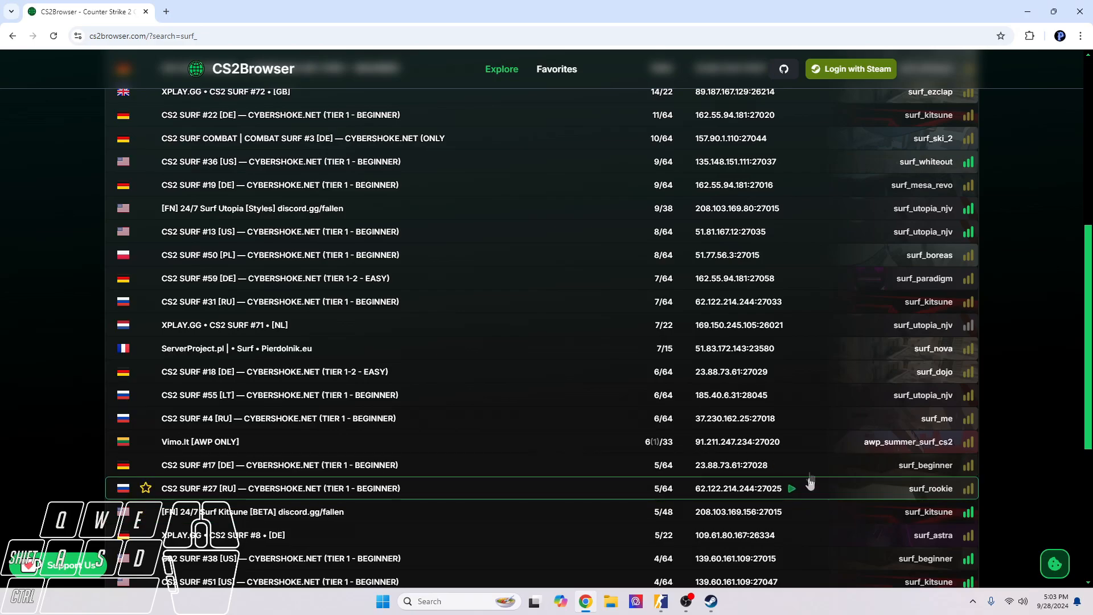
pyautogui.moveTo(808, 493)
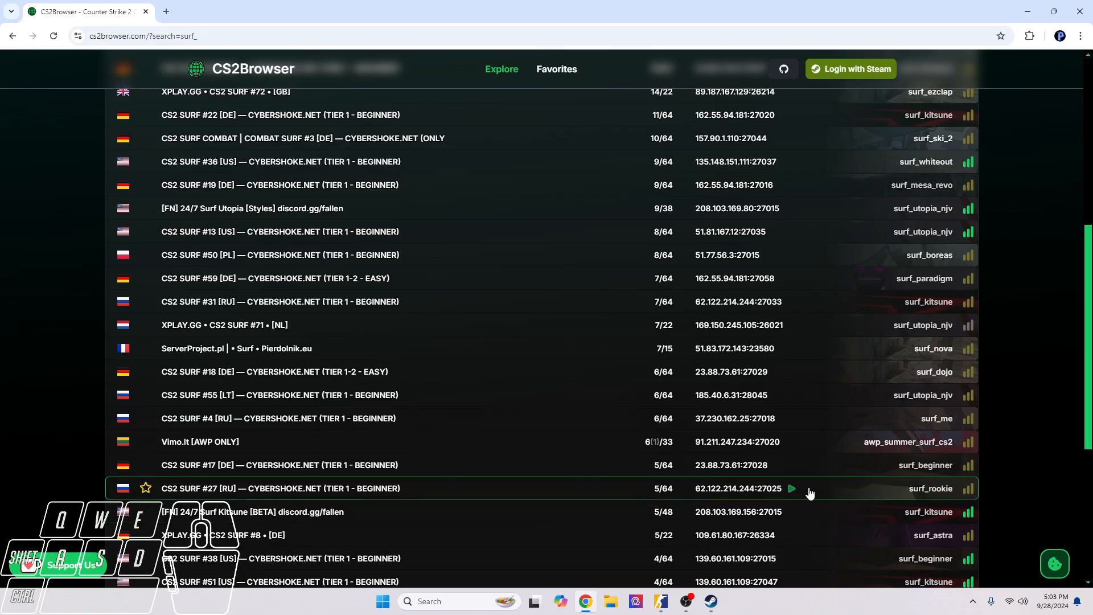
pyautogui.scroll(3)
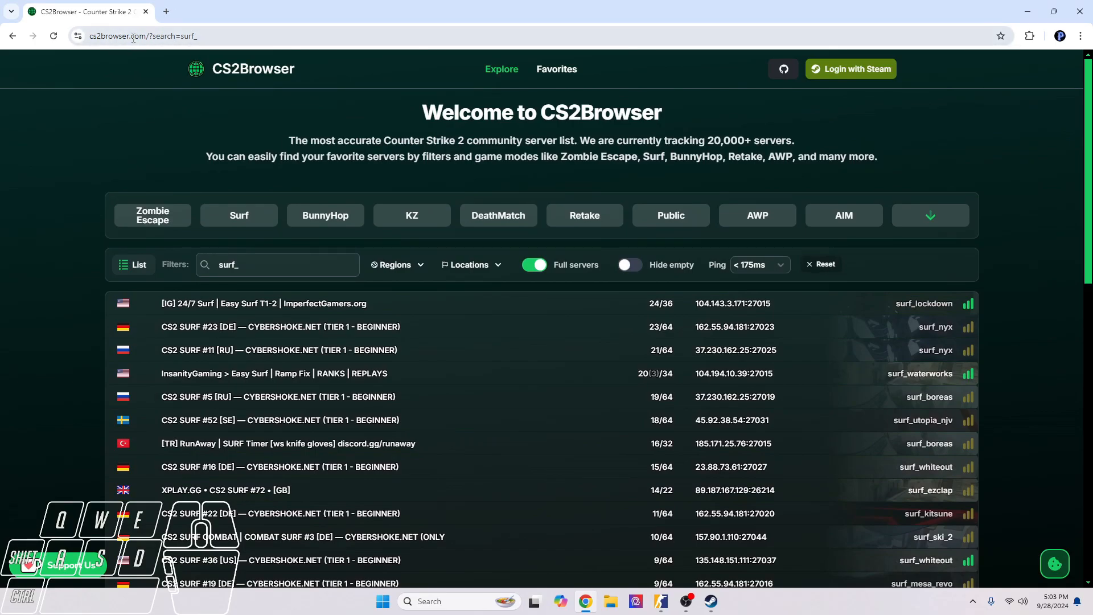
pyautogui.moveTo(683, 602)
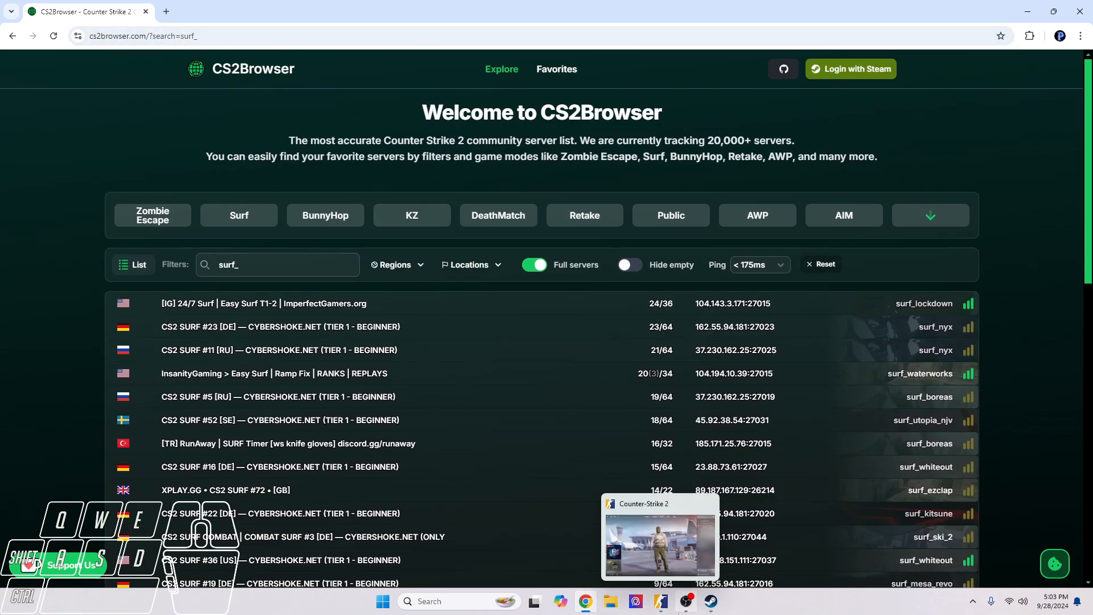
# Step: Refresh the game's surf_ server list, reposition its window, then return to CS2Browser
pyautogui.click(658, 540)
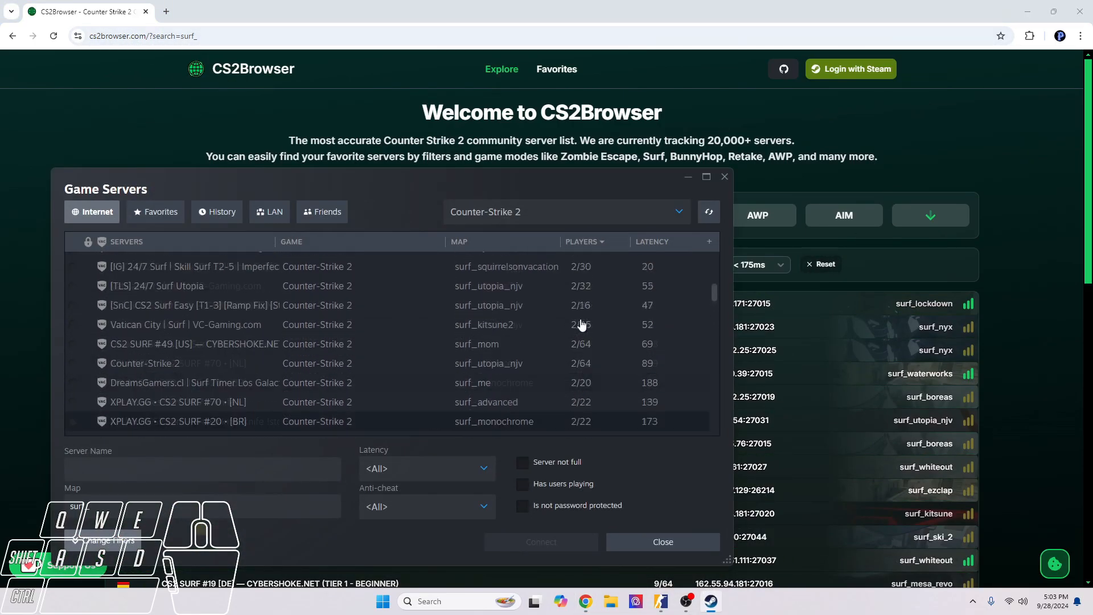
pyautogui.click(708, 212)
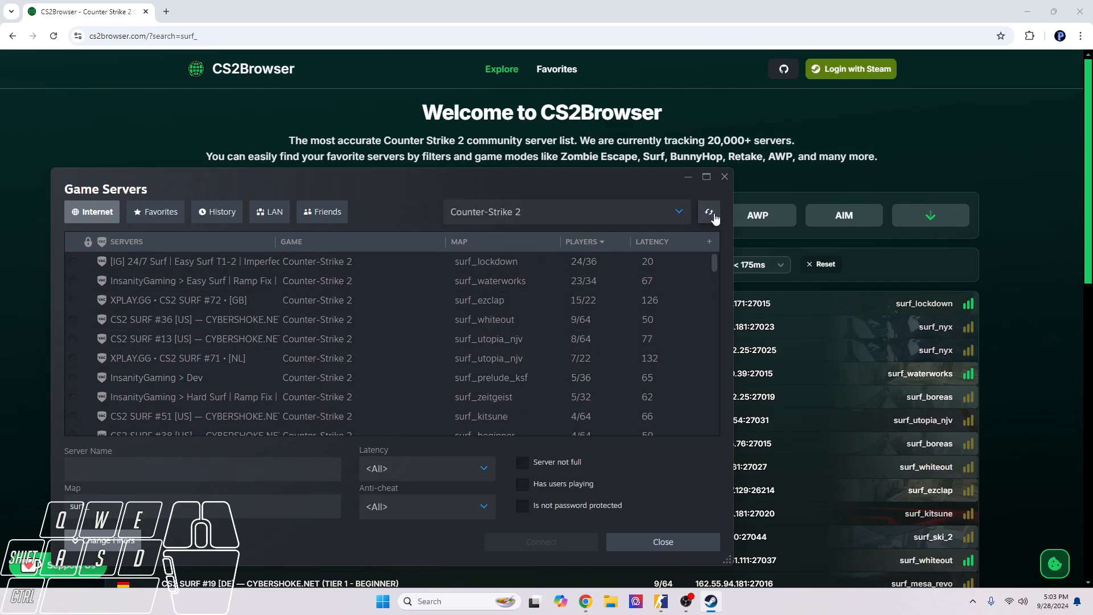
pyautogui.click(708, 211)
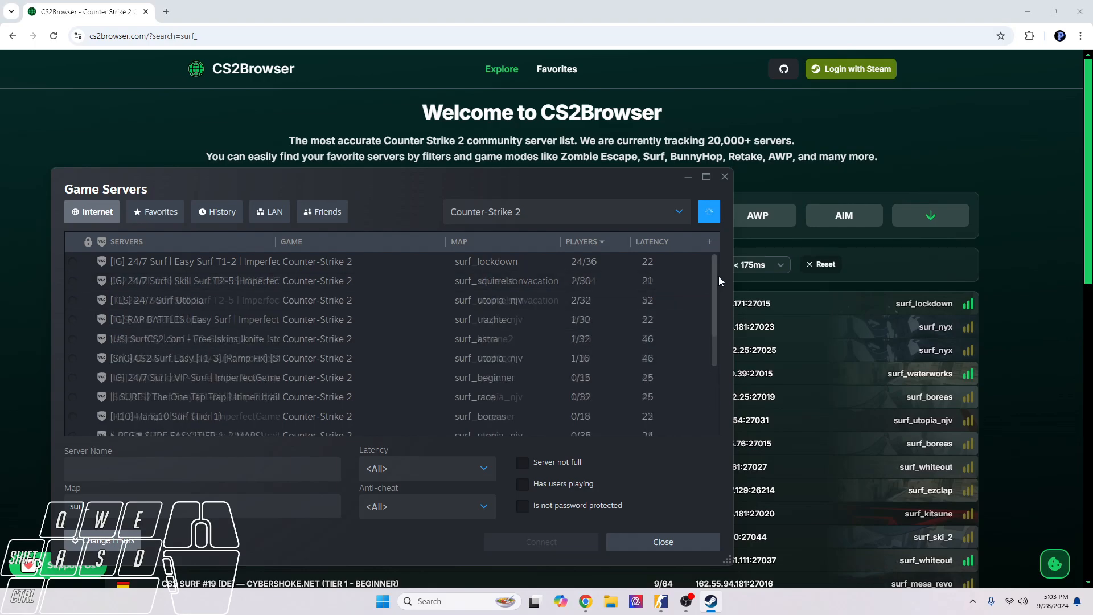
pyautogui.click(709, 212)
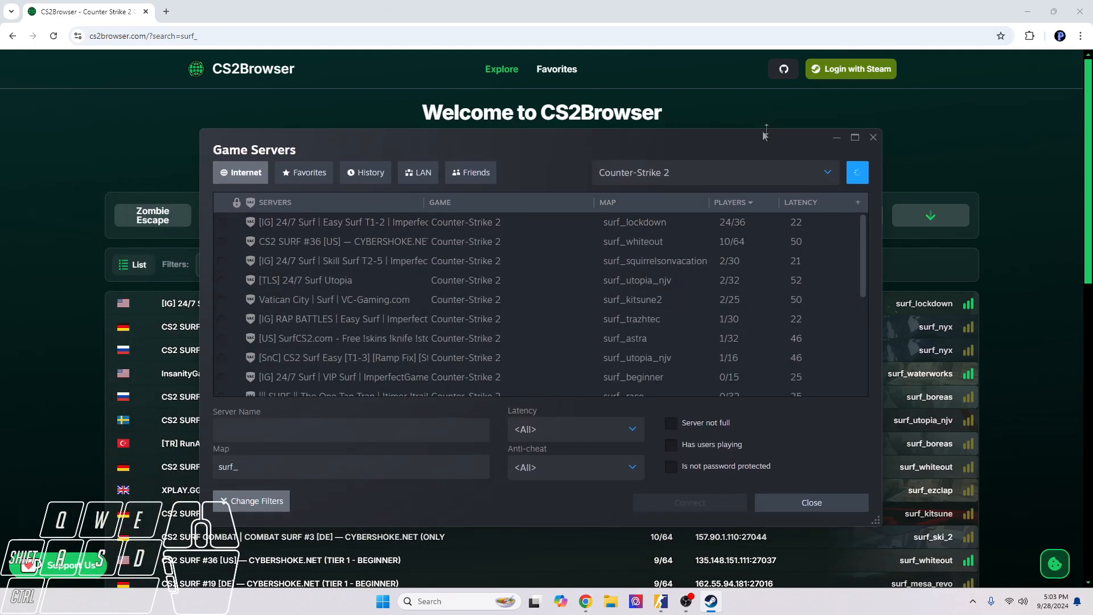
pyautogui.click(810, 503)
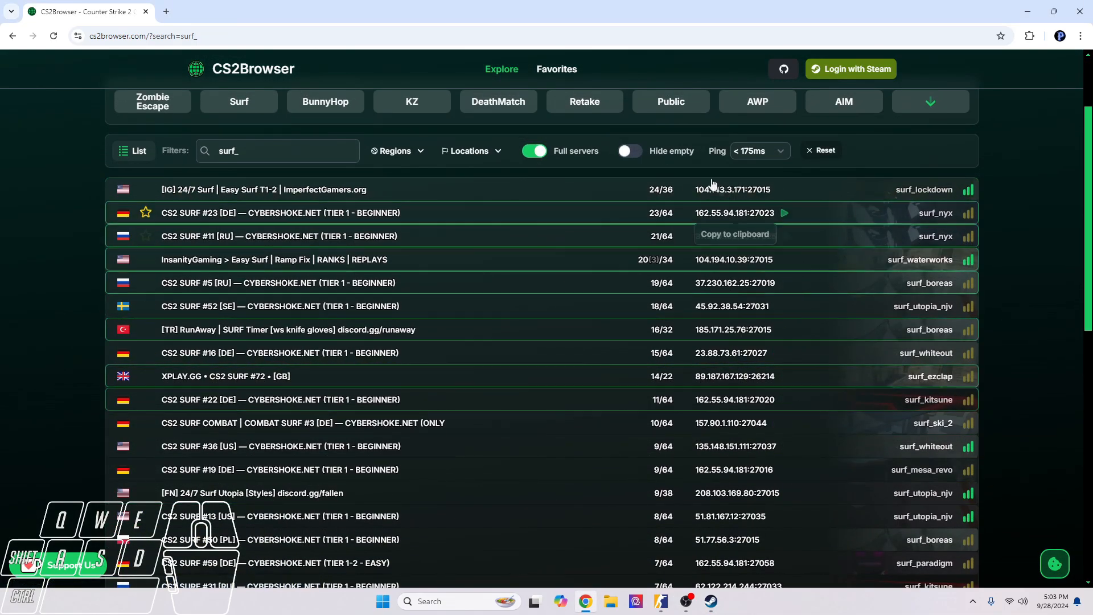
pyautogui.moveTo(671, 249)
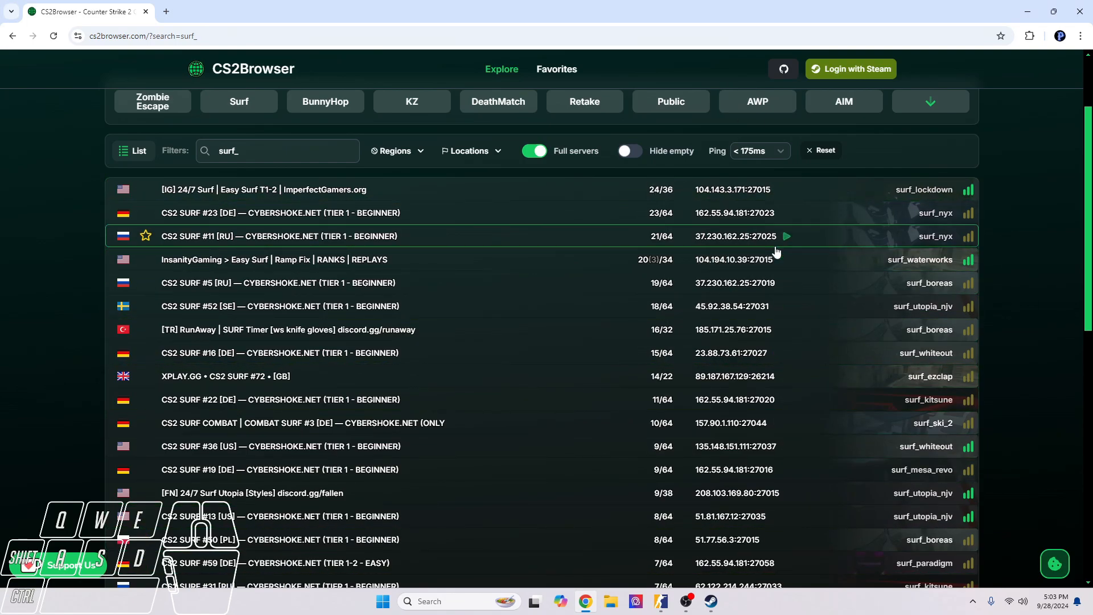
pyautogui.moveTo(947, 329)
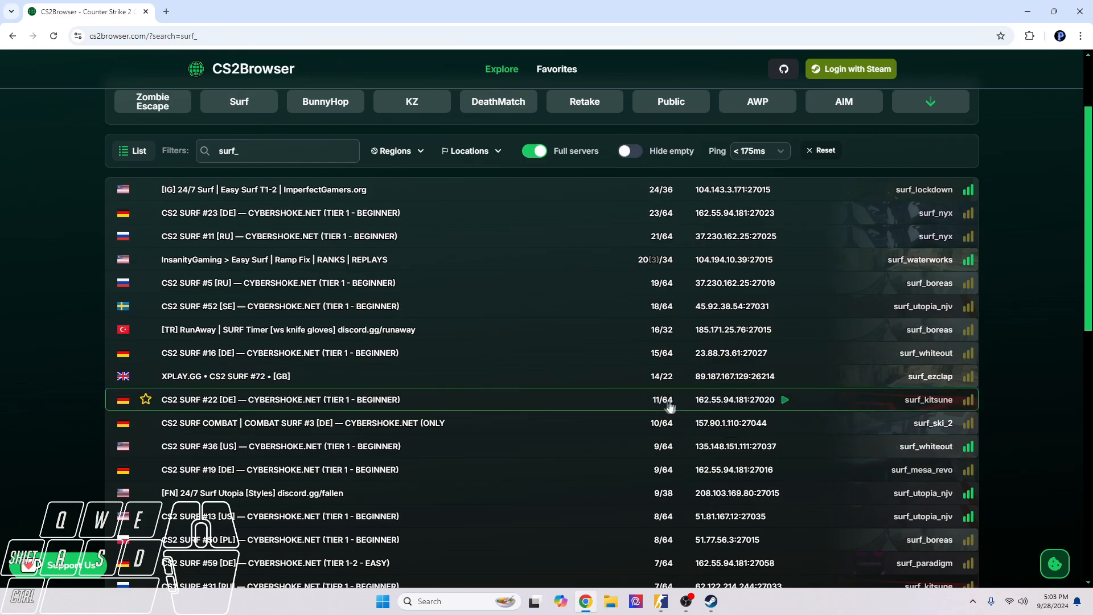
pyautogui.moveTo(697, 389)
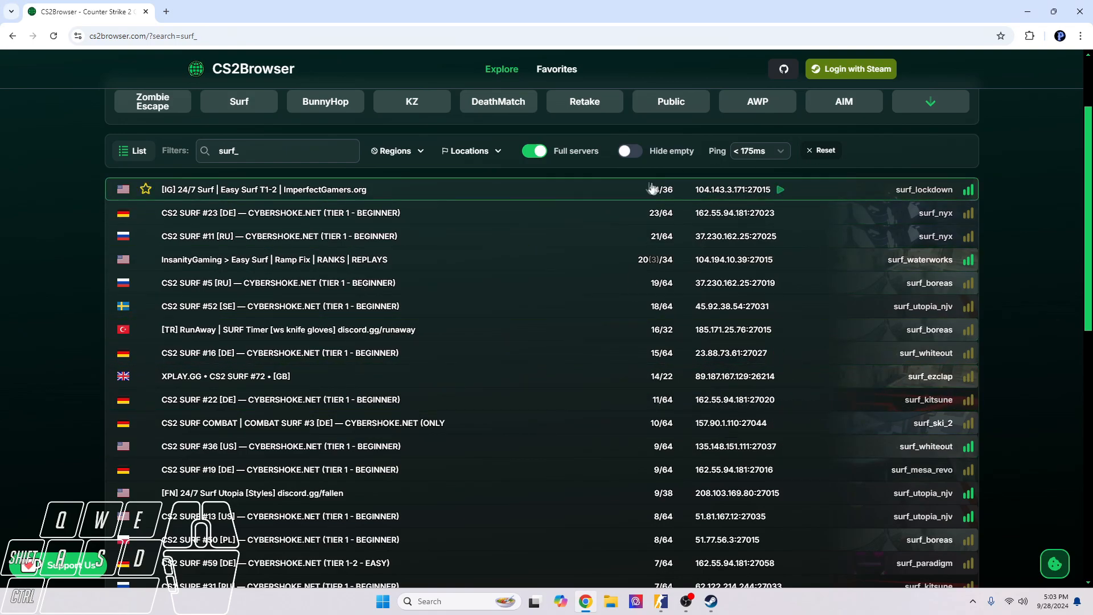
pyautogui.moveTo(929, 200)
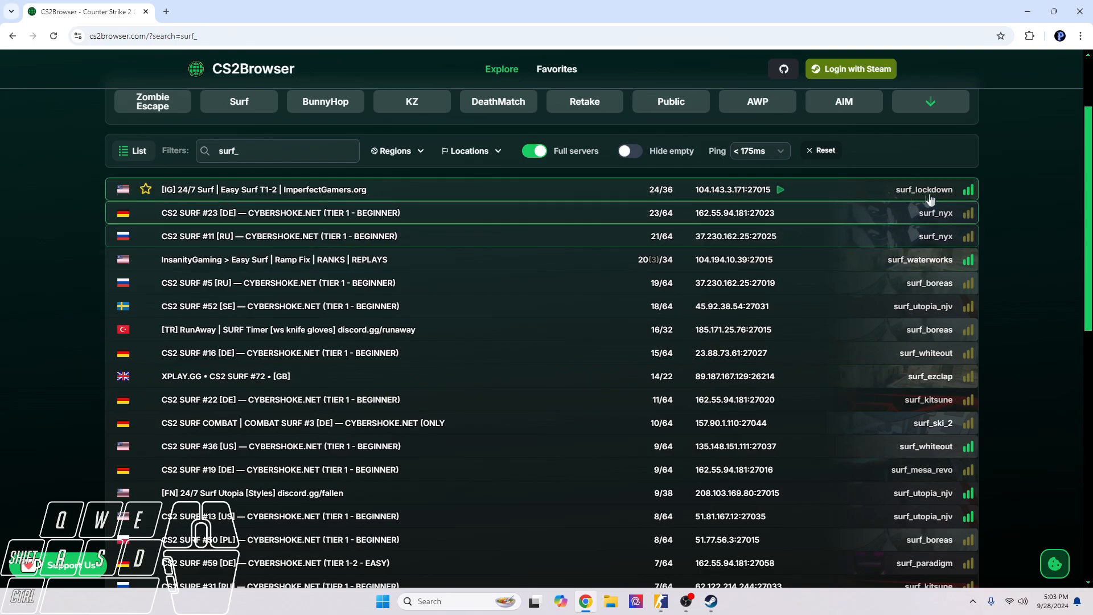
pyautogui.moveTo(786, 264)
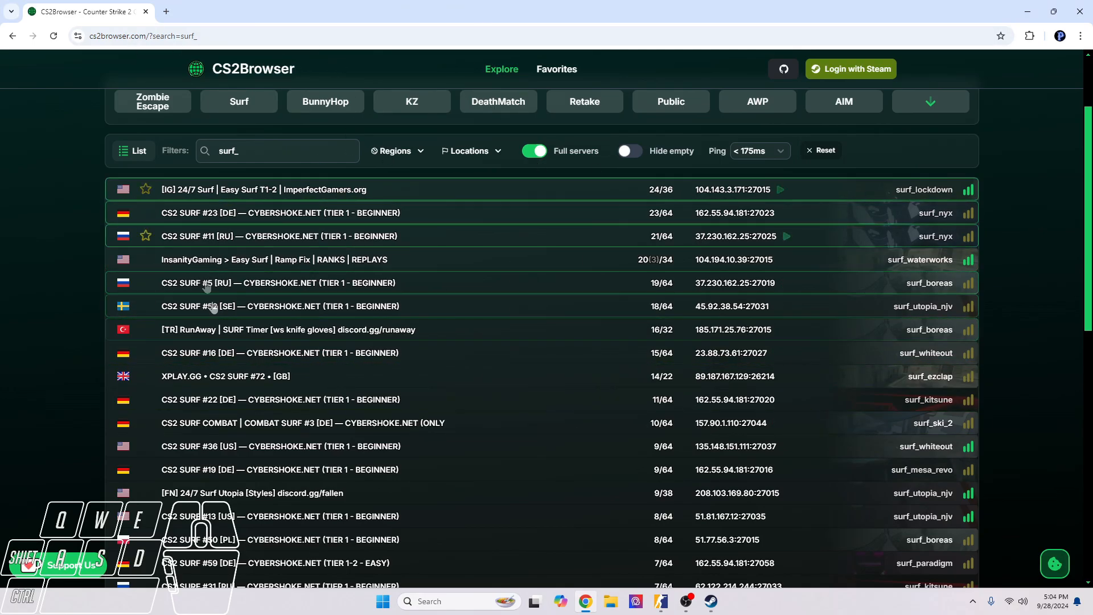
# Step: Scroll the surf_ results back up to the welcome header and game-mode buttons
pyautogui.scroll(3)
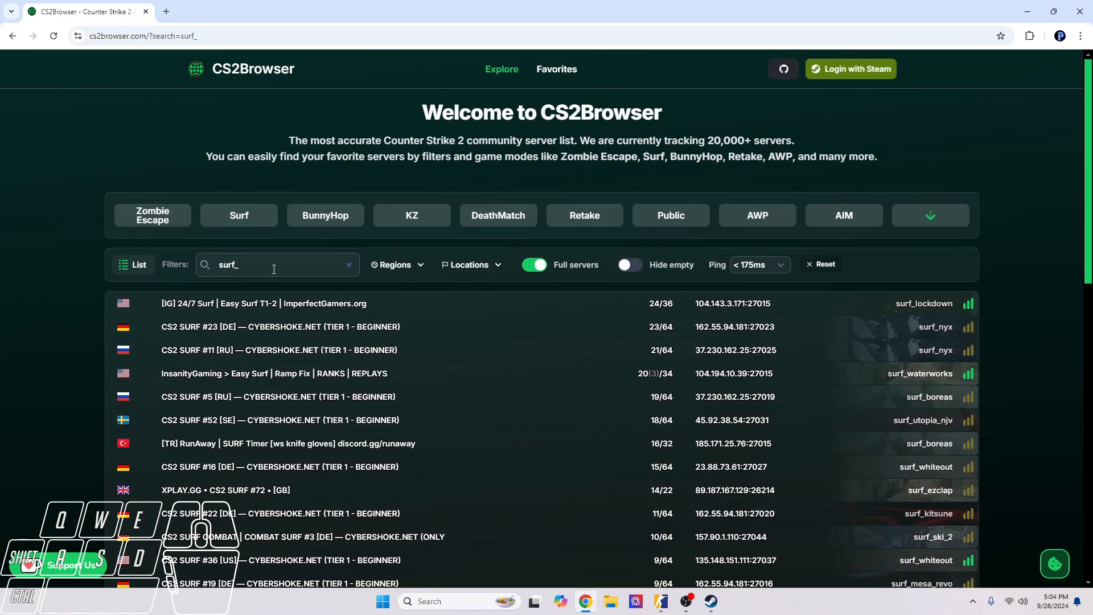
# Step: Browse the Zombie Escape and BunnyHop server lists, then clear both game-mode filters
pyautogui.click(152, 215)
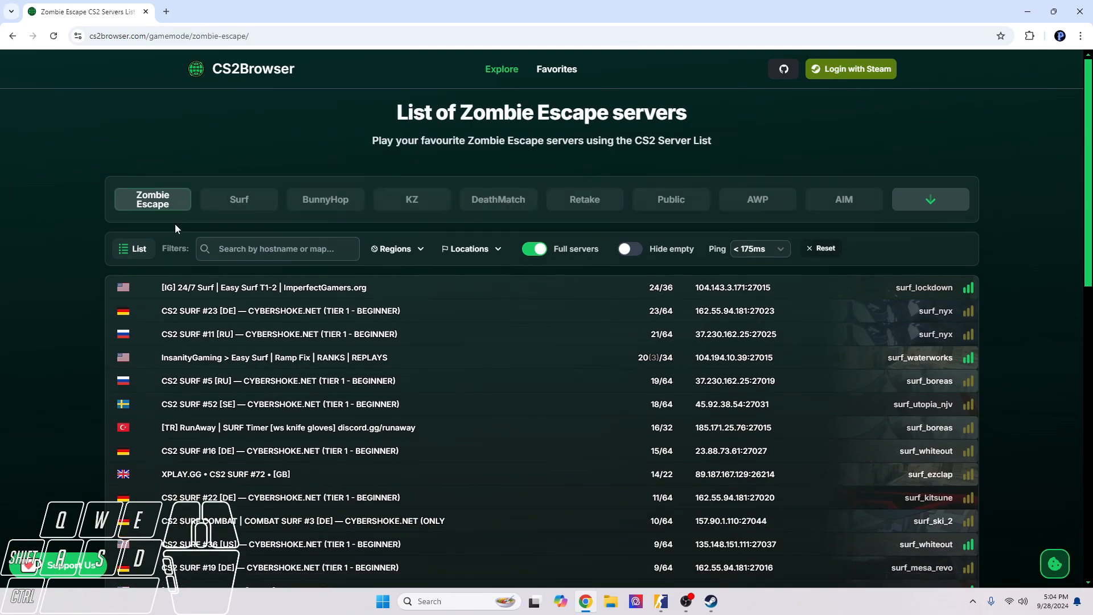
pyautogui.click(152, 198)
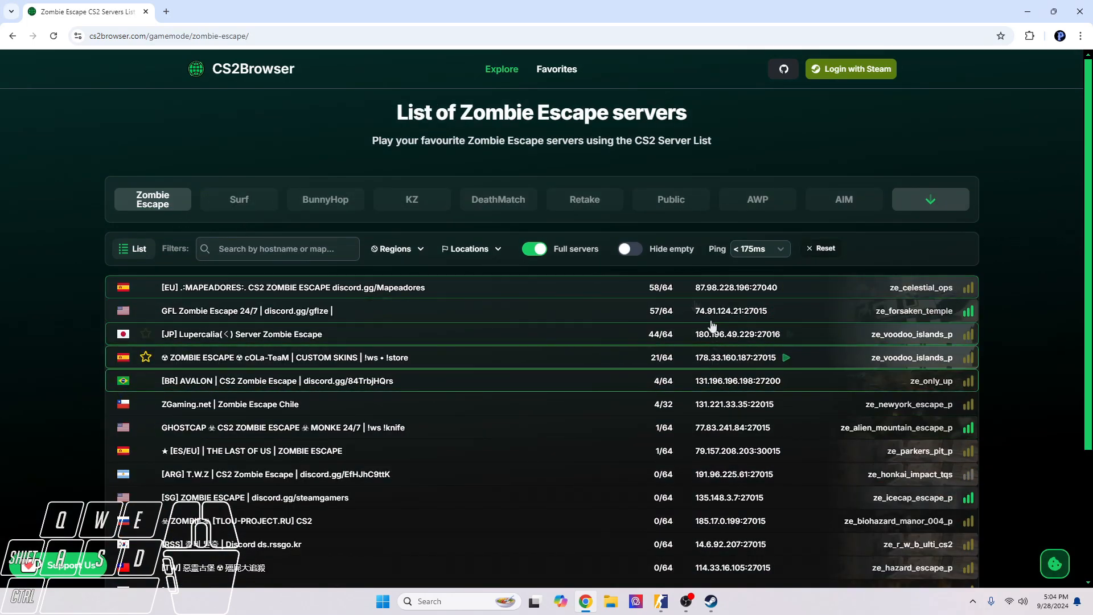
pyautogui.click(324, 199)
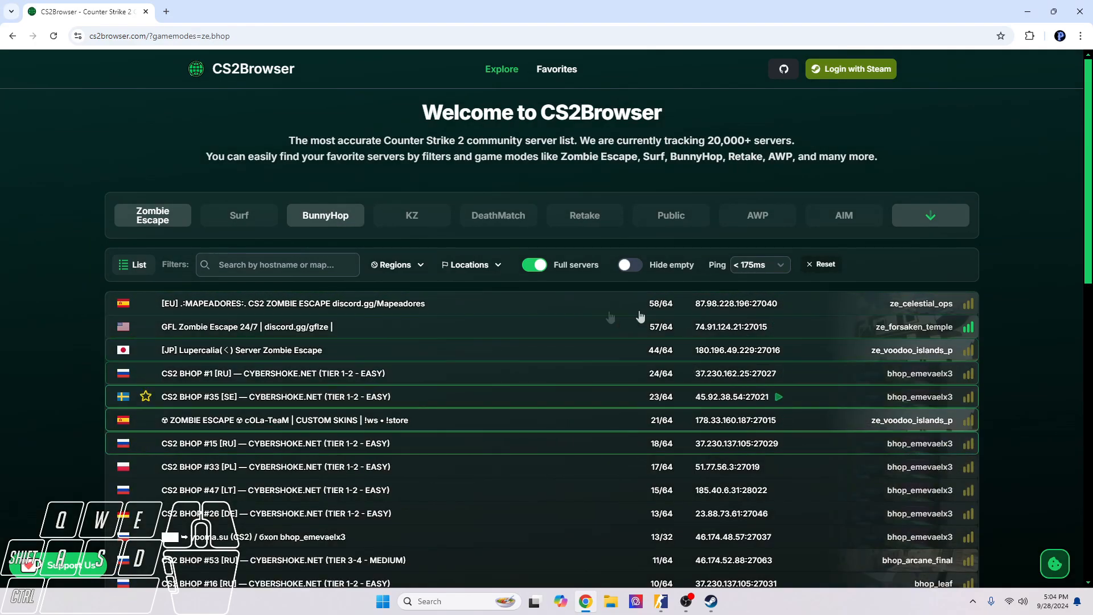
pyautogui.moveTo(506, 466)
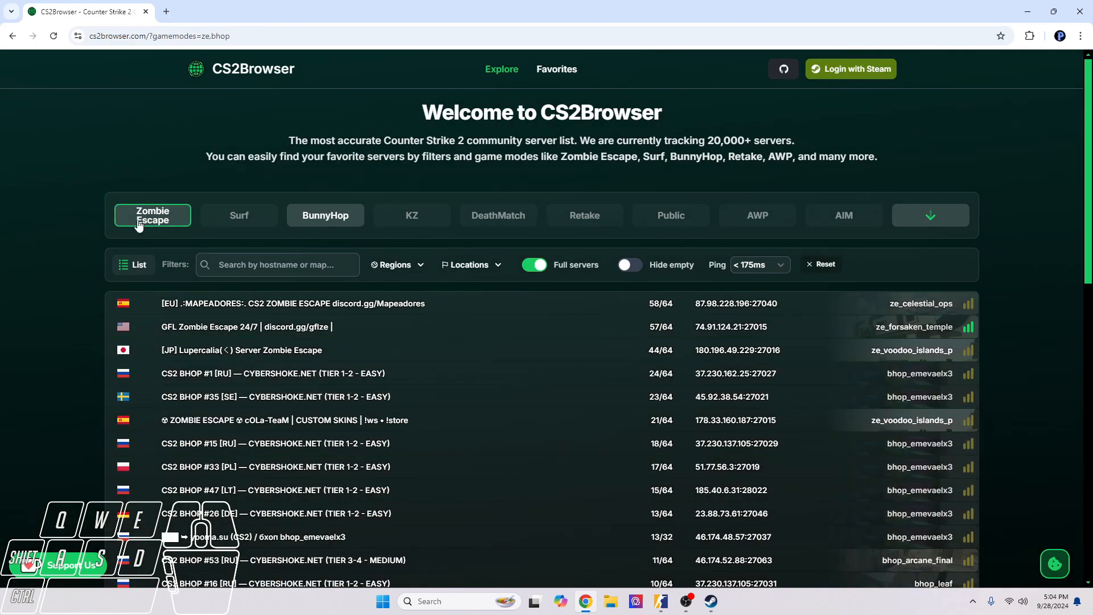
pyautogui.click(325, 214)
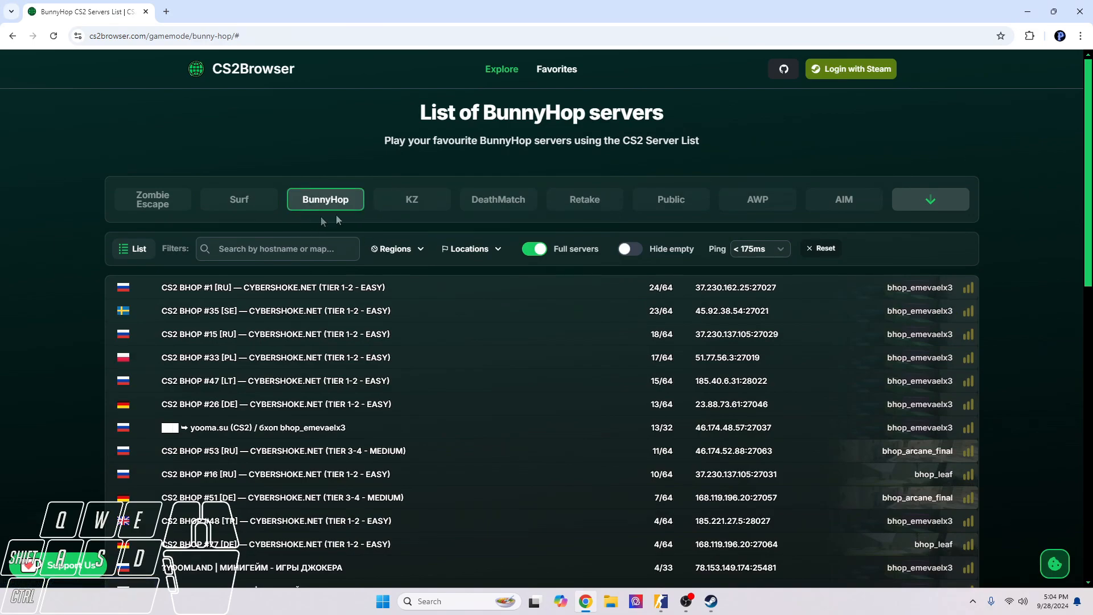
pyautogui.click(253, 68)
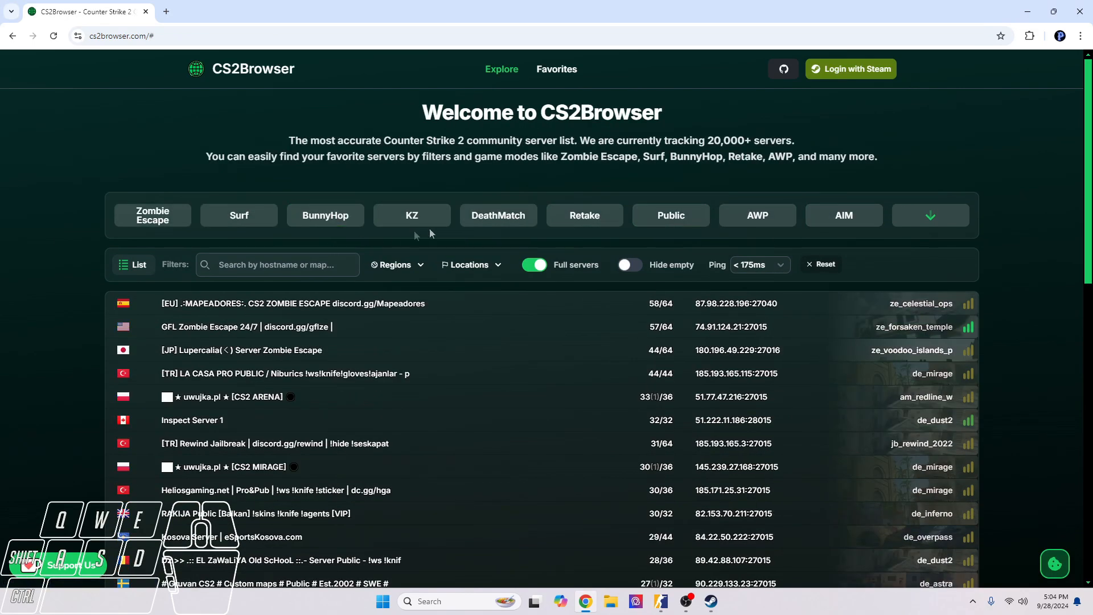
pyautogui.moveTo(930, 215)
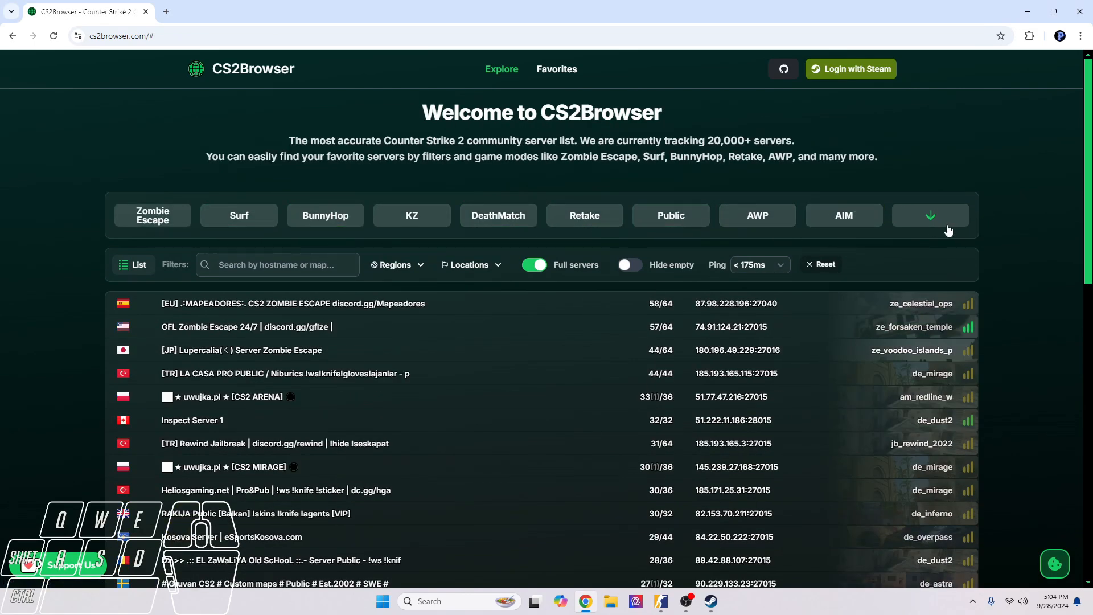
pyautogui.click(930, 214)
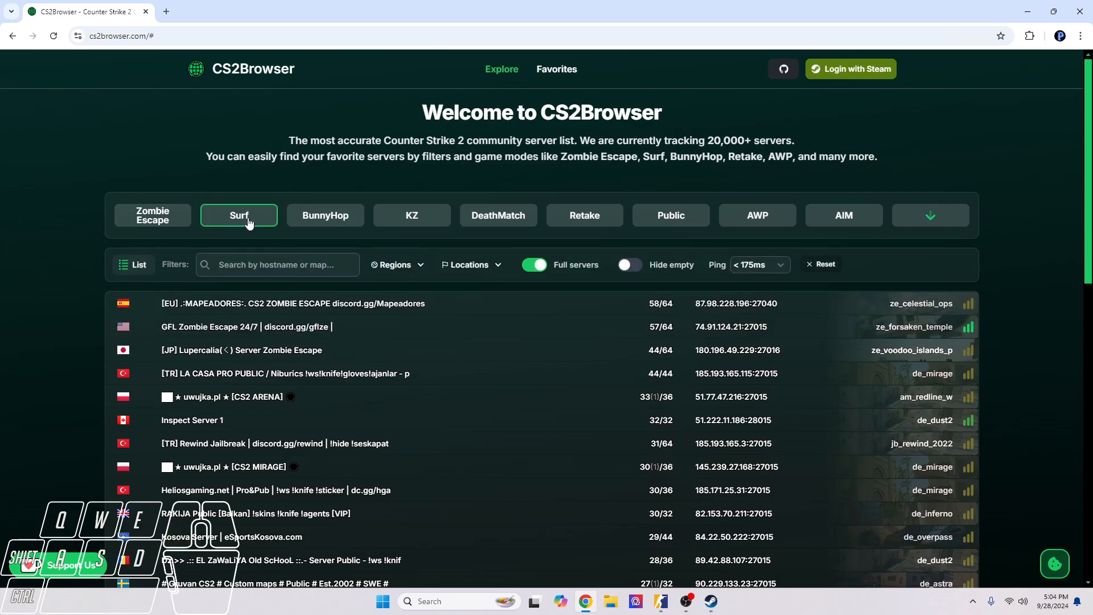
# Step: Show only Surf servers and search hostnames or maps for 'surf_'
pyautogui.click(239, 214)
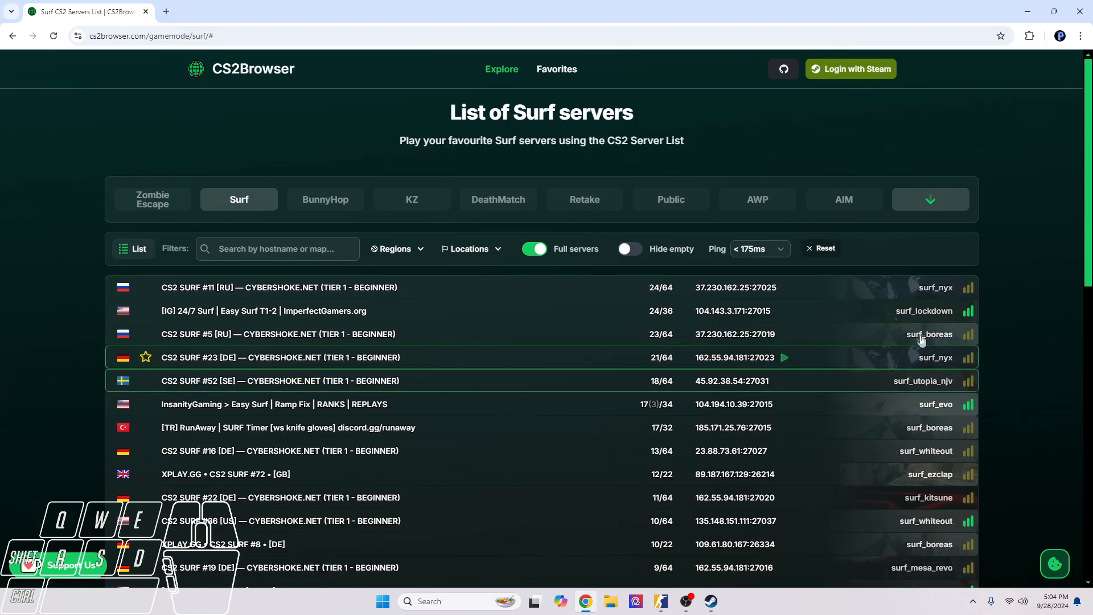
pyautogui.scroll(-3)
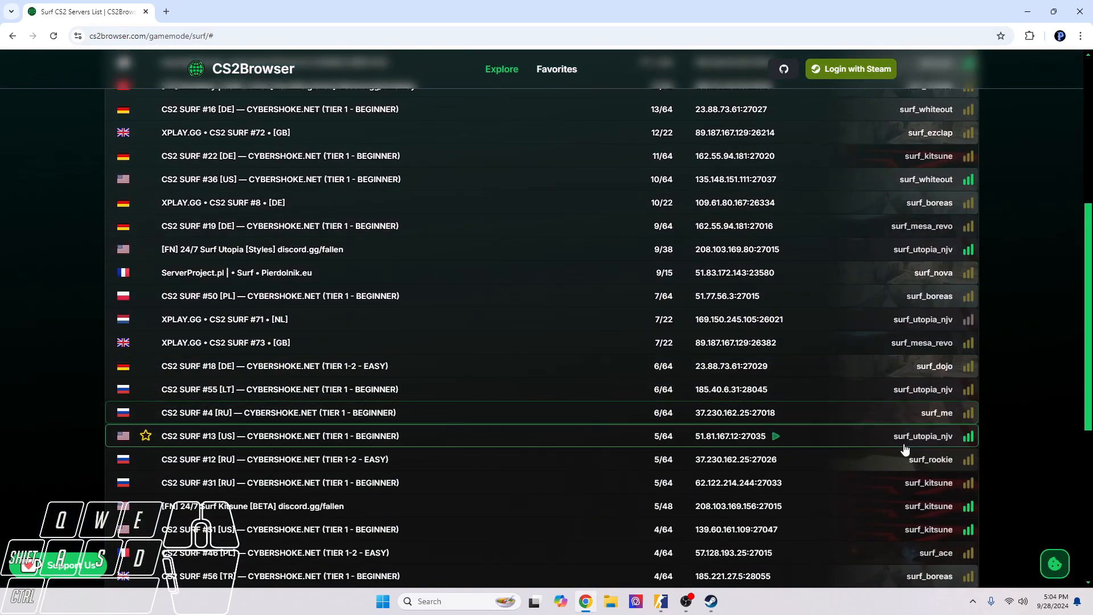
pyautogui.scroll(3)
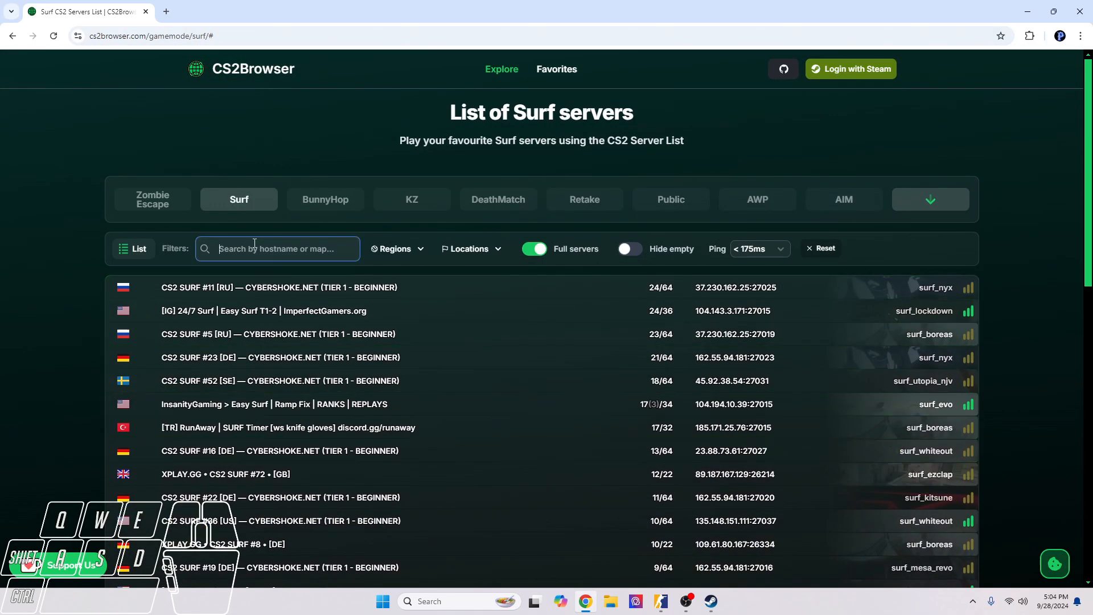
pyautogui.write('sur')
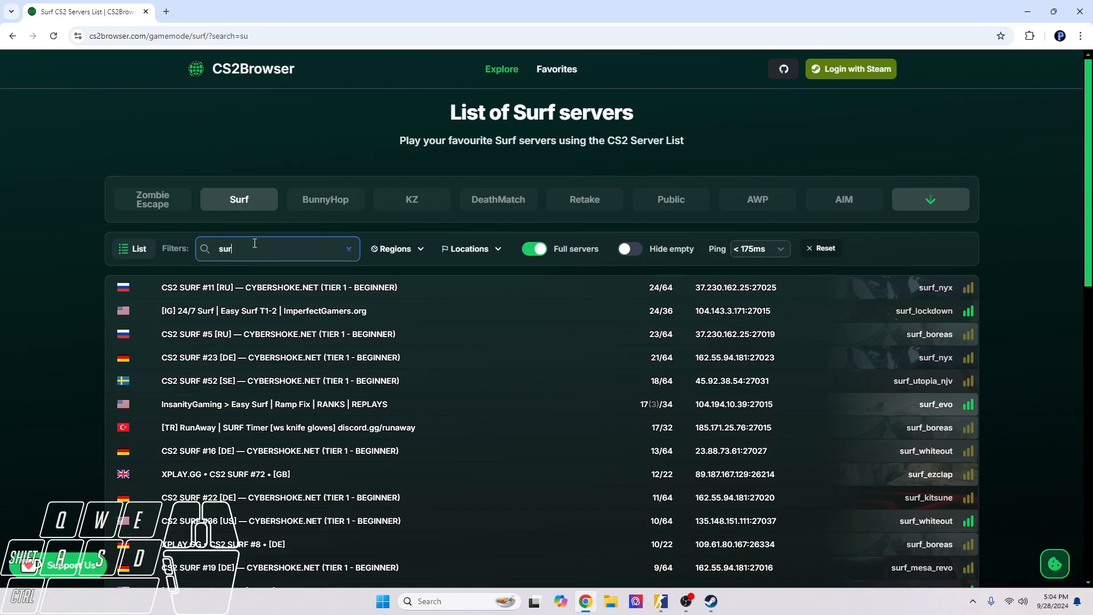
pyautogui.write('f_')
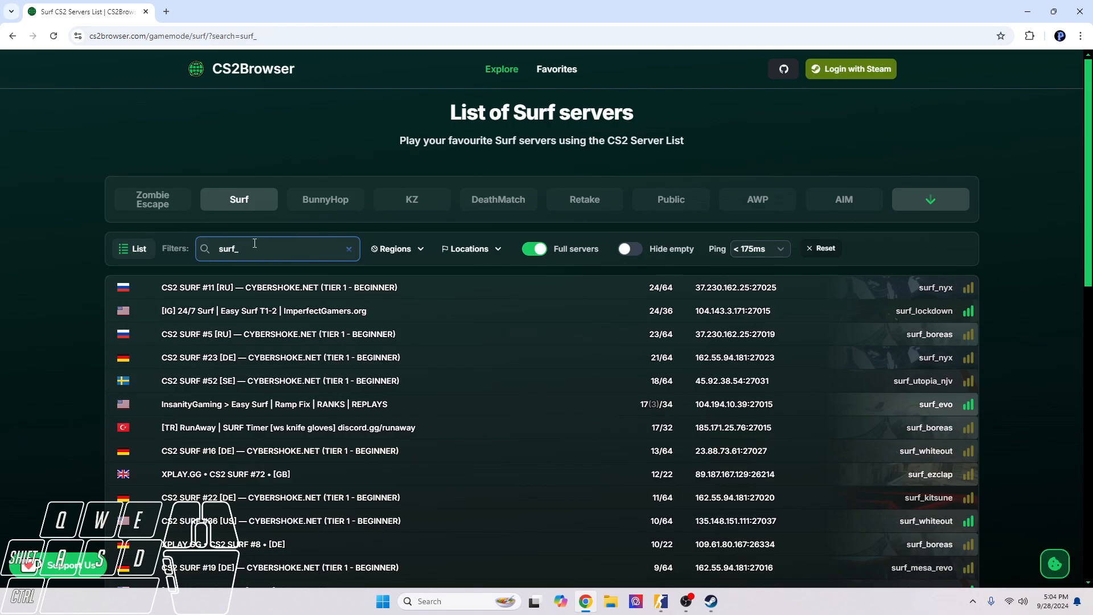
pyautogui.moveTo(470, 259)
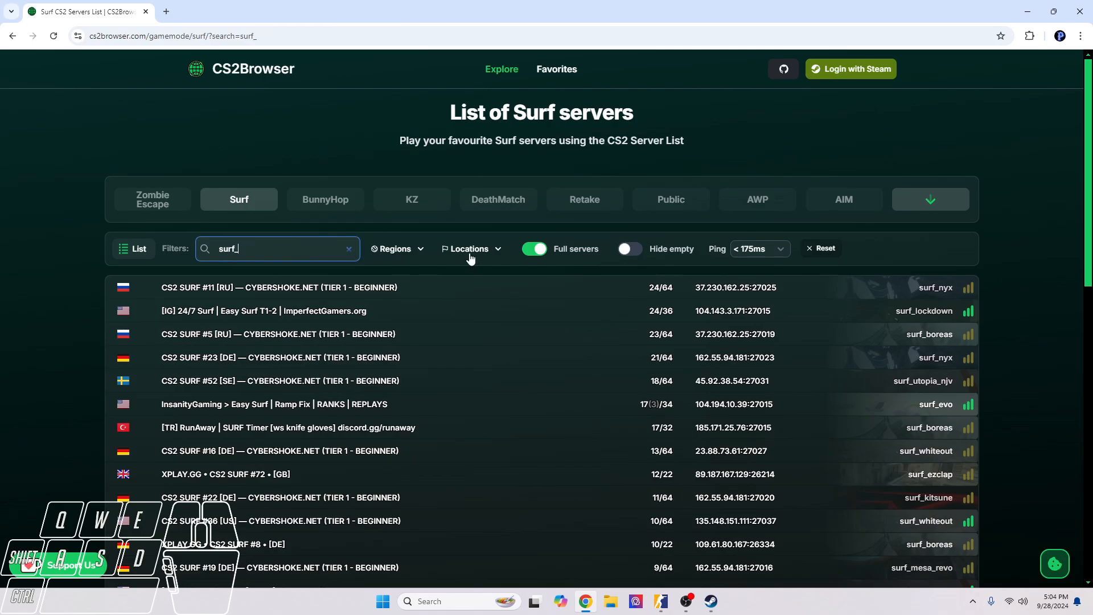
pyautogui.moveTo(381, 318)
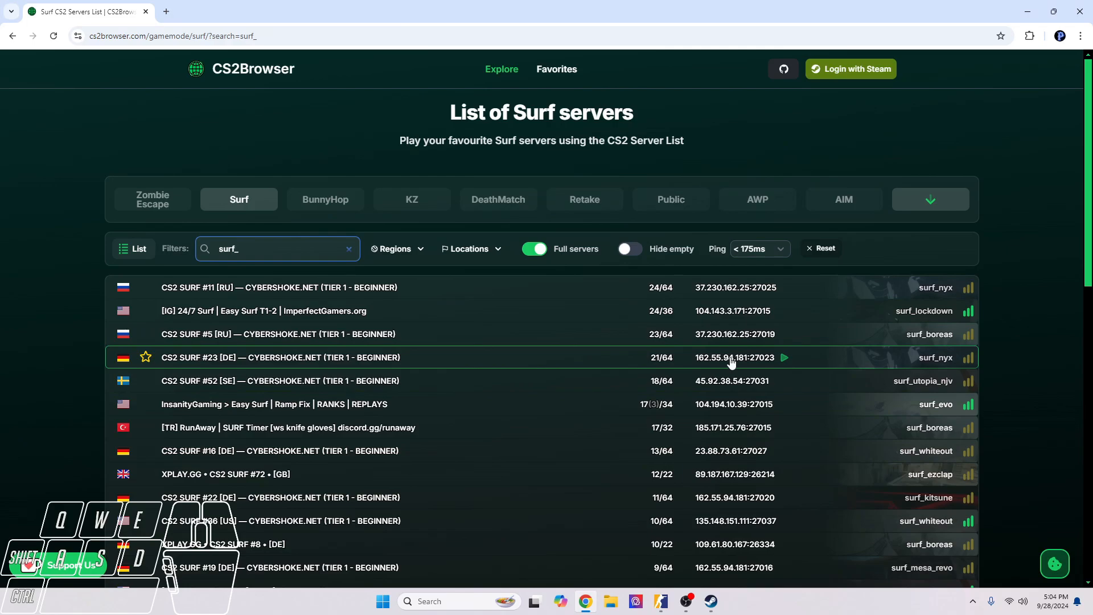
pyautogui.moveTo(456, 279)
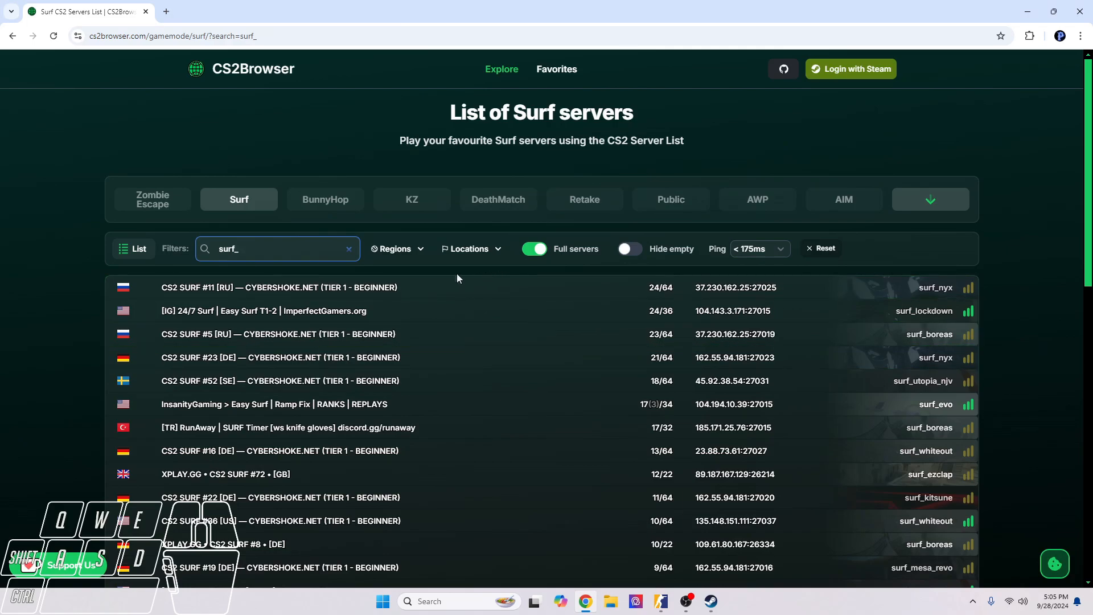
pyautogui.moveTo(397, 287)
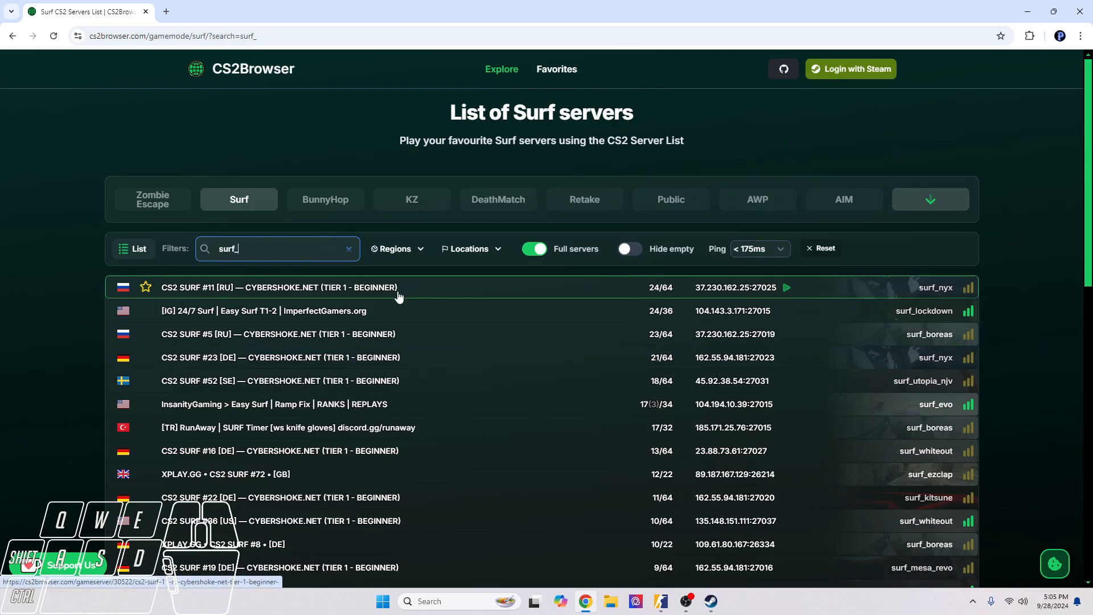
pyautogui.moveTo(334, 310)
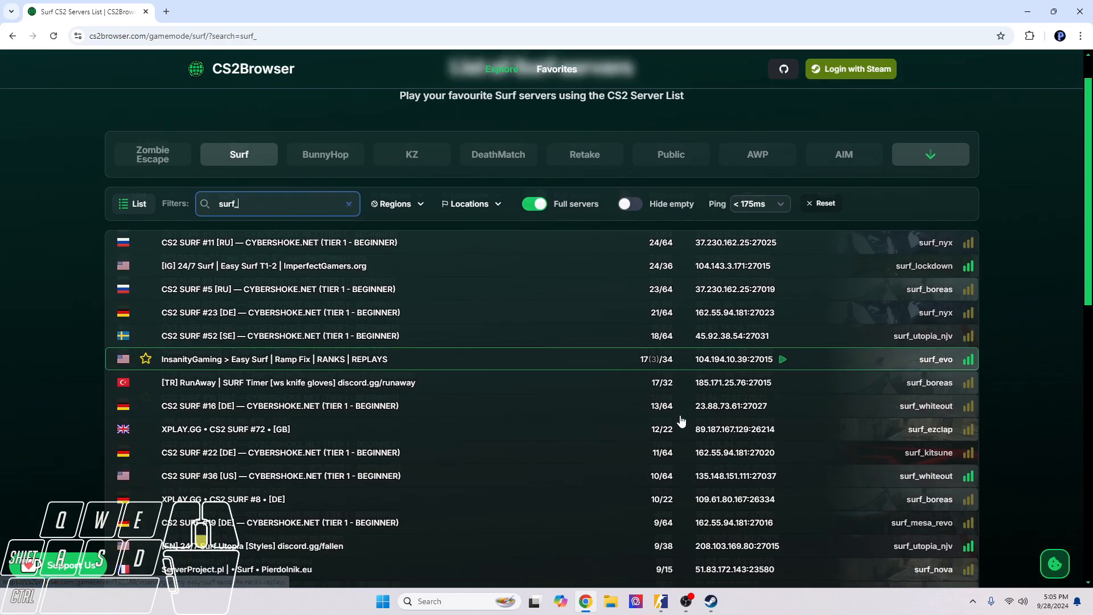
pyautogui.scroll(-3)
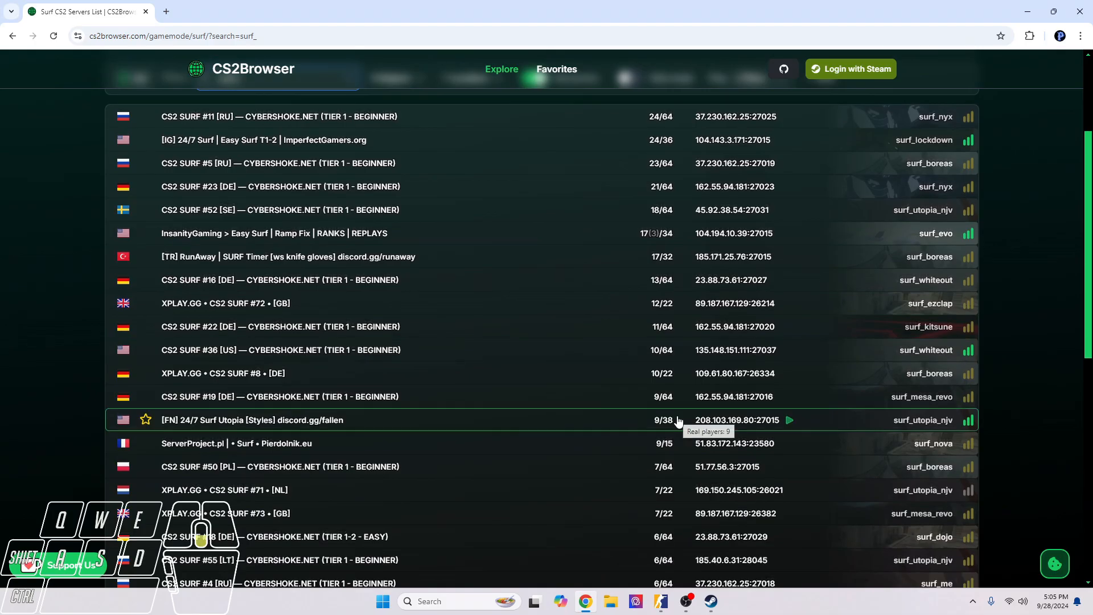
pyautogui.scroll(-3)
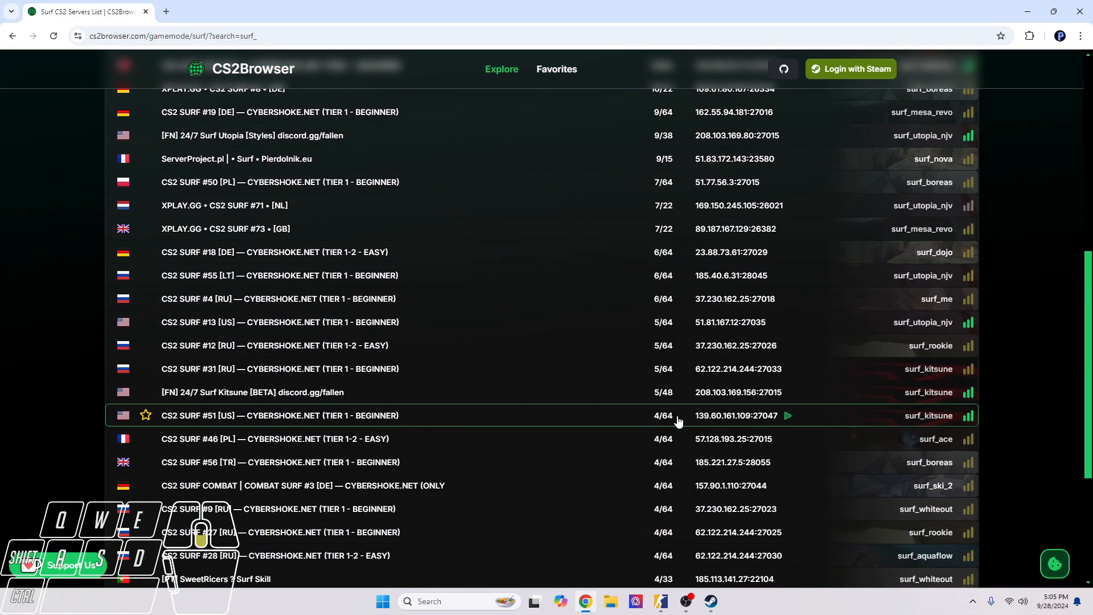
pyautogui.scroll(-3)
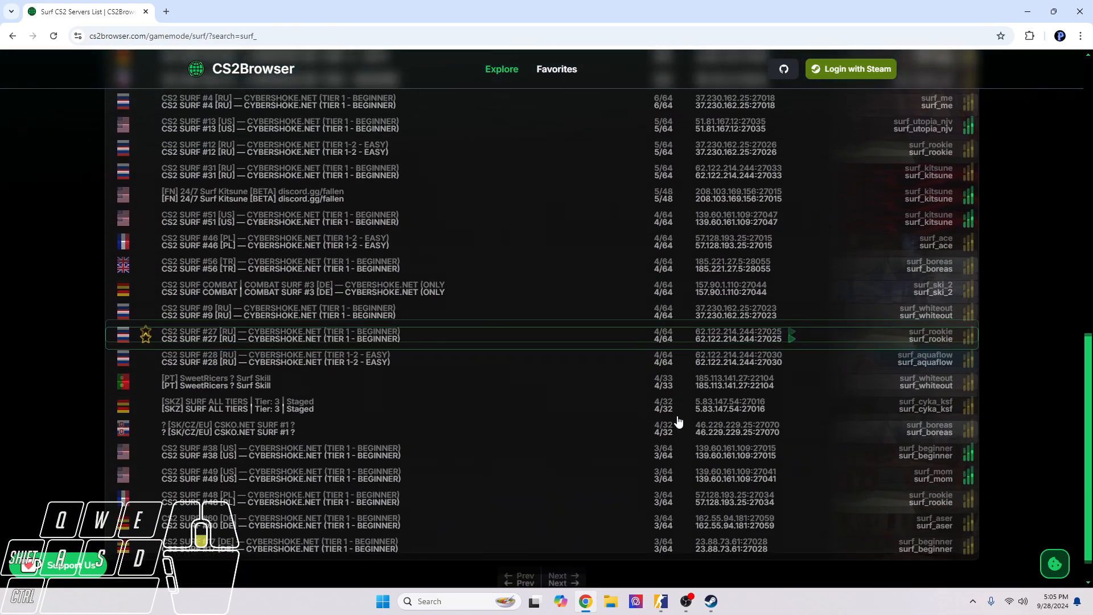
pyautogui.scroll(3)
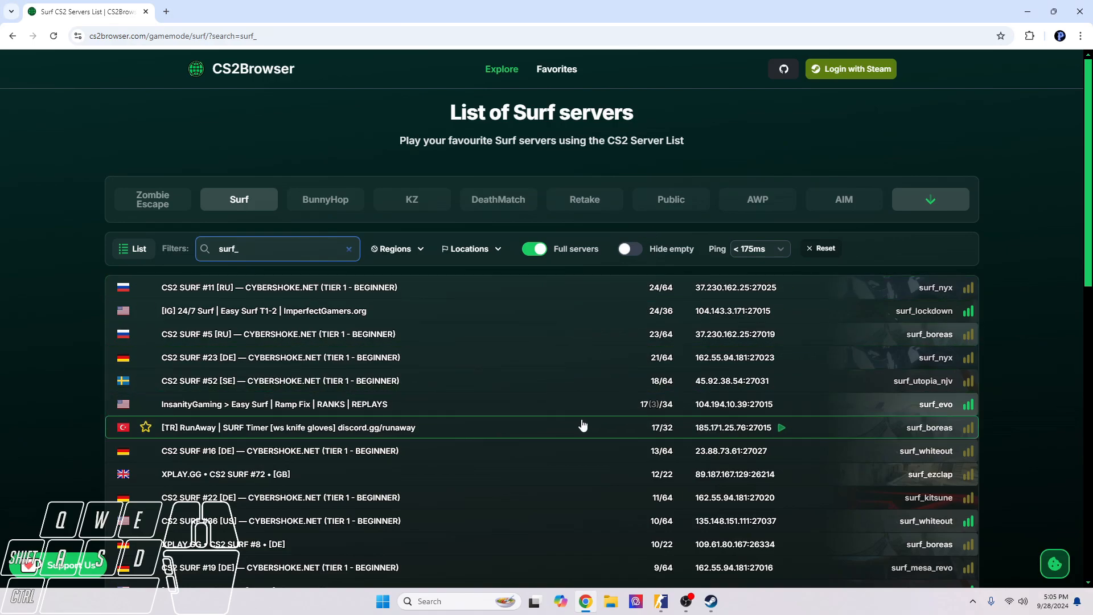
pyautogui.moveTo(551, 411)
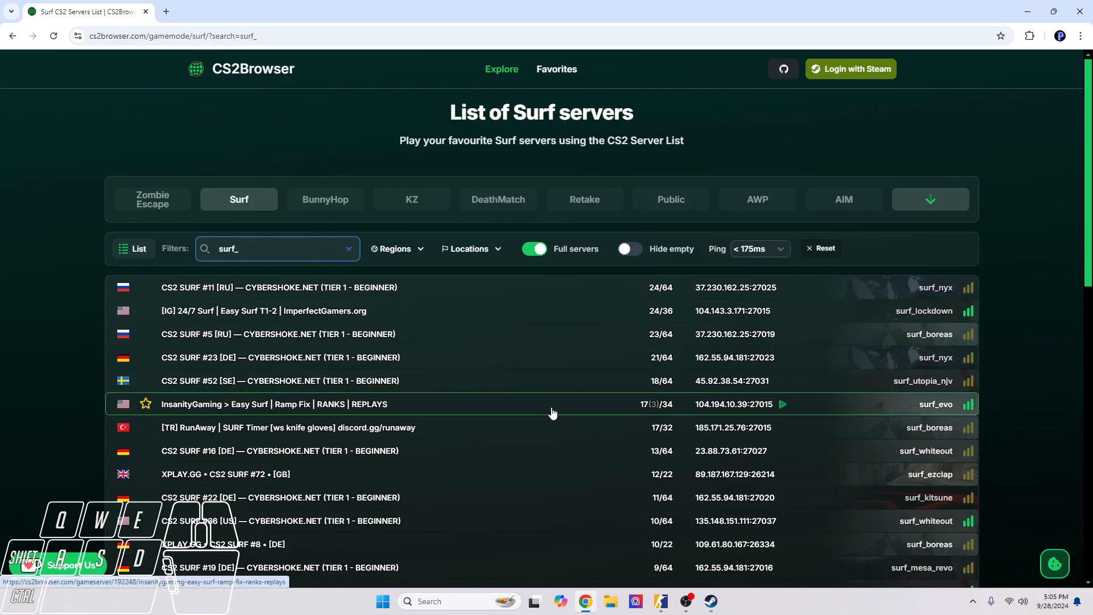